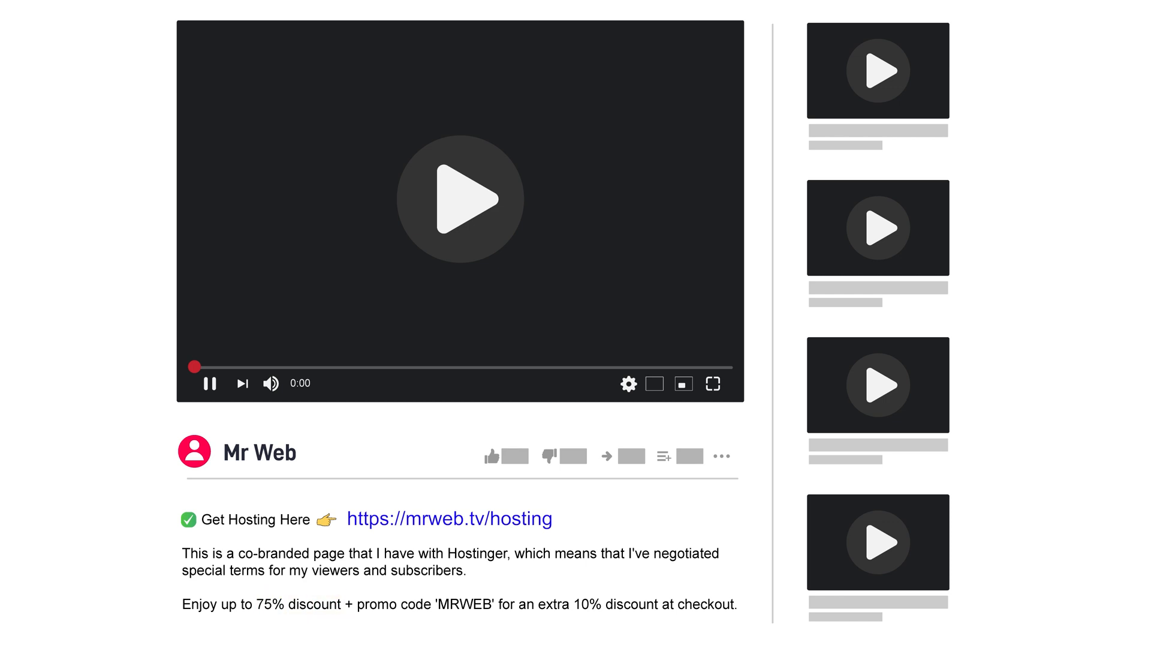
Follow the mrweb.tv/hosting link to Hostinger's co-branded hosting offer page.
double_click(465, 605)
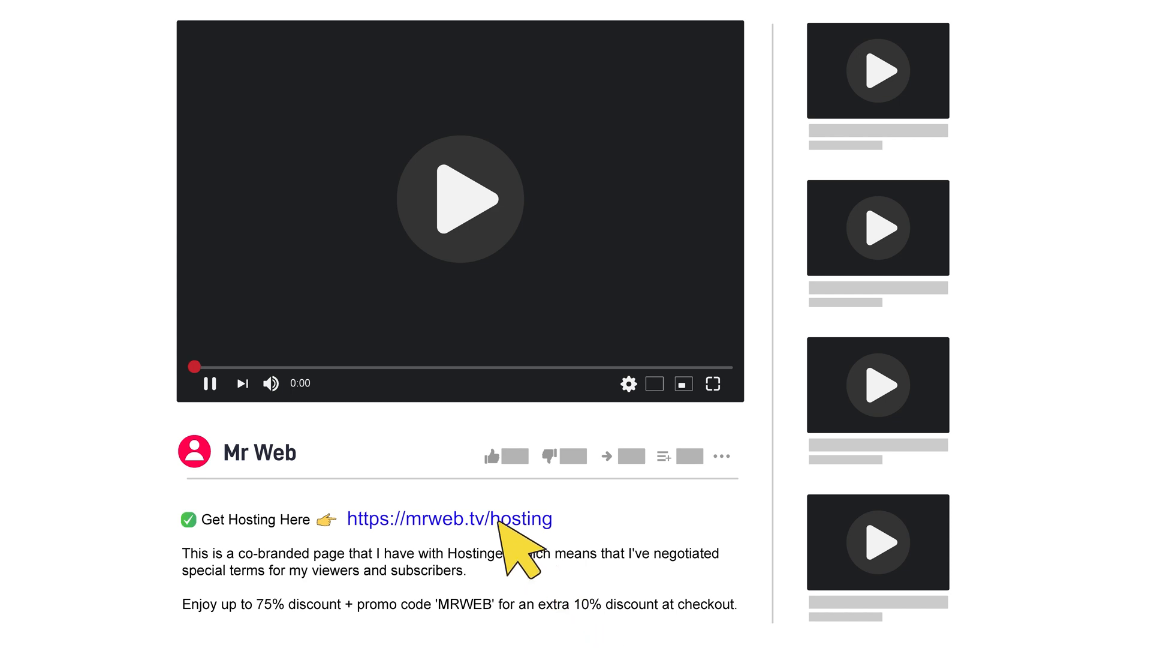
left_click(448, 519)
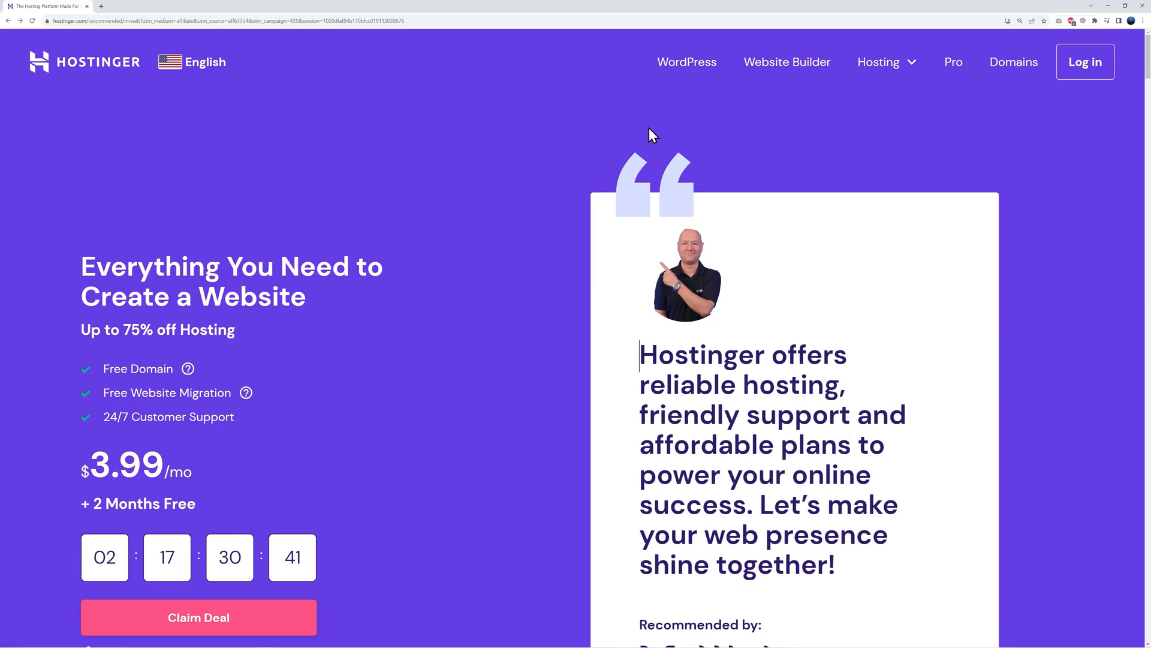
mouse_move(435, 361)
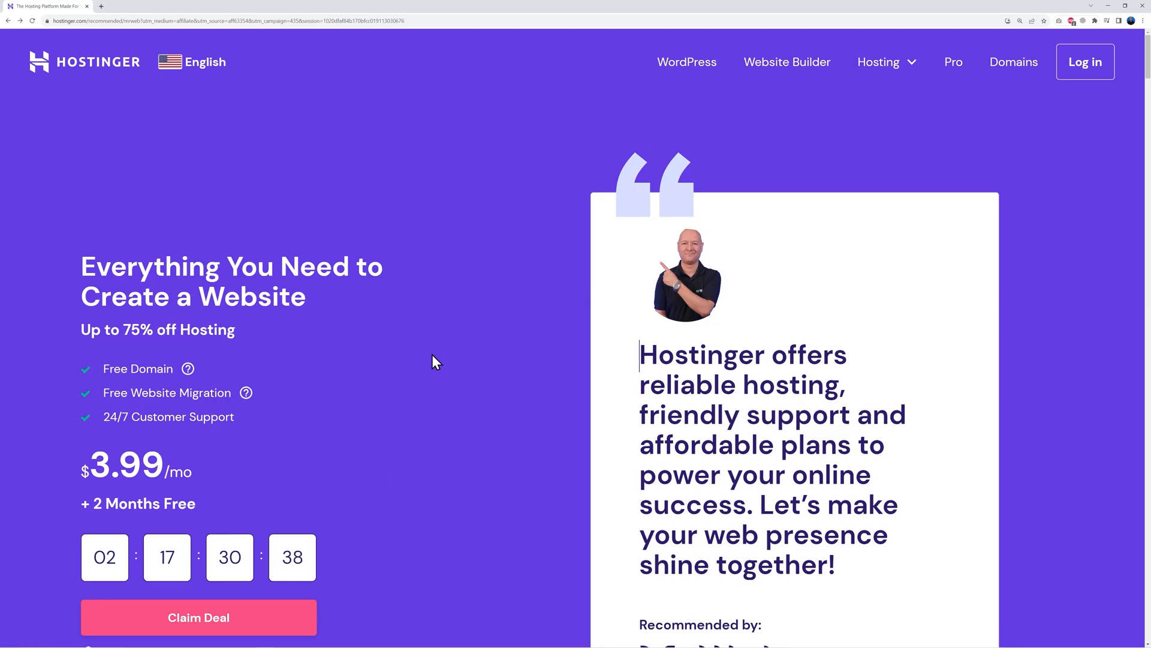
mouse_move(476, 364)
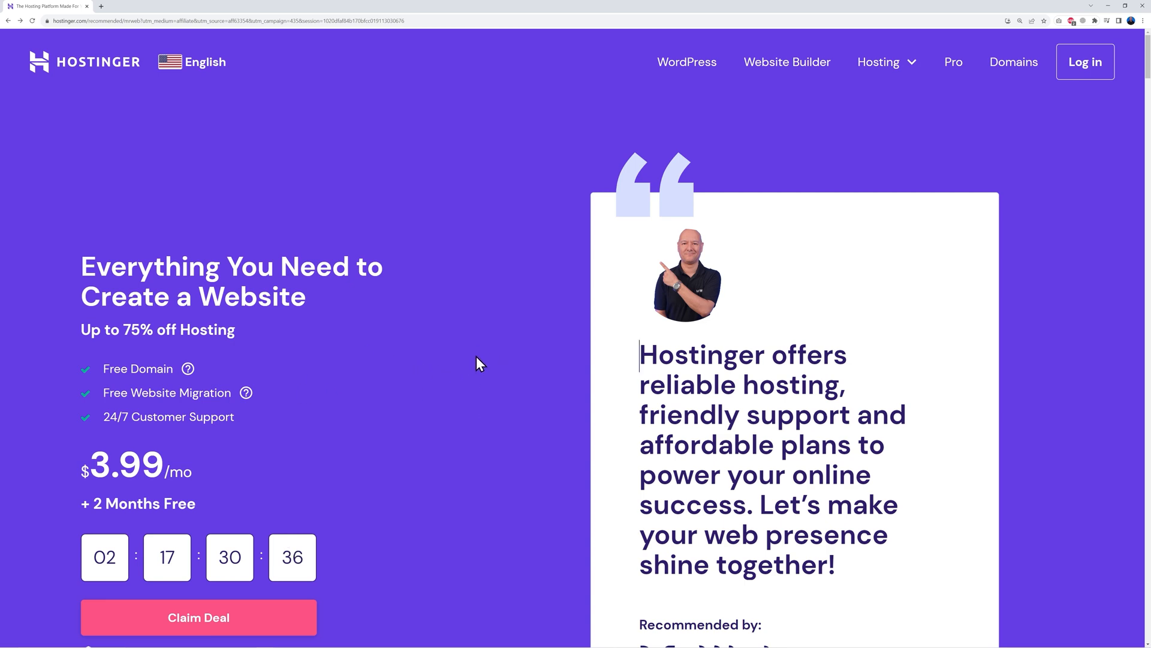
scroll("down", 3)
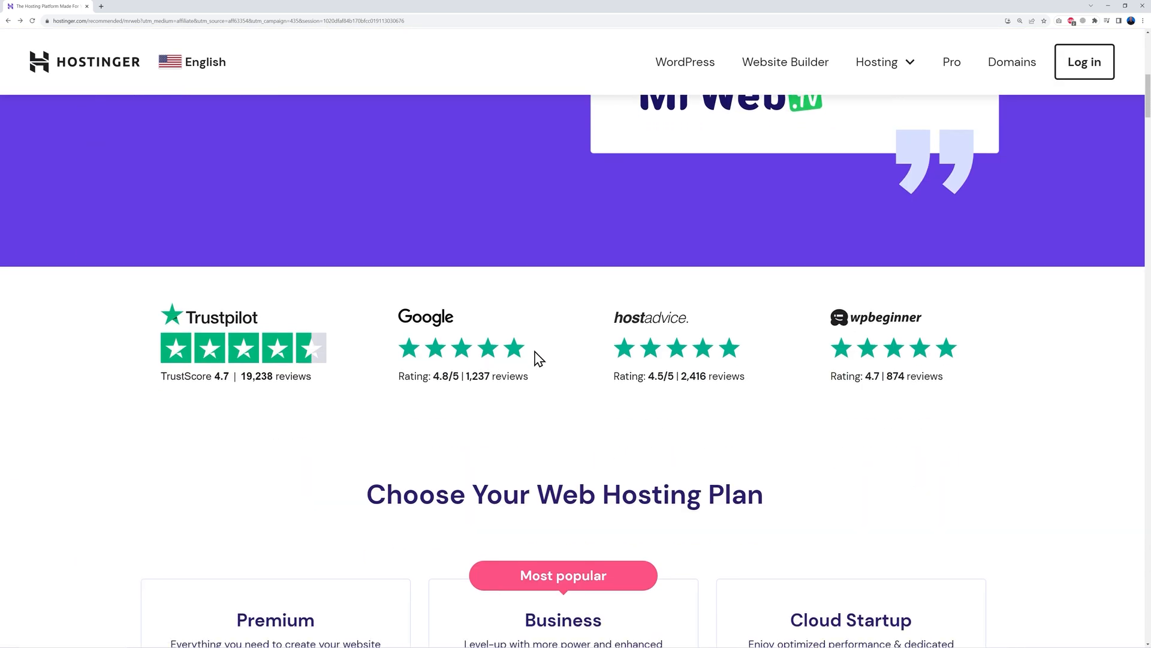
scroll("down", 3)
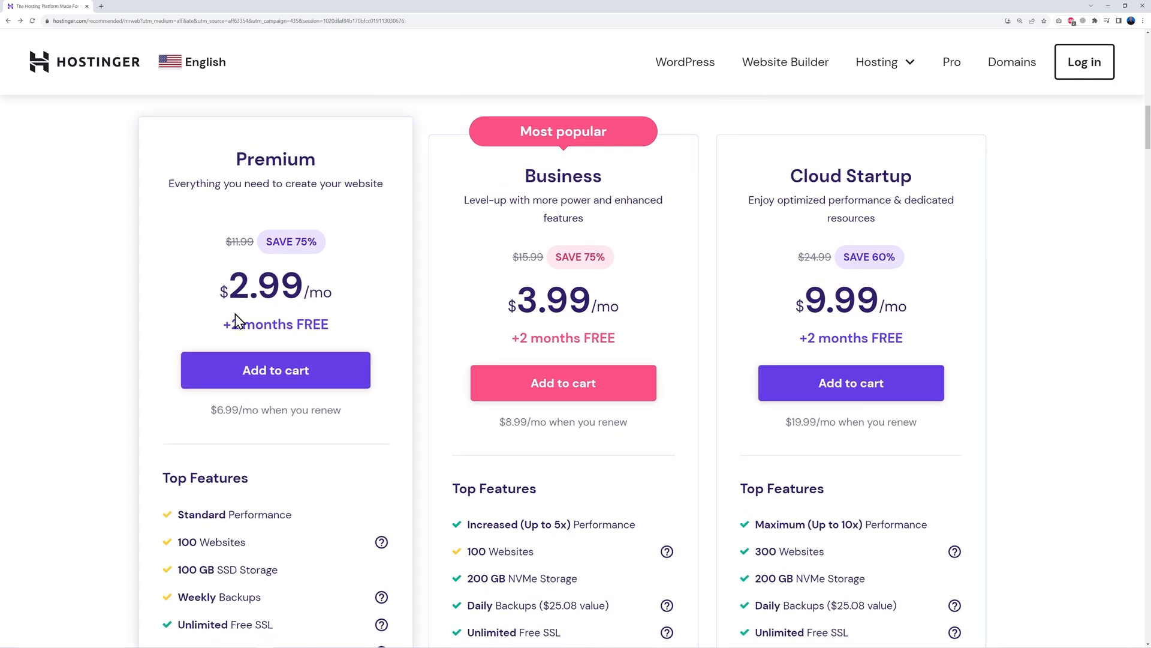
scroll("down", 3)
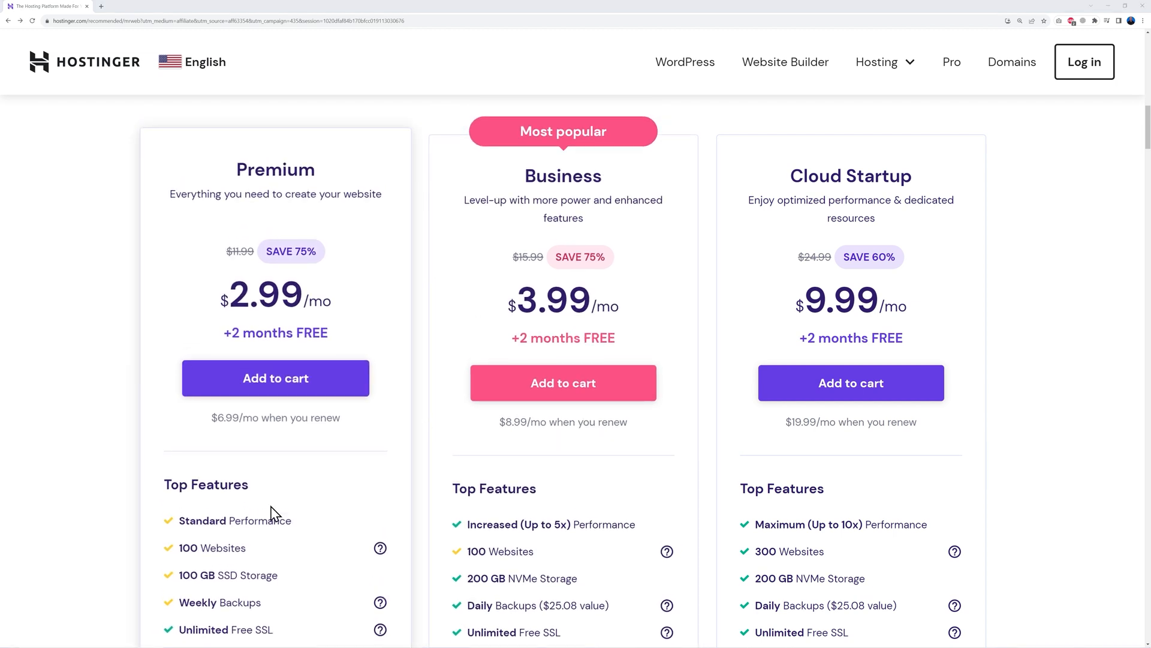
scroll("down", 3)
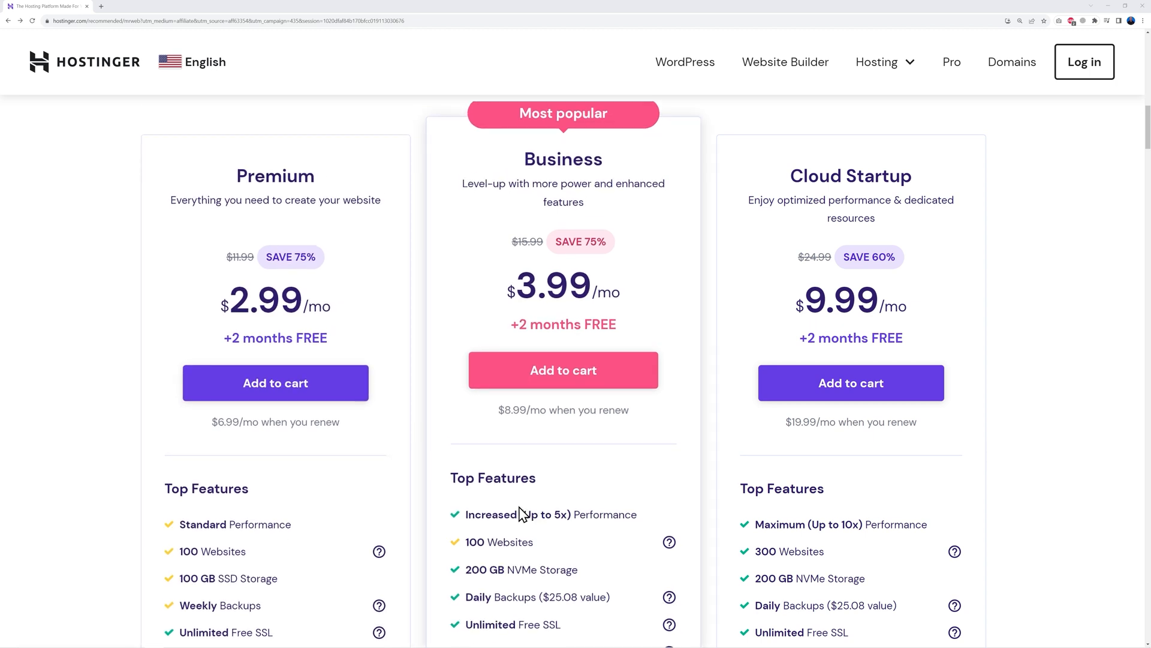
scroll("down", 3)
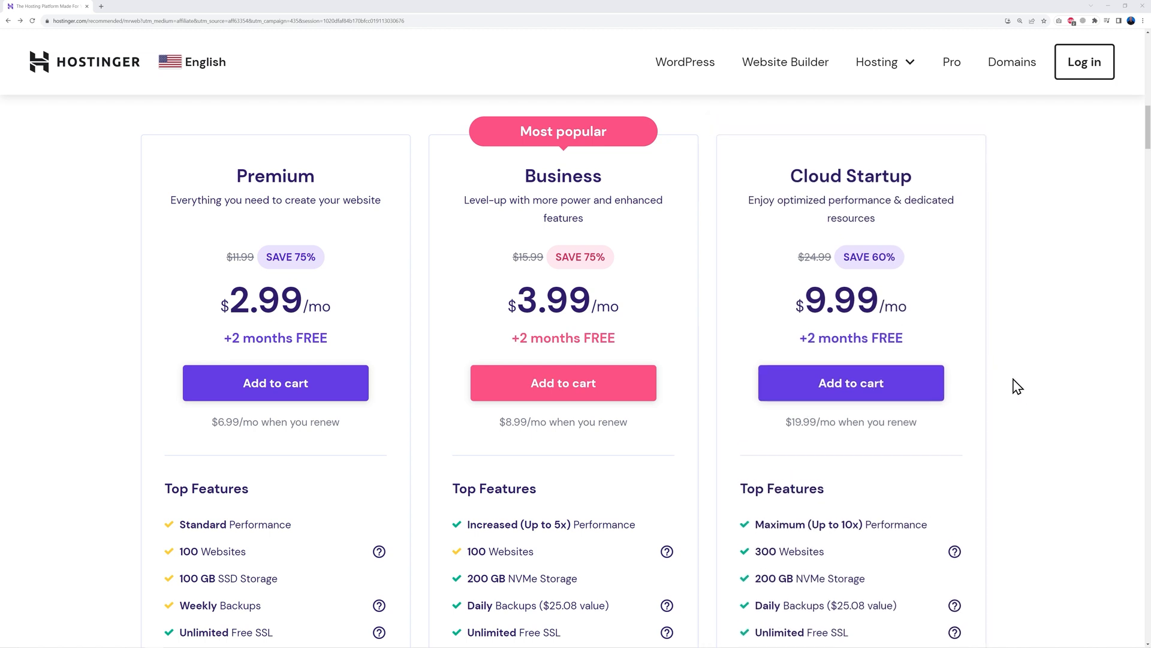
scroll("down", 3)
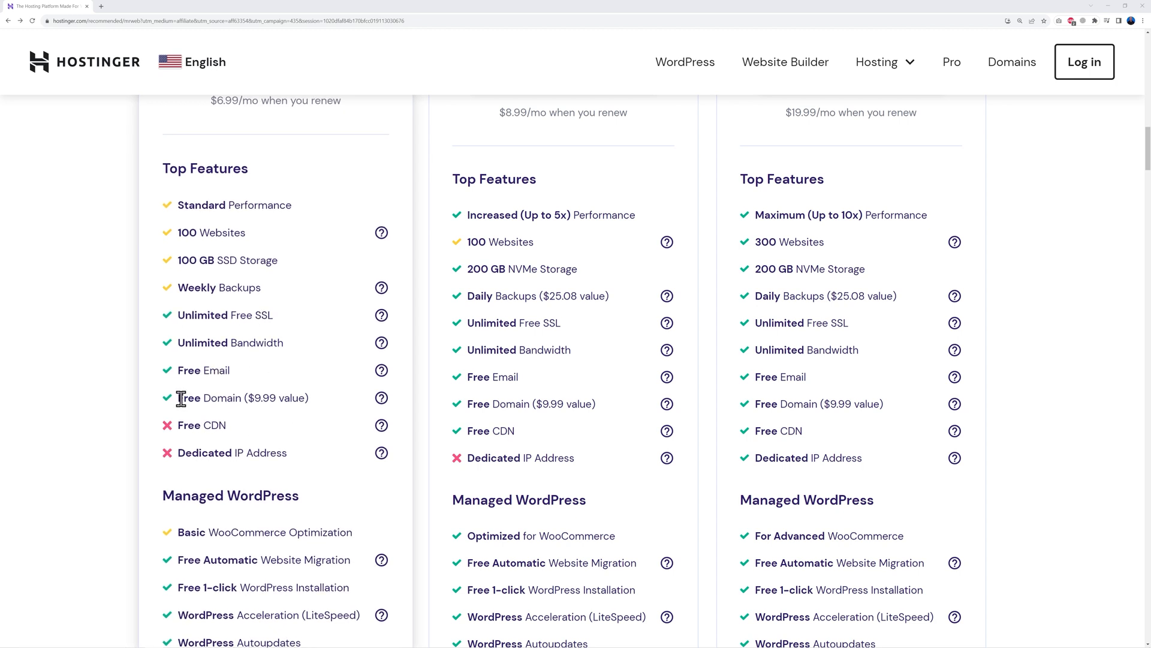
mouse_move(317, 408)
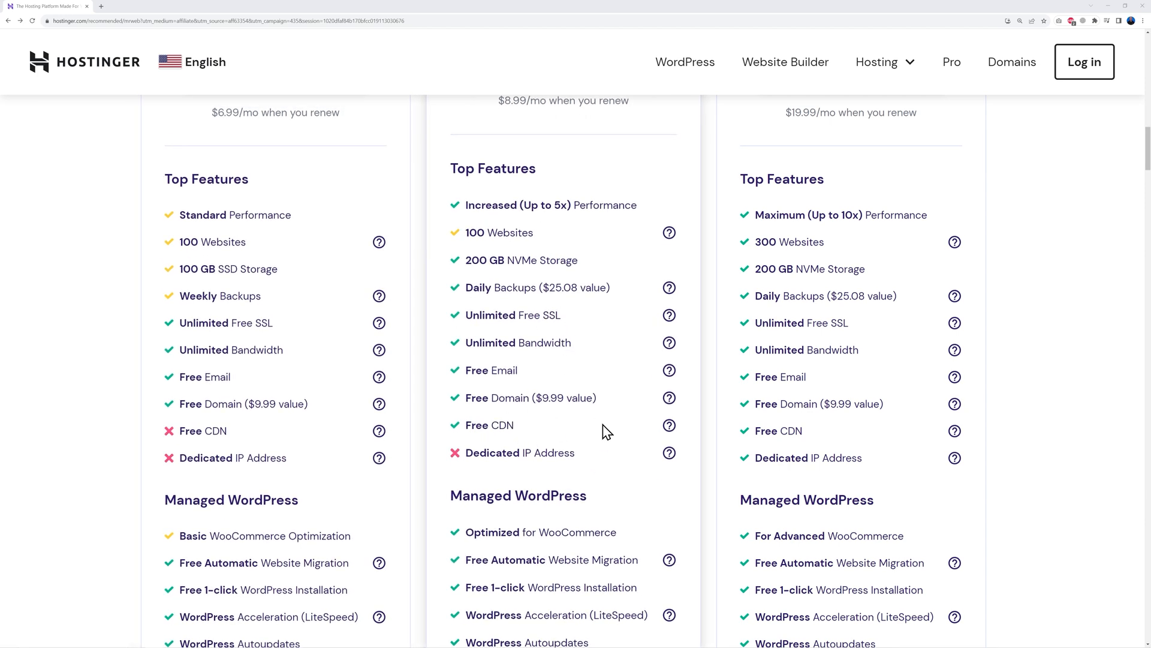
mouse_move(601, 447)
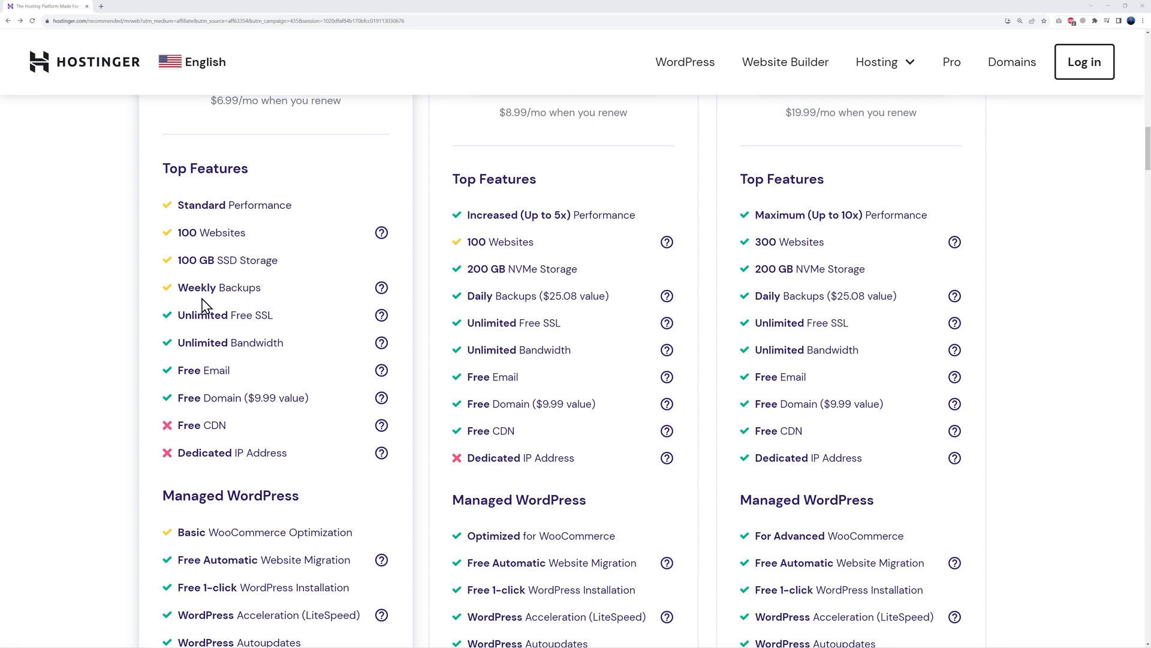
mouse_move(249, 307)
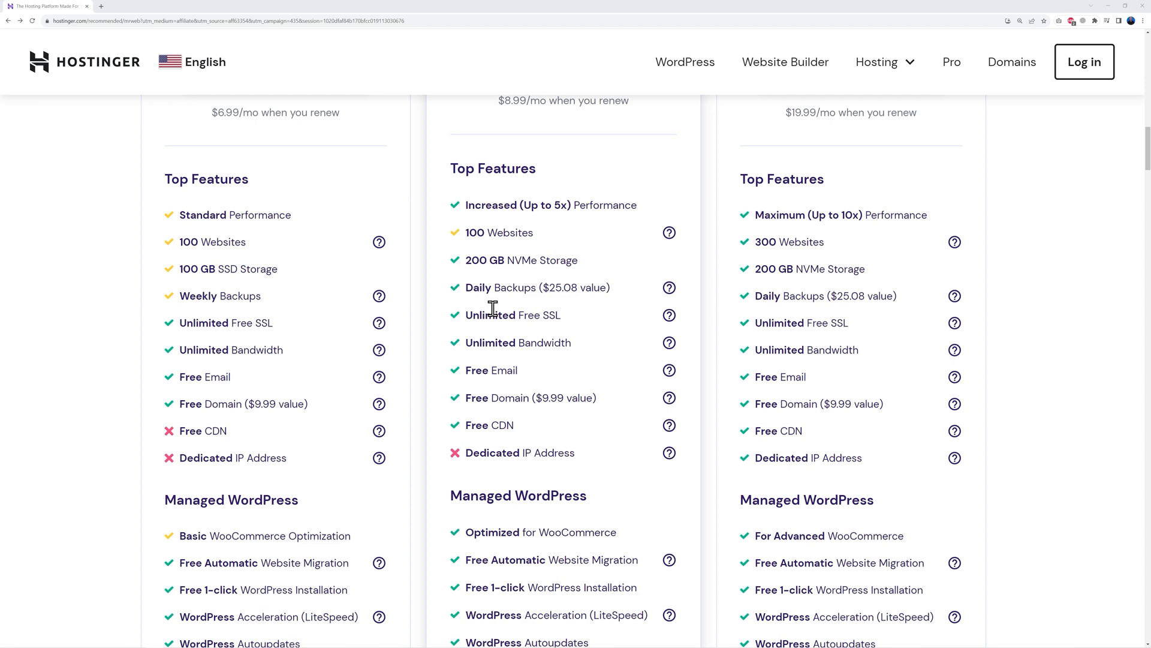
scroll("up", 3)
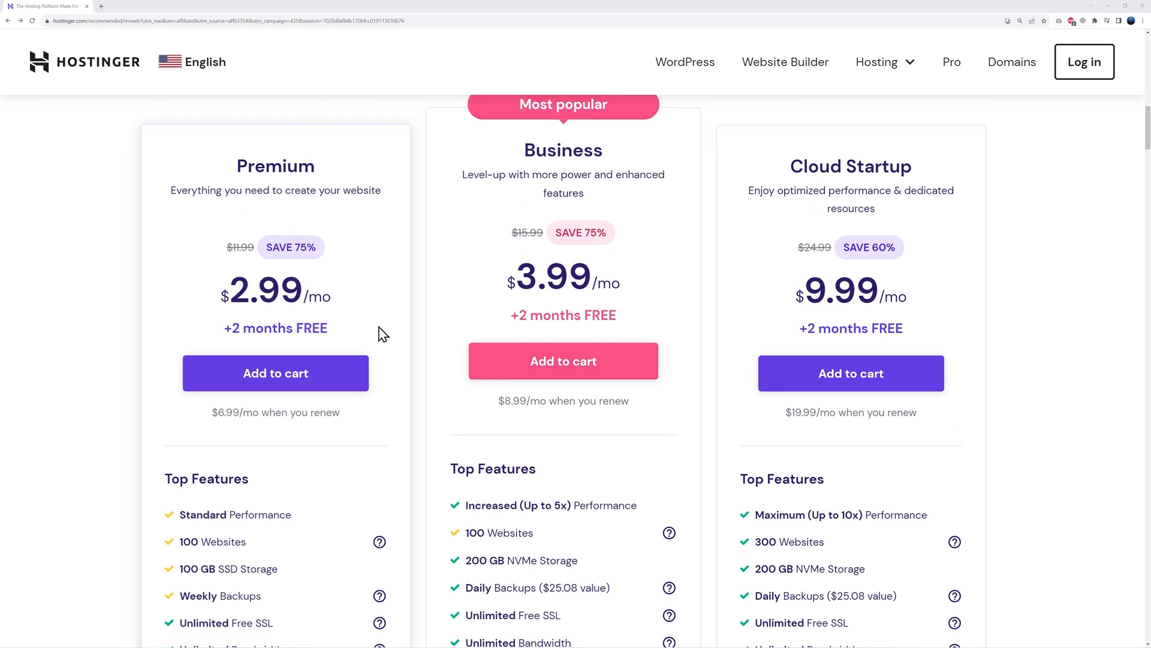
scroll("down", 3)
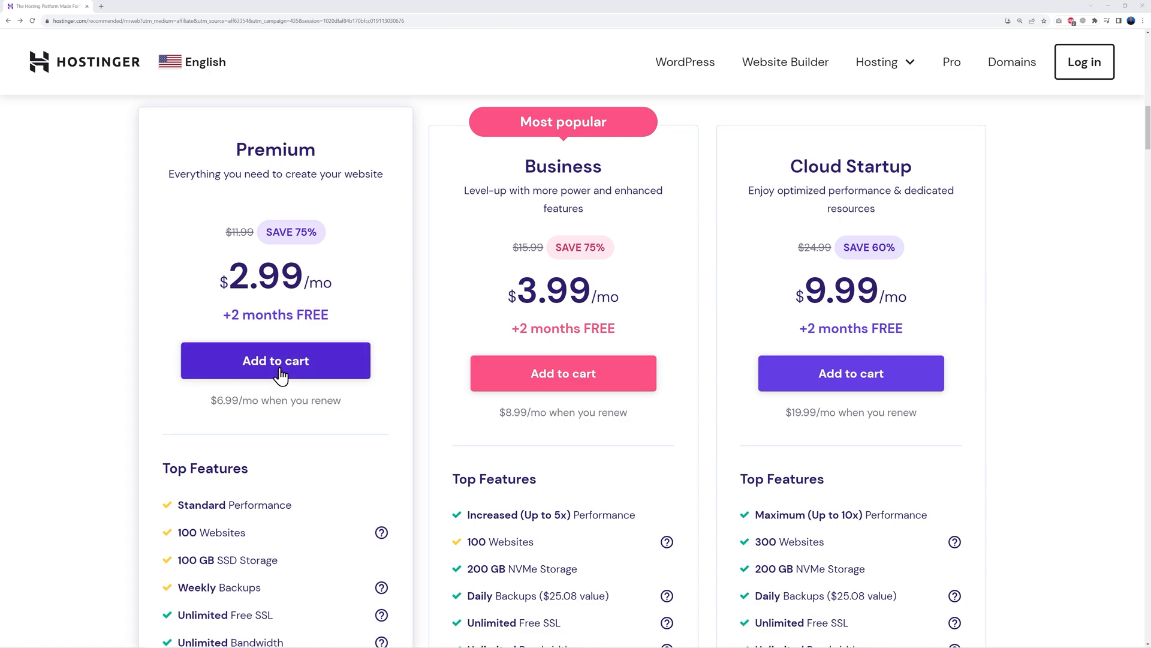
Add the Premium Web Hosting plan to the cart, keeping the 48-month period at checkout.
left_click(276, 361)
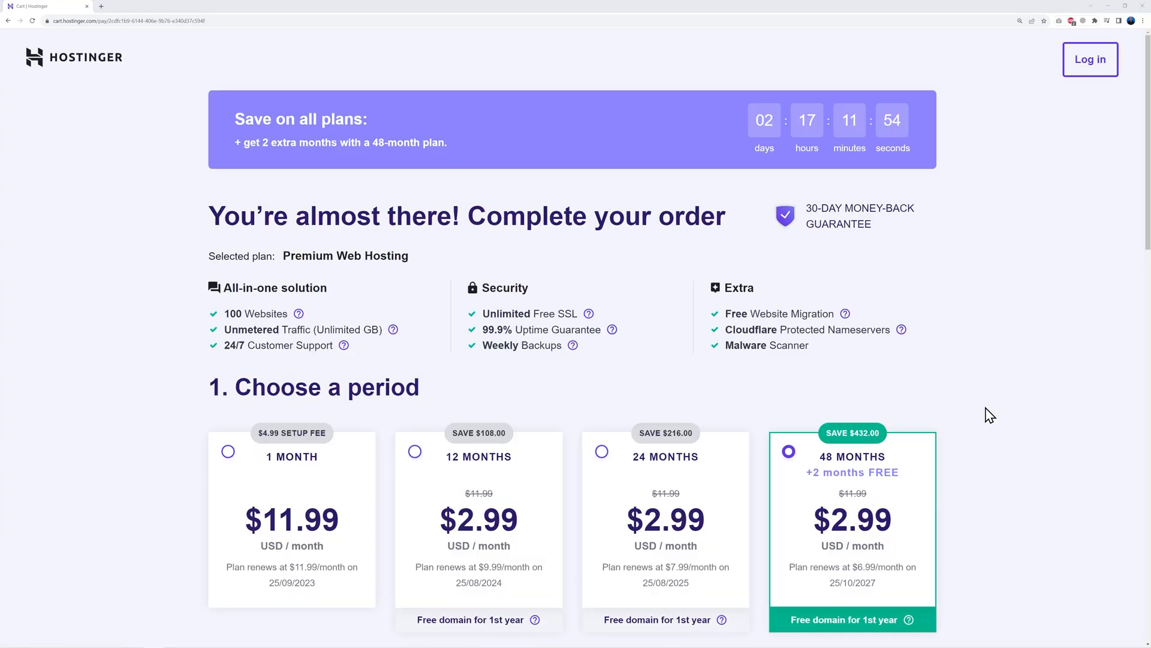
scroll("down", 3)
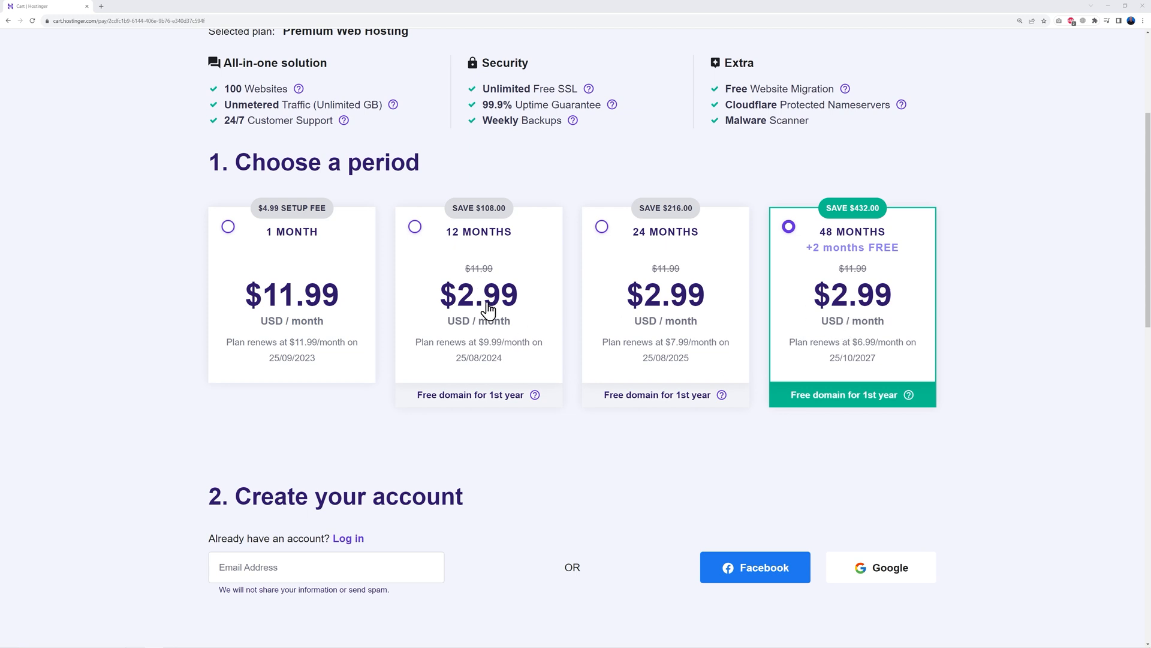
mouse_move(826, 316)
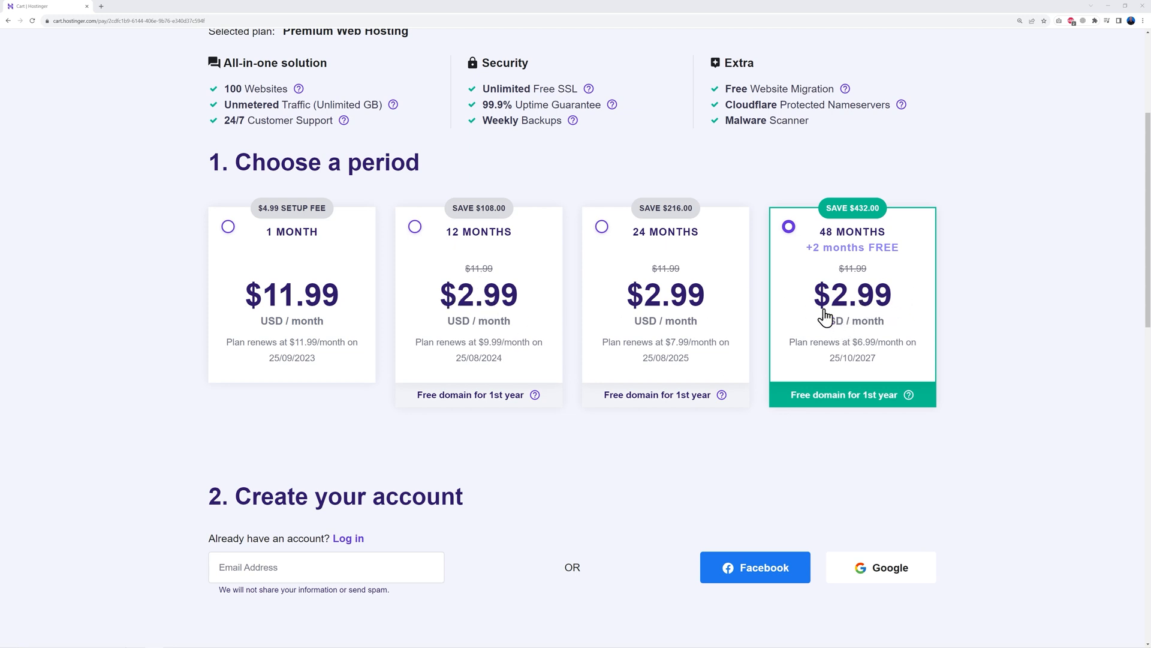
mouse_move(470, 292)
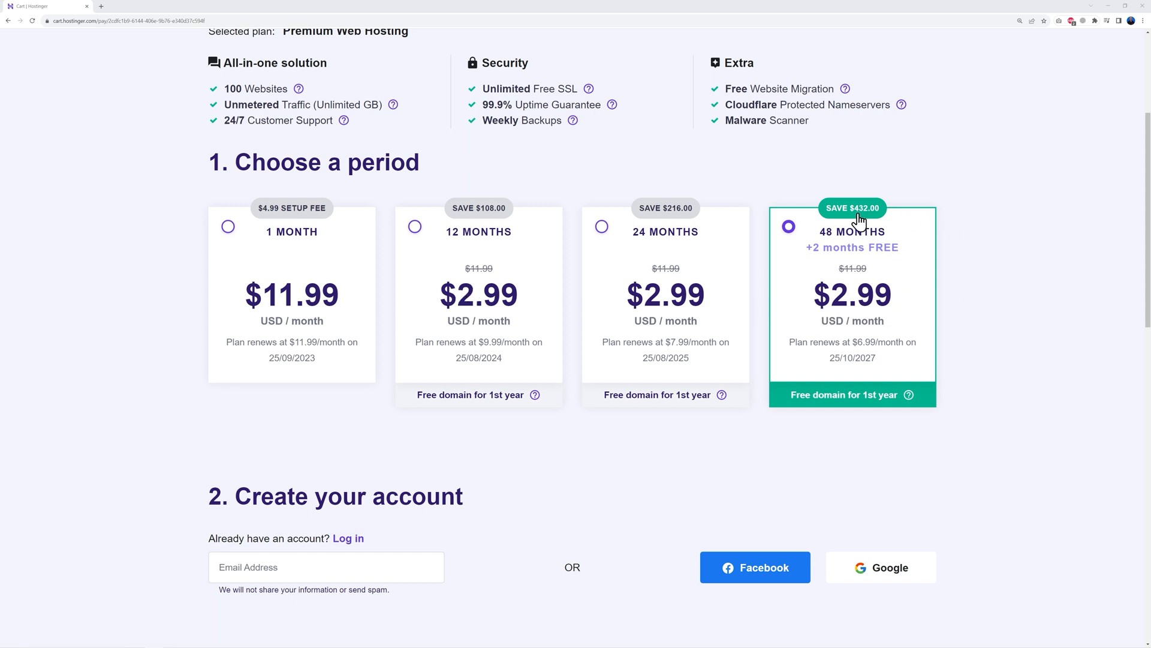
mouse_move(669, 225)
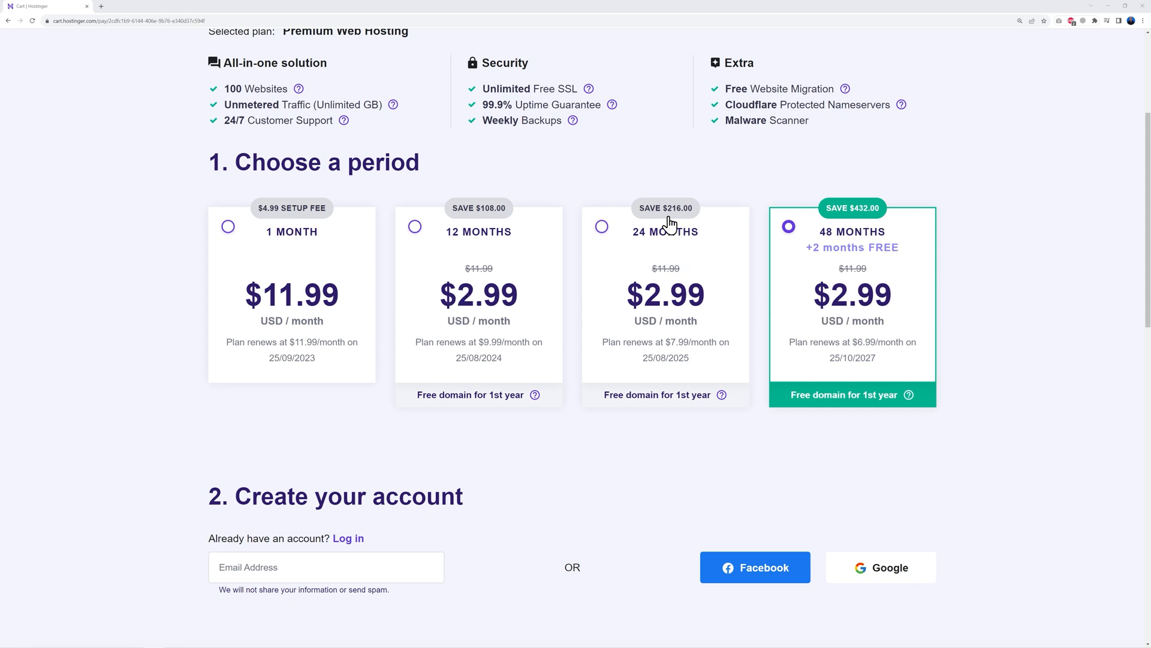
mouse_move(479, 219)
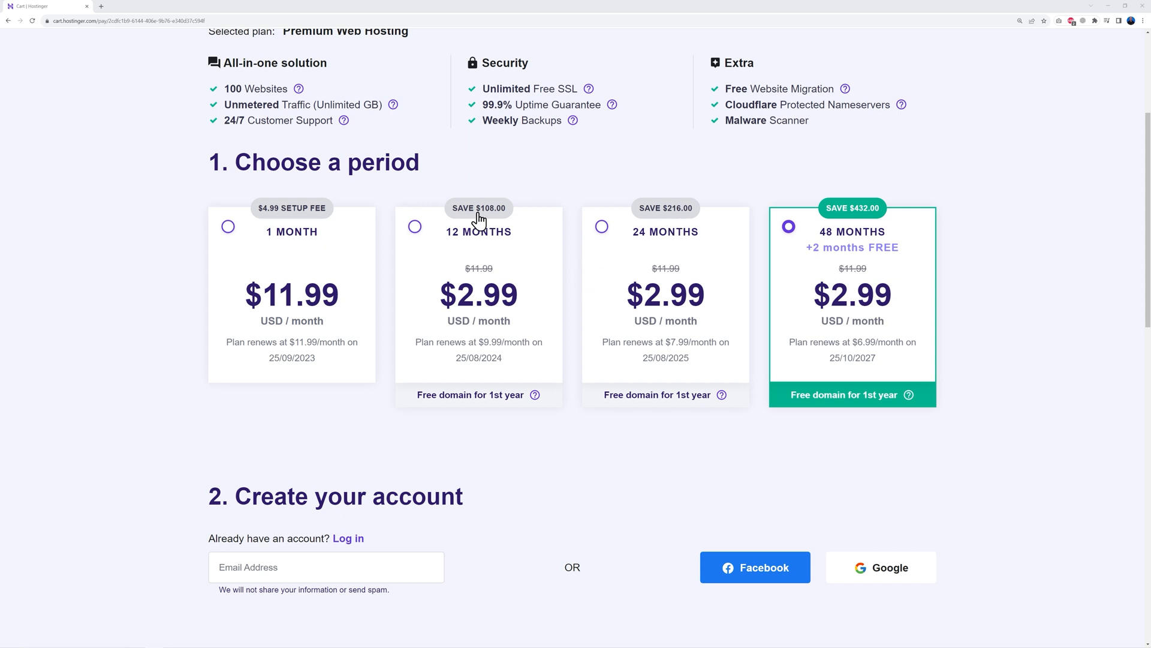
mouse_move(580, 304)
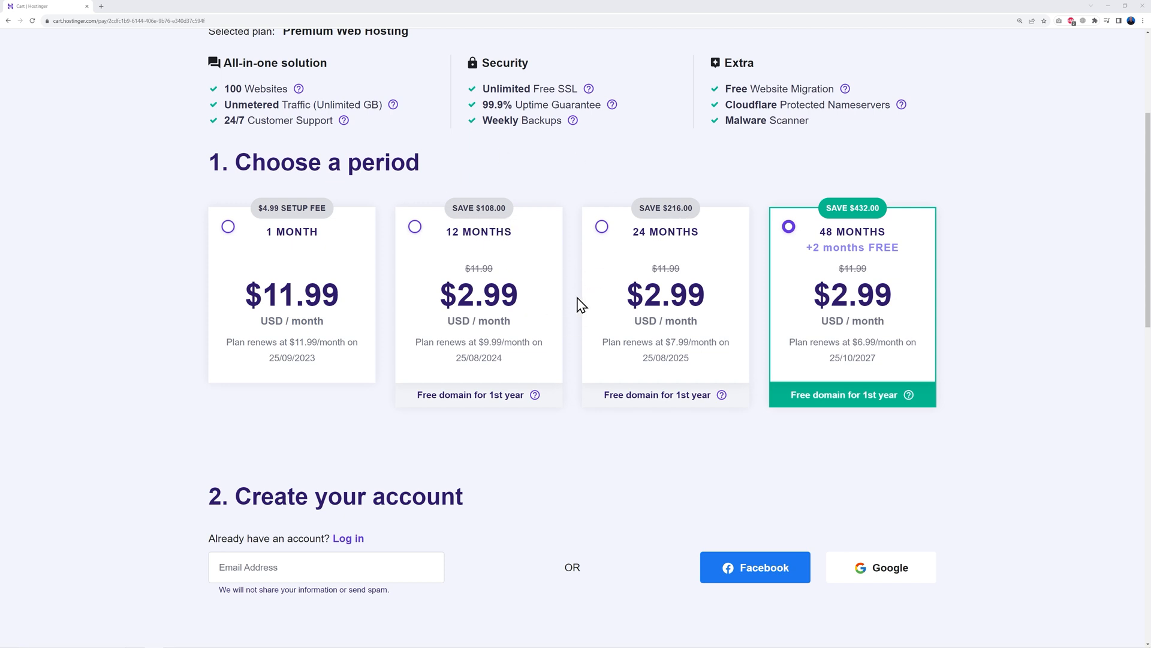
mouse_move(478, 316)
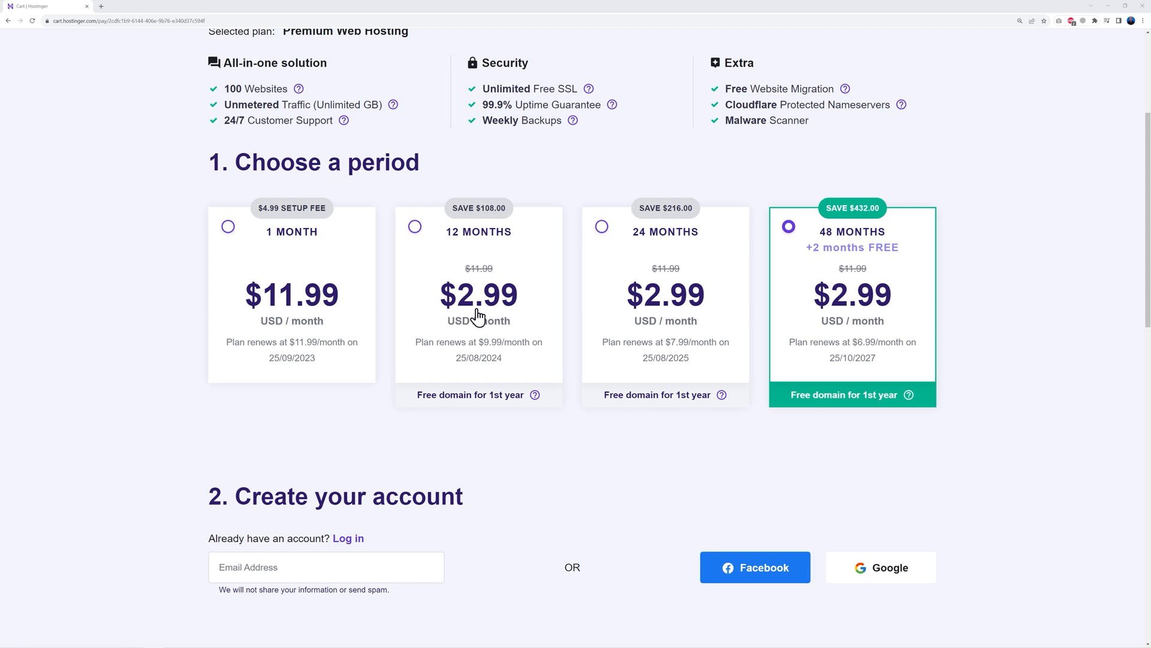
mouse_move(490, 312)
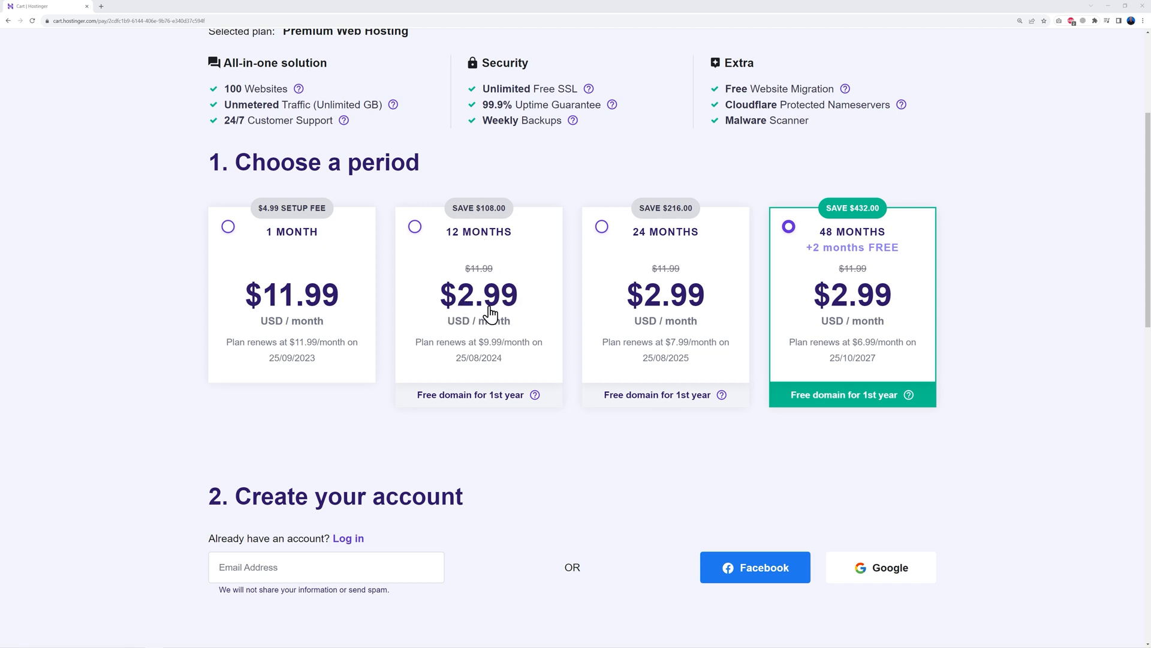
mouse_move(497, 357)
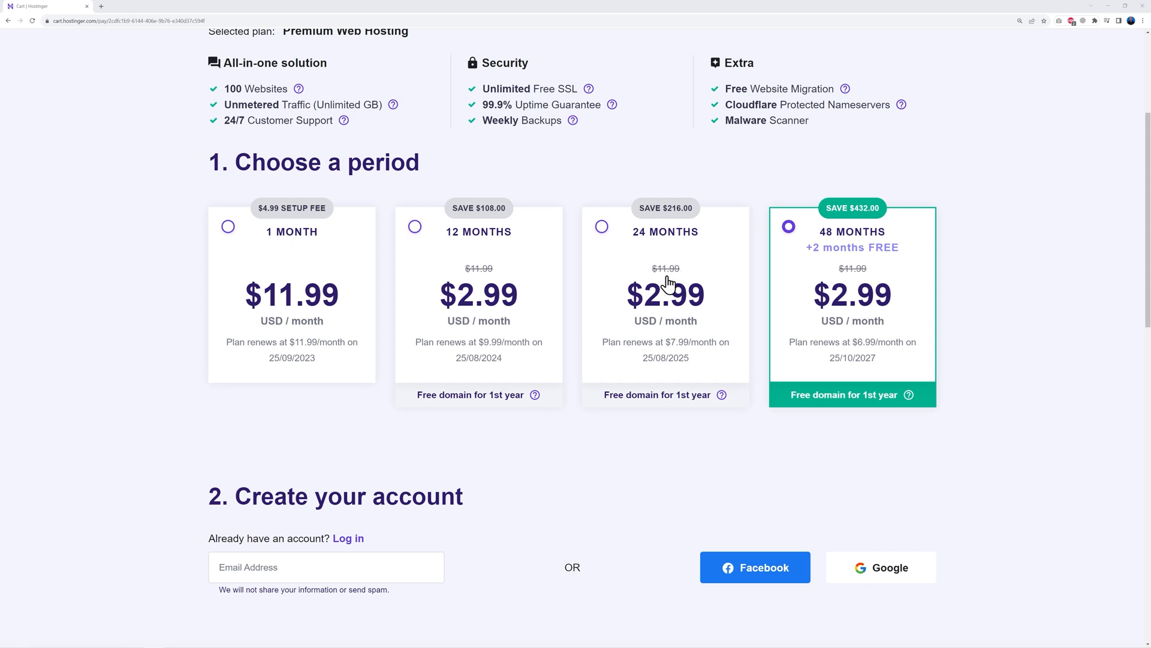
mouse_move(822, 292)
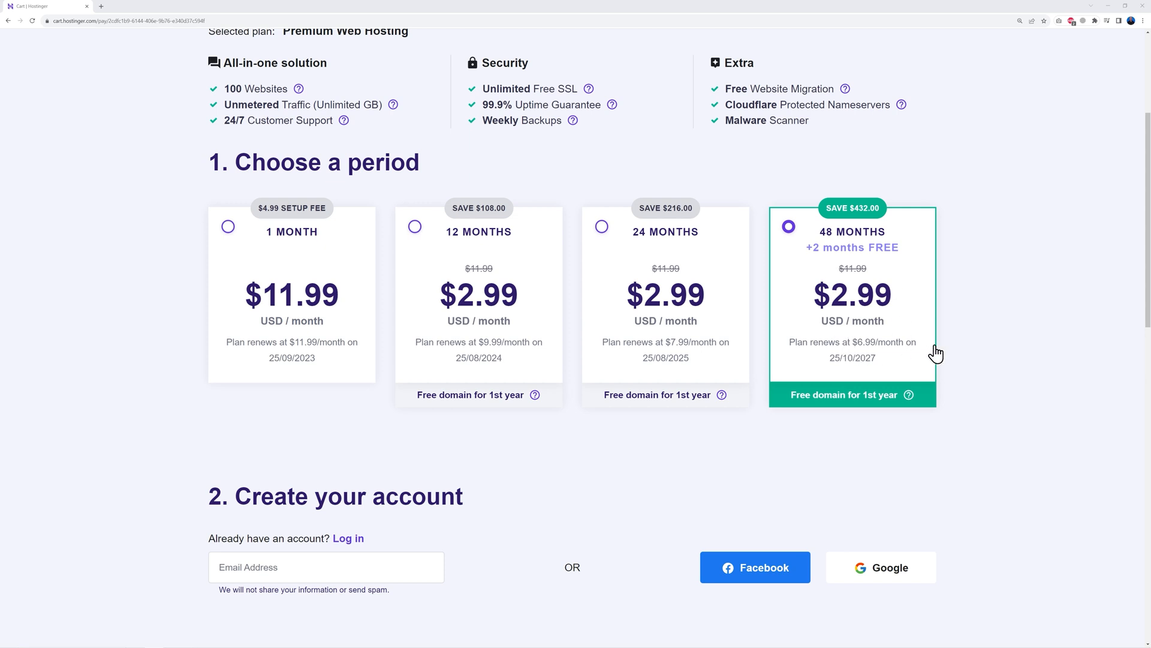
mouse_move(891, 281)
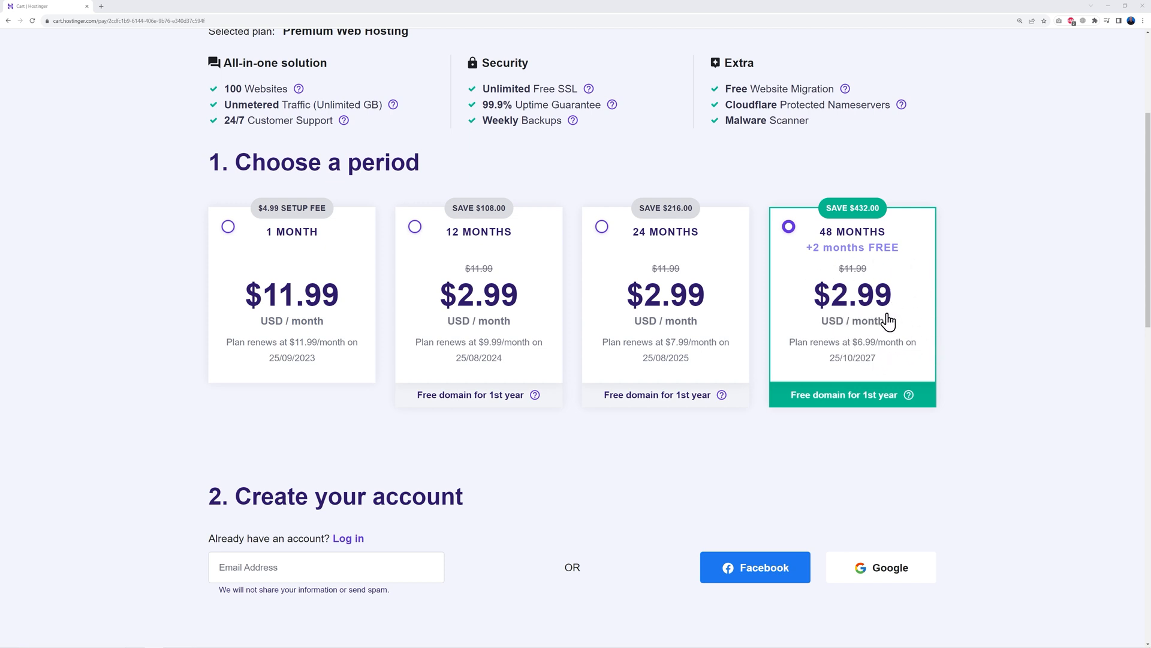
mouse_move(913, 355)
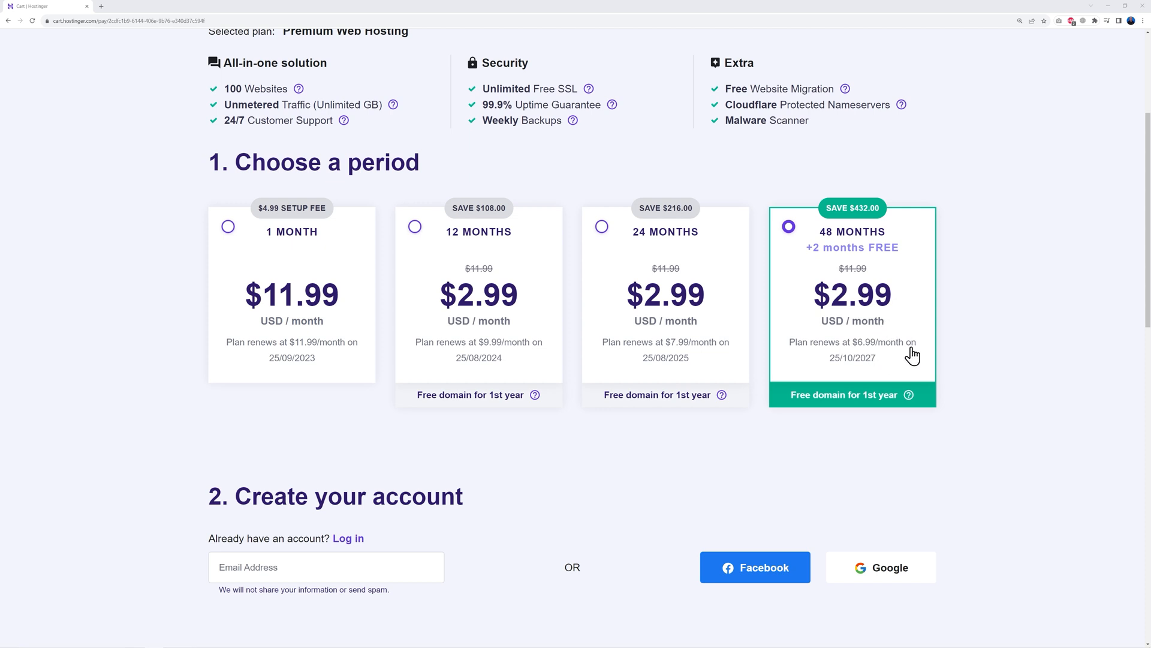
mouse_move(824, 273)
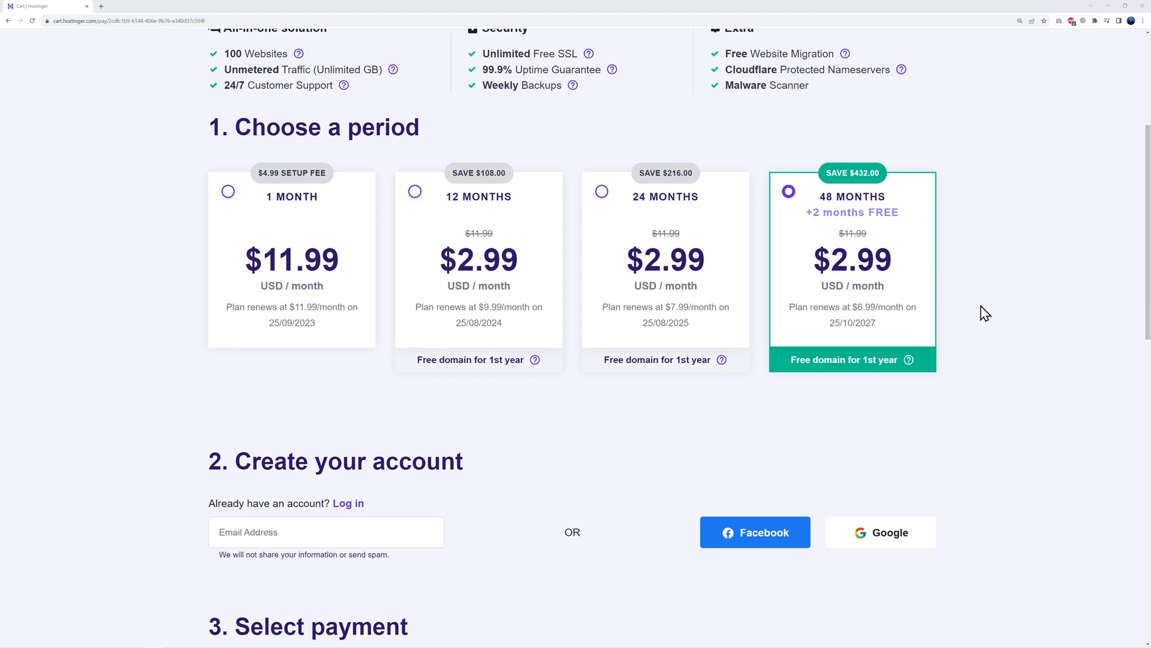
Apply coupon MRWEB, raising the discount to 78% and the total to $158.88.
scroll("down", 3)
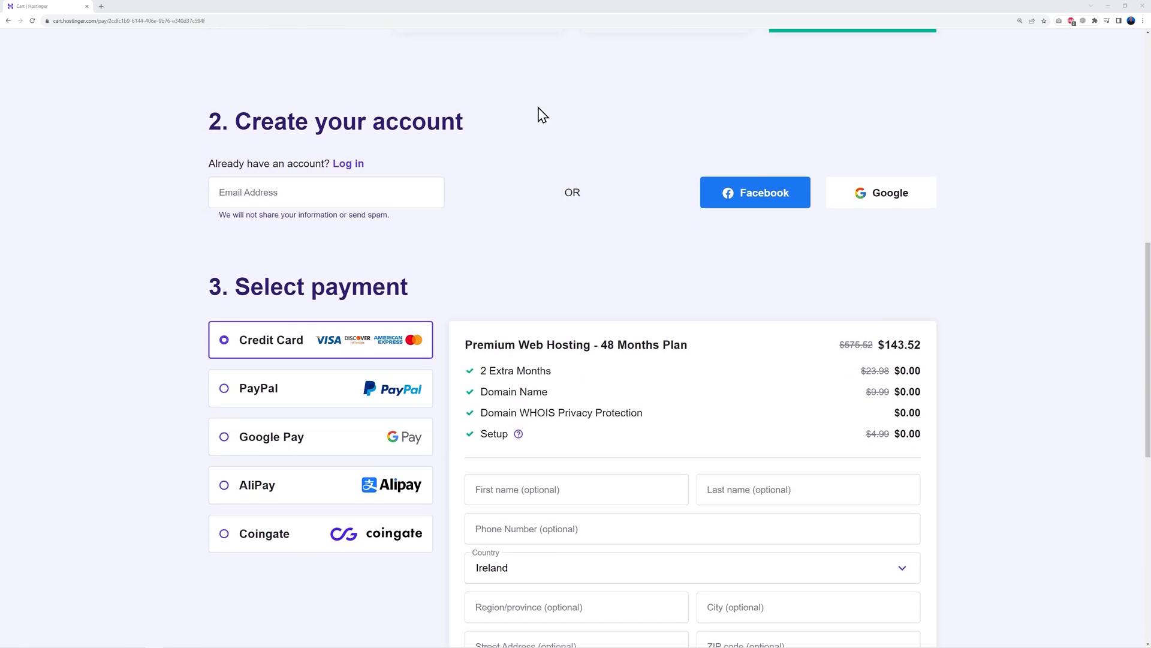
scroll("down", 3)
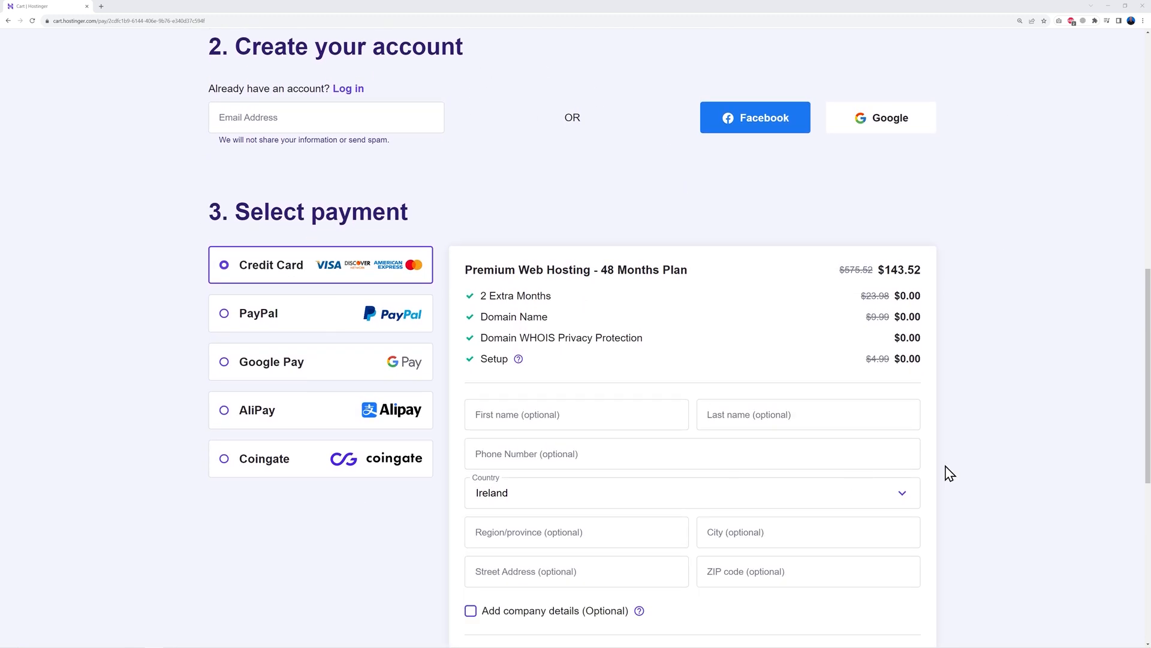
scroll("down", 3)
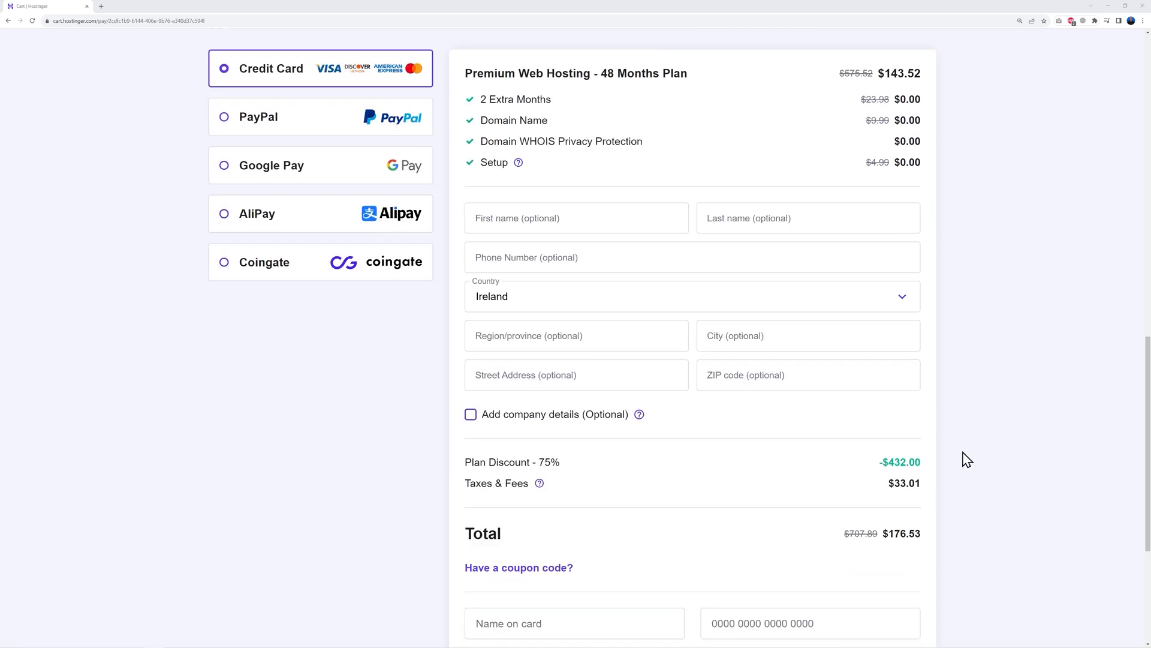
scroll("down", 3)
type("MR")
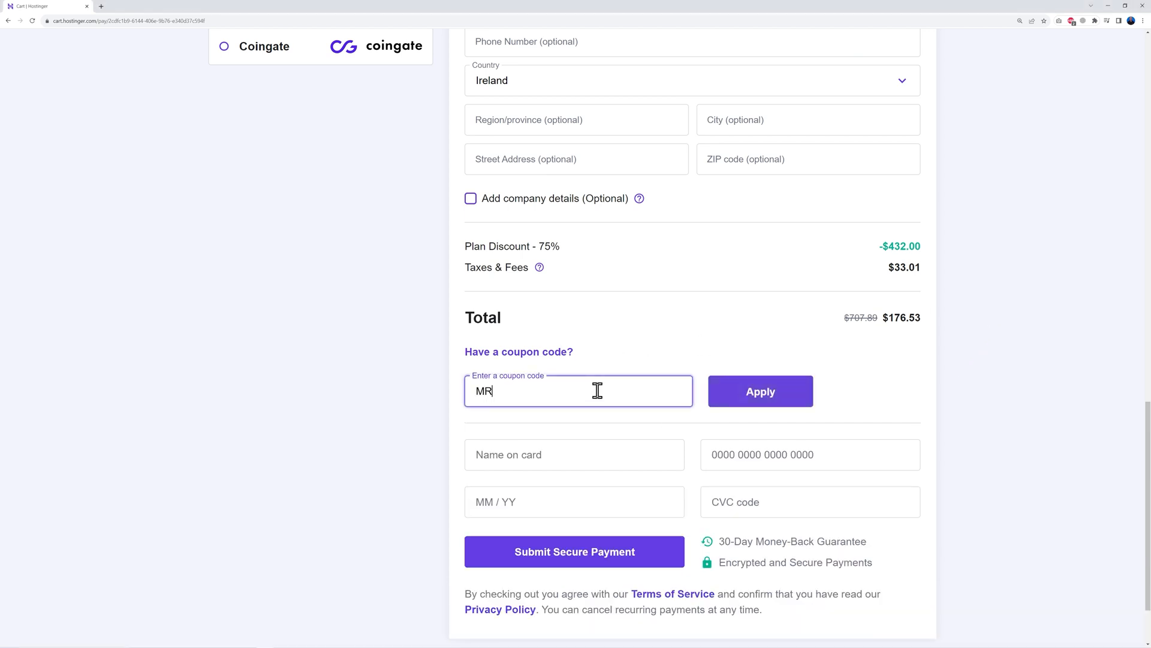
type("WEB")
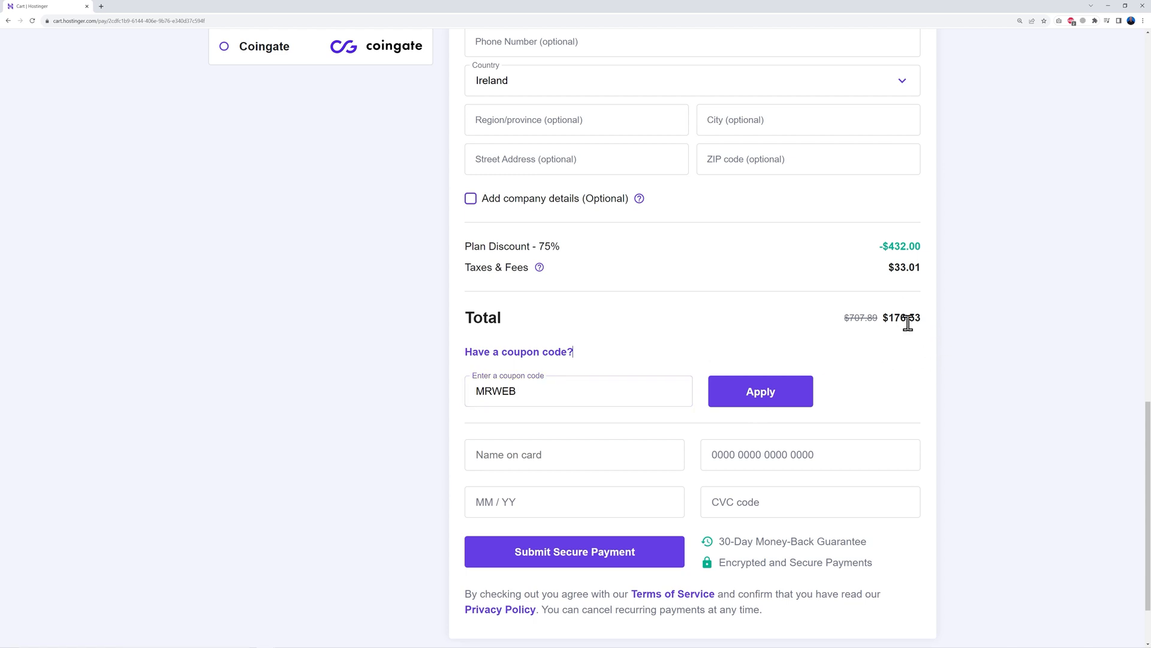
mouse_move(772, 416)
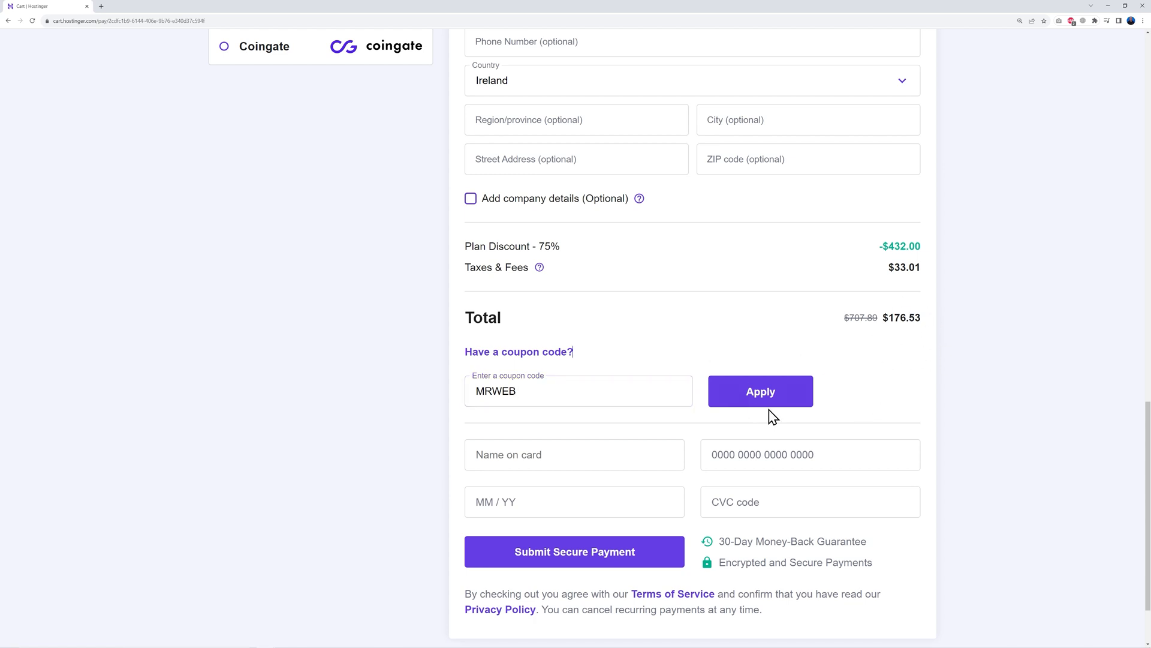
left_click(760, 391)
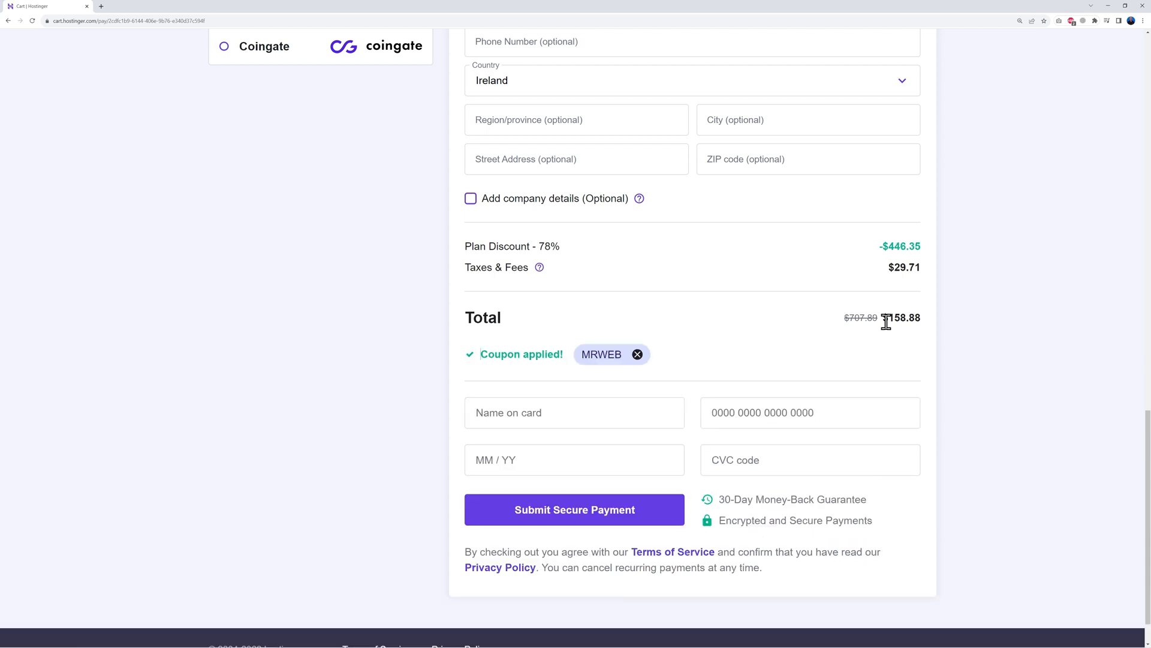
mouse_move(853, 358)
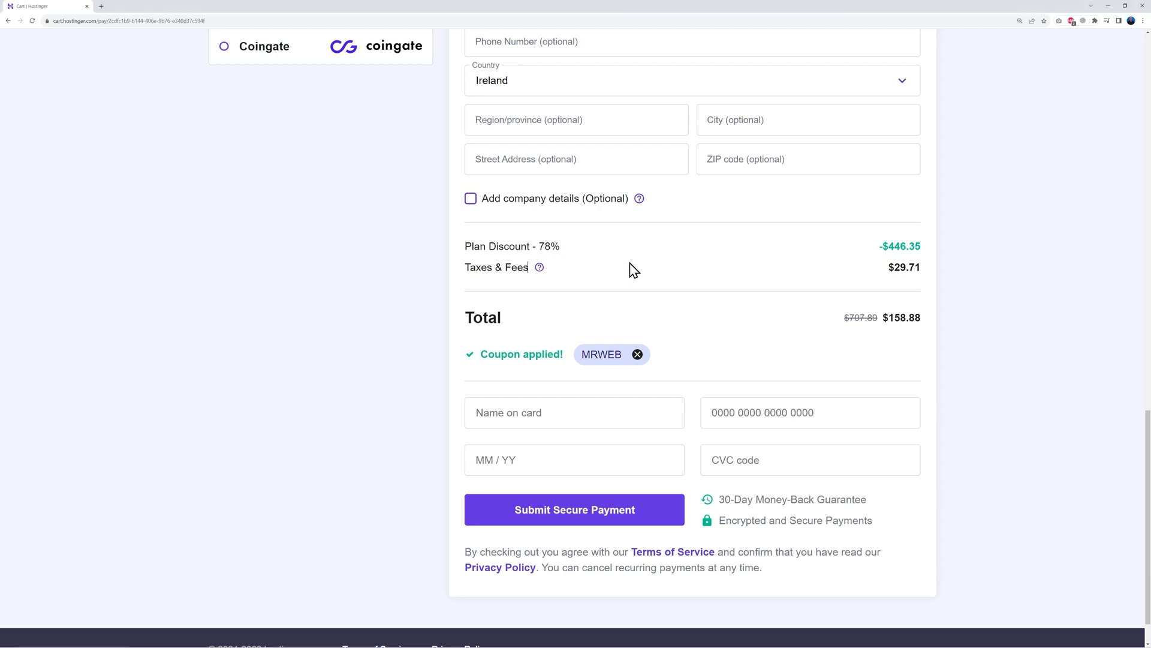
mouse_move(575, 510)
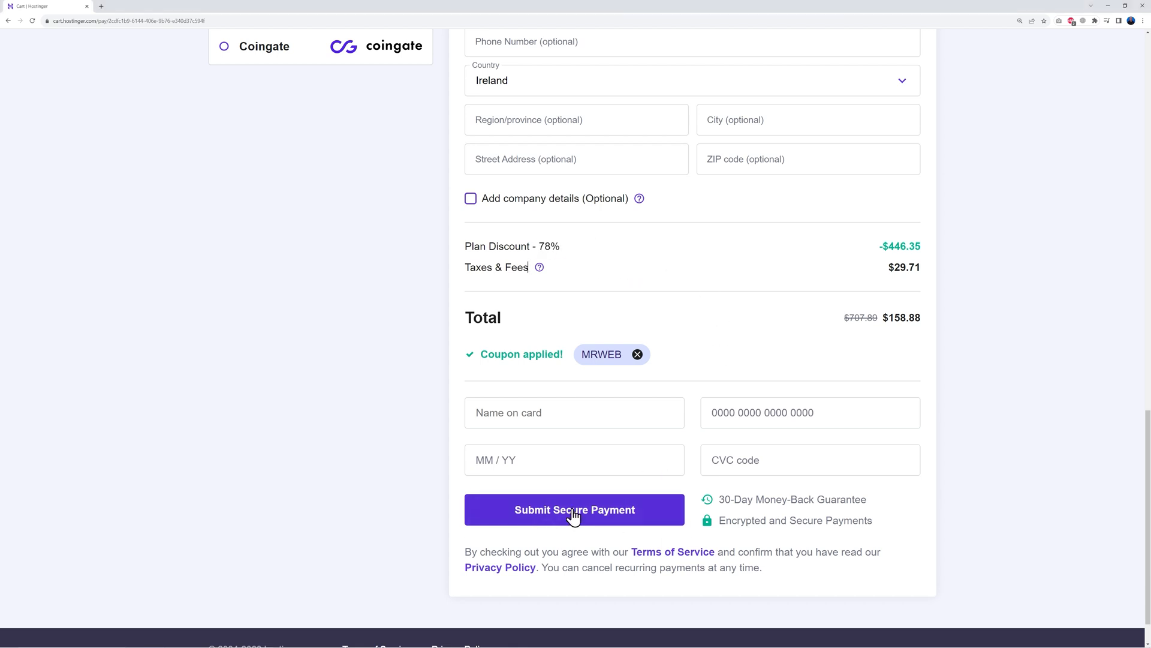
Submit secure payment for the Premium Web Hosting order.
left_click(573, 509)
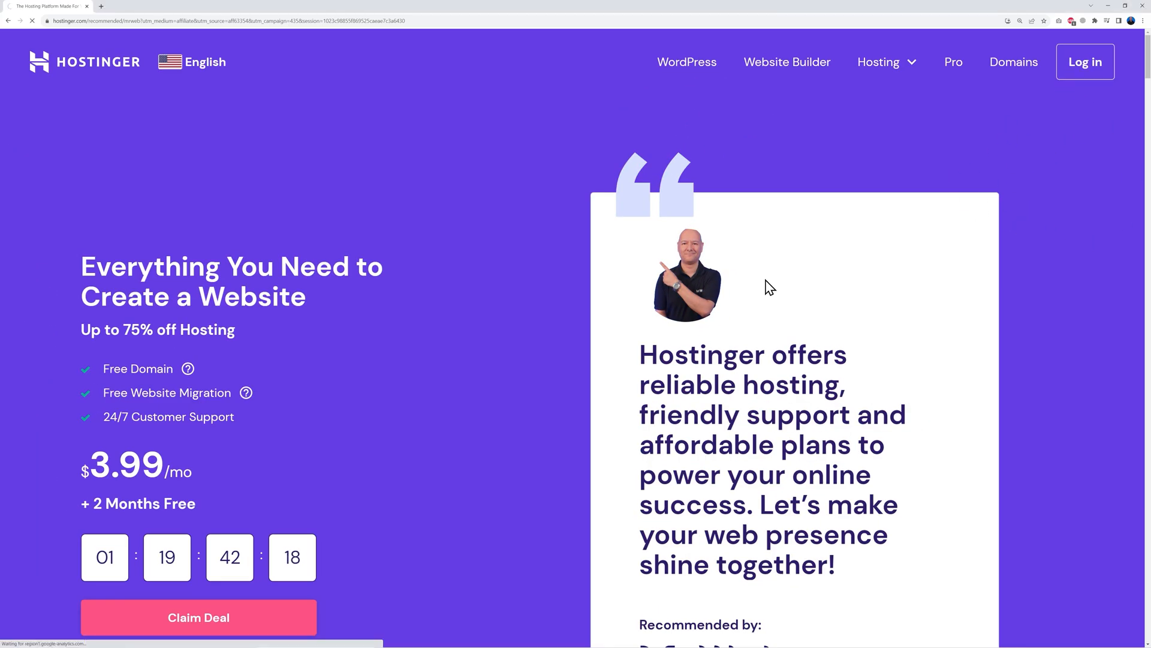
Log in to the Hostinger control panel with the account credentials.
left_click(1084, 61)
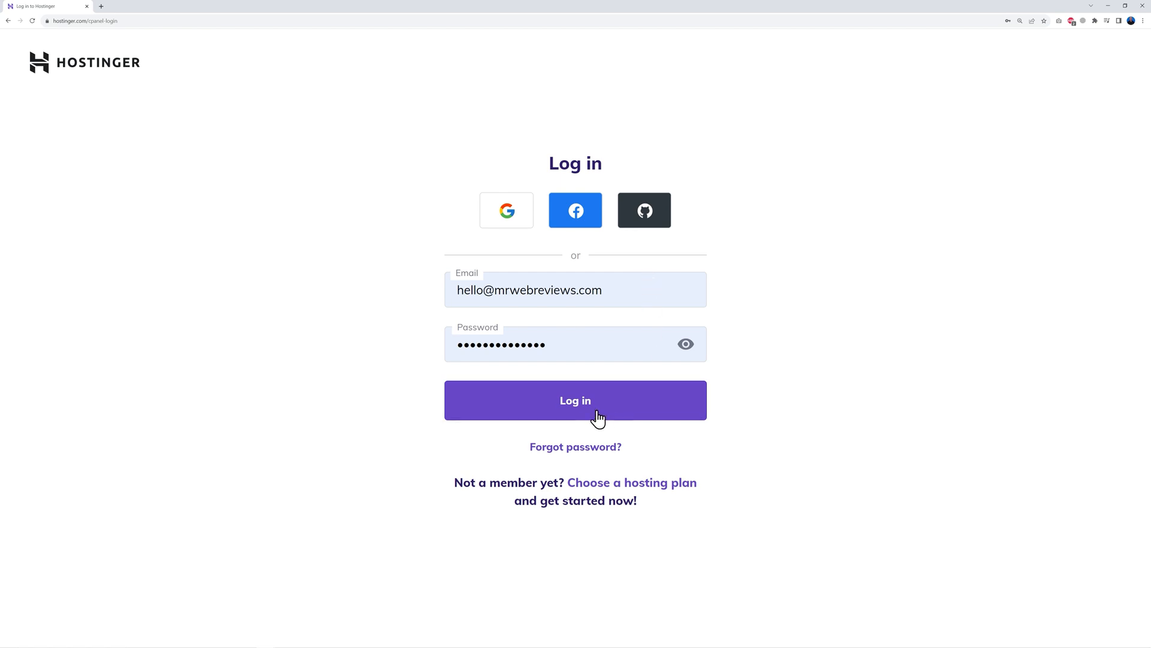
left_click(574, 401)
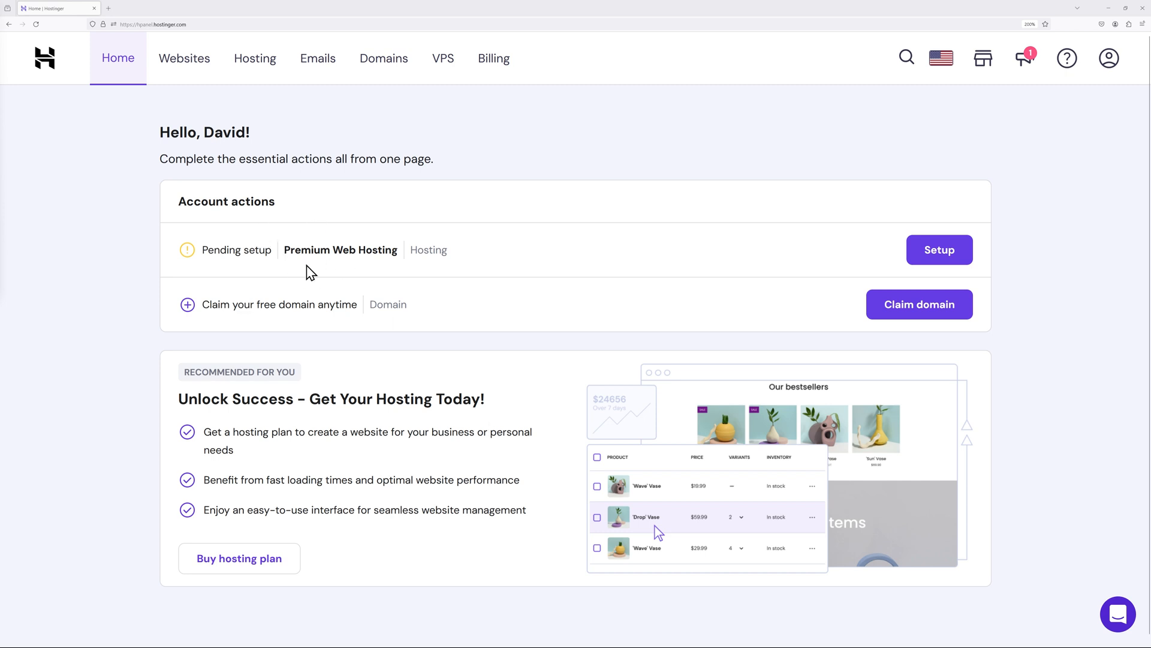
mouse_move(470, 331)
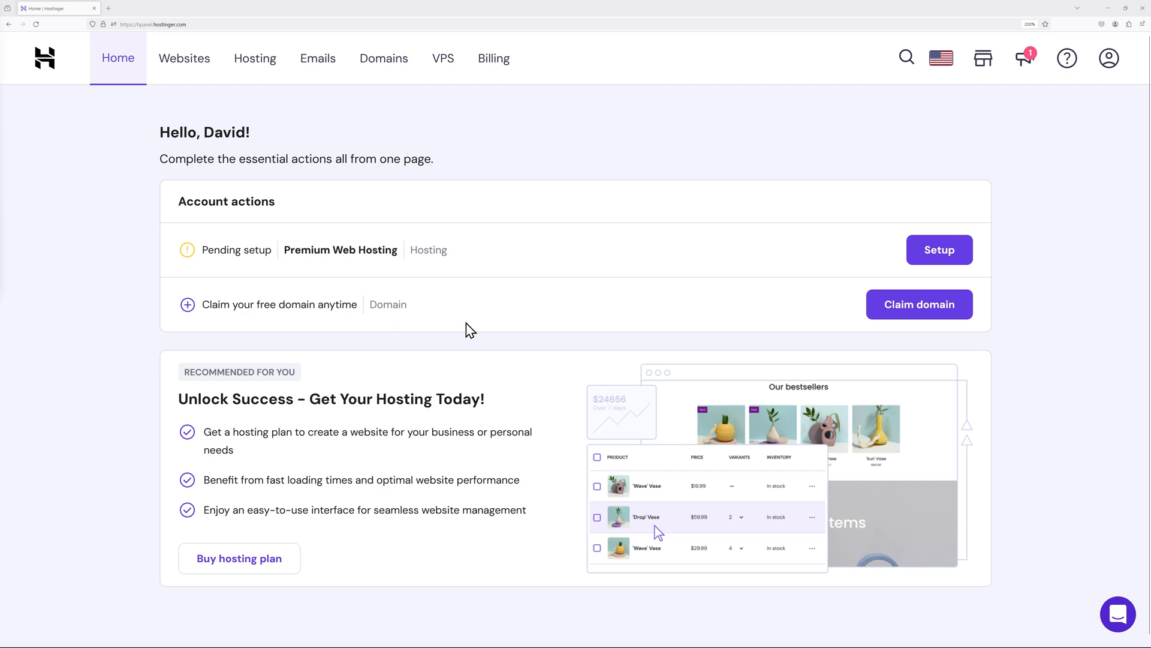
mouse_move(316, 326)
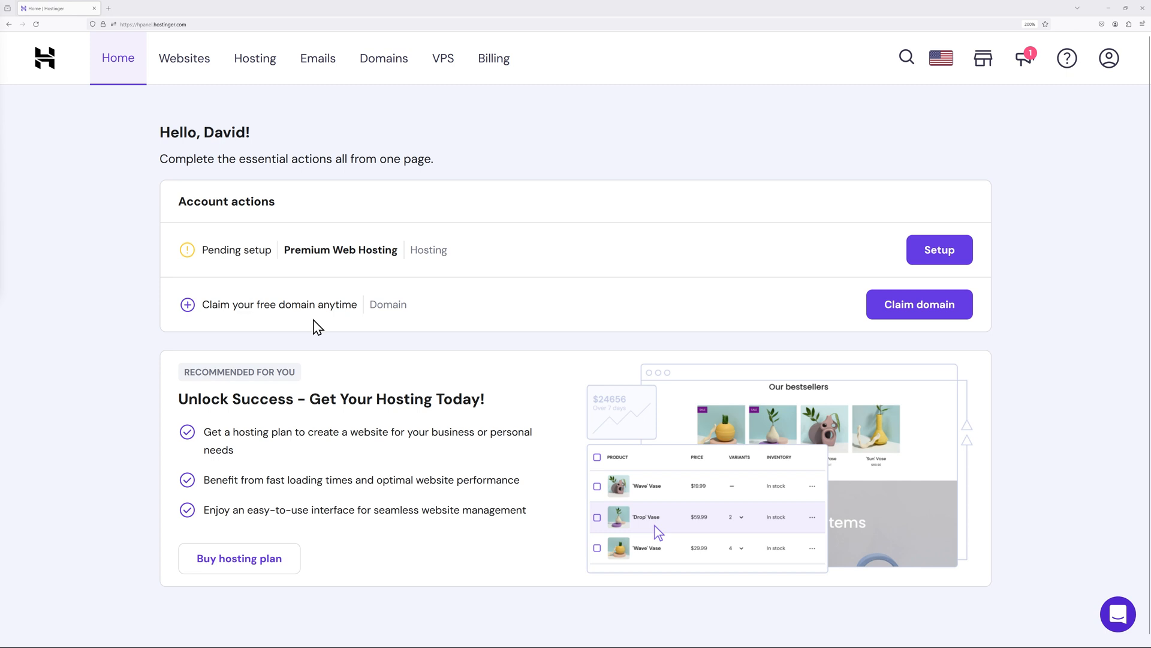
mouse_move(453, 326)
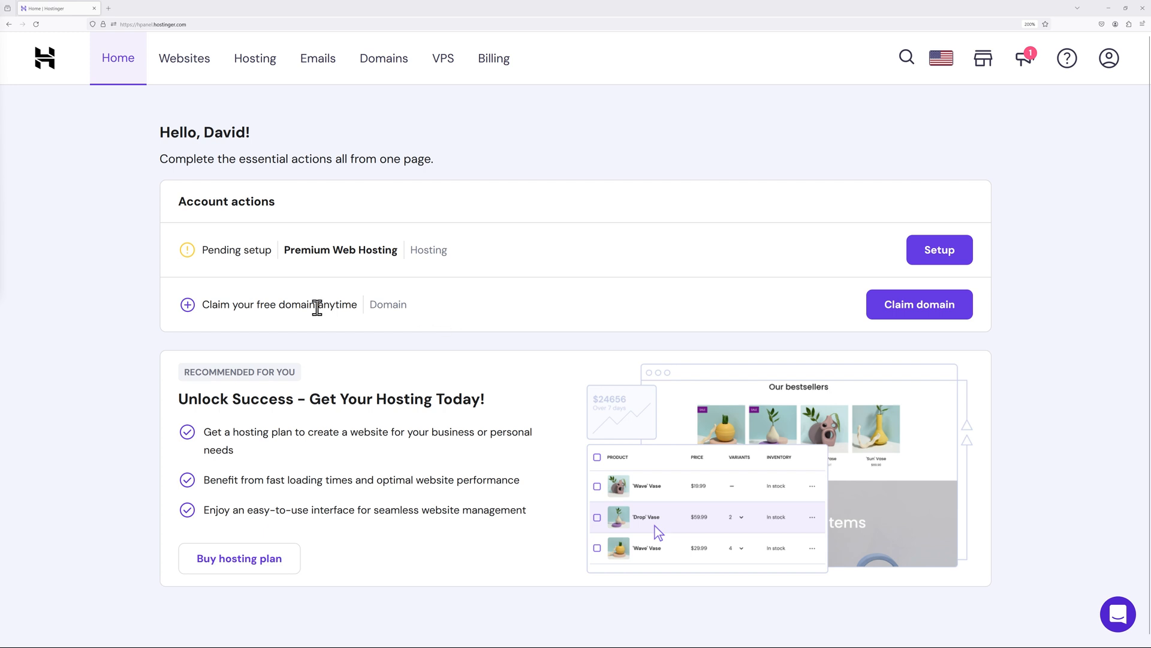
Start the free domain claim from the hPanel Home page.
left_click(918, 303)
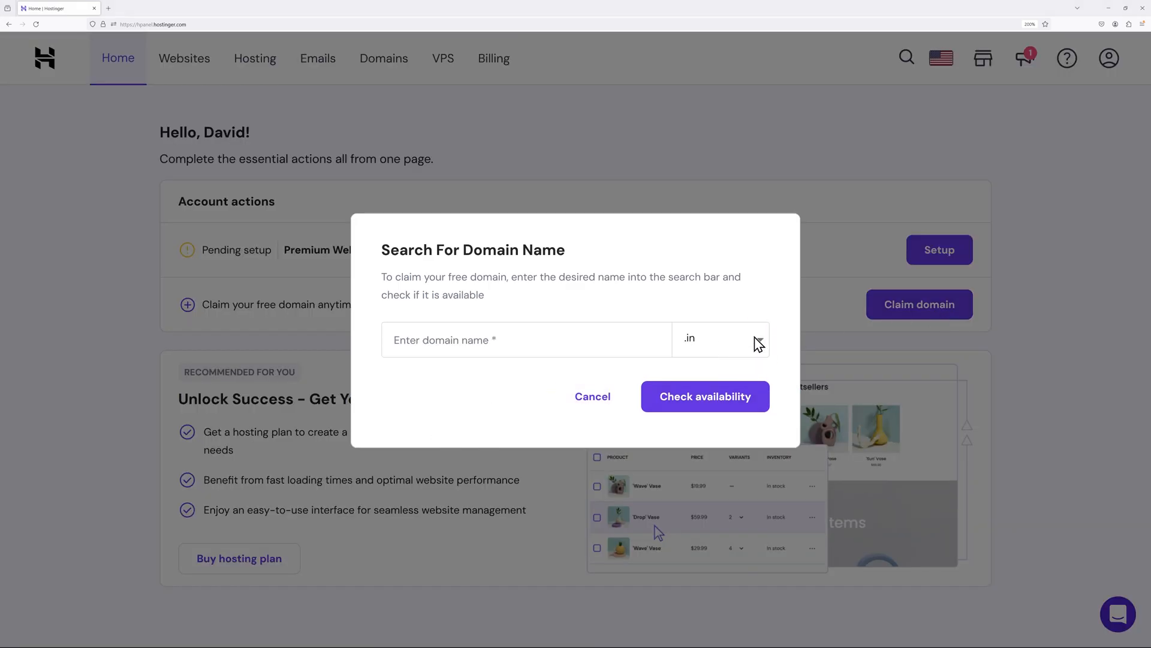
Search mrwebtech.com with the .com extension, which comes back as taken.
left_click(720, 339)
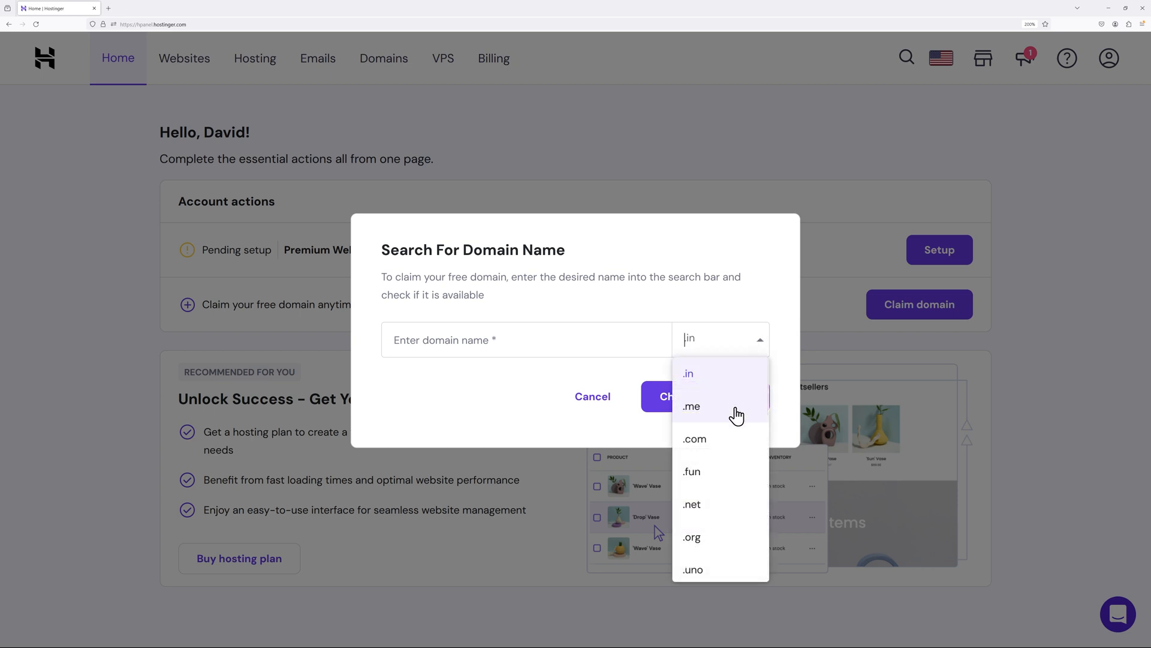
mouse_move(737, 456)
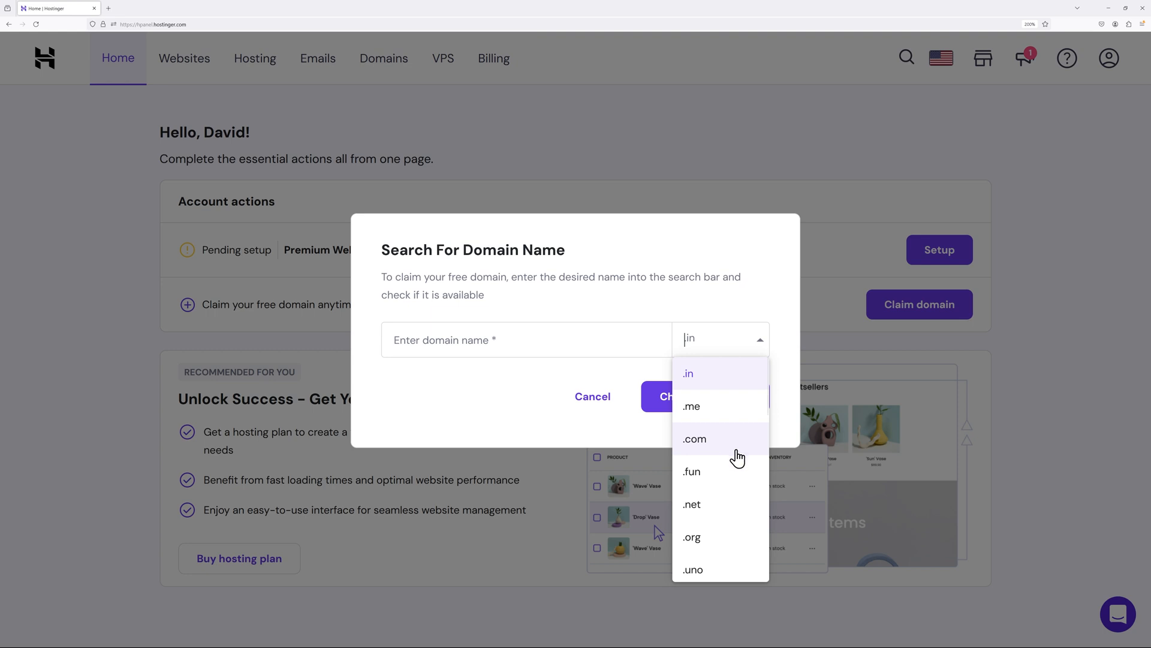
scroll("down", 3)
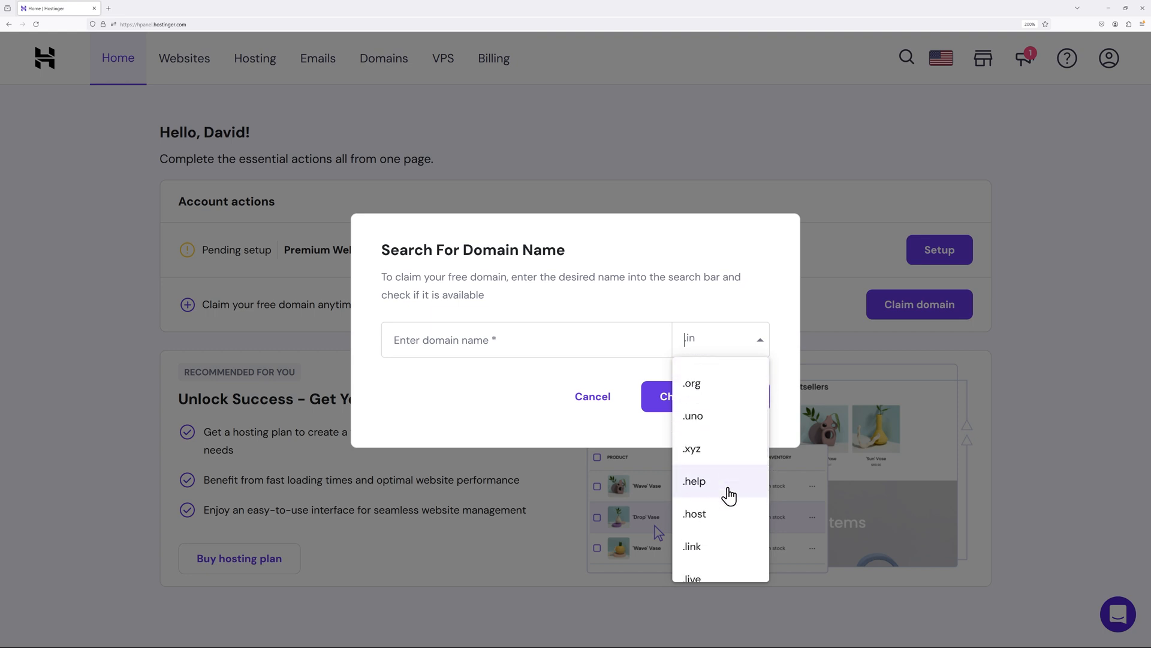
scroll("down", 3)
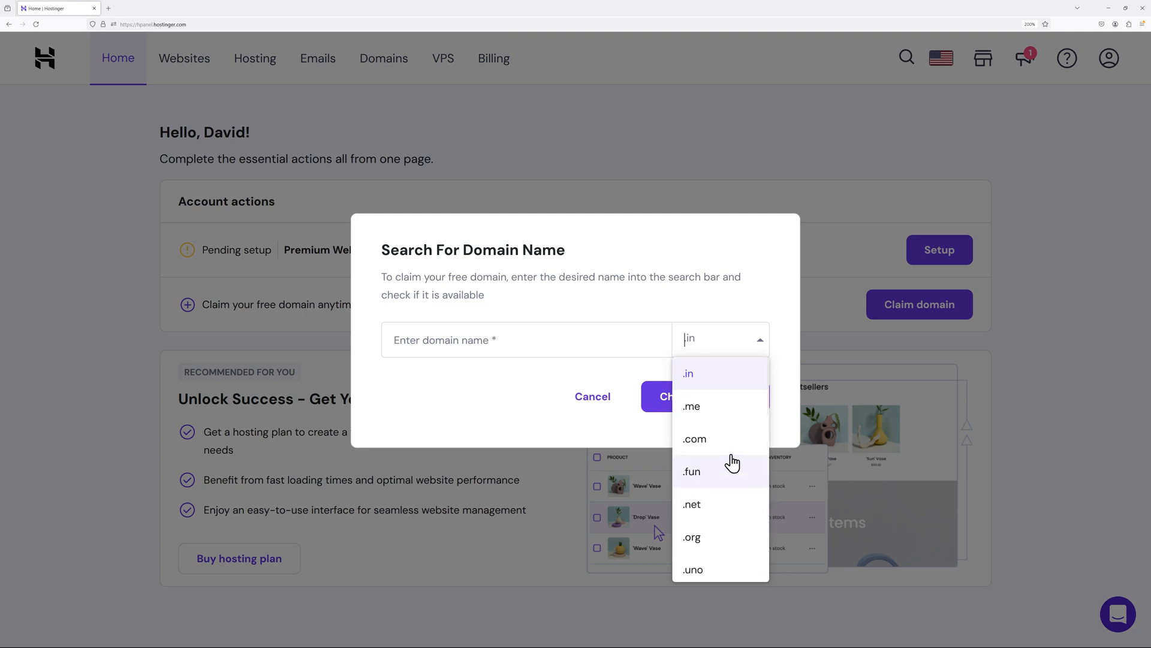
mouse_move(731, 451)
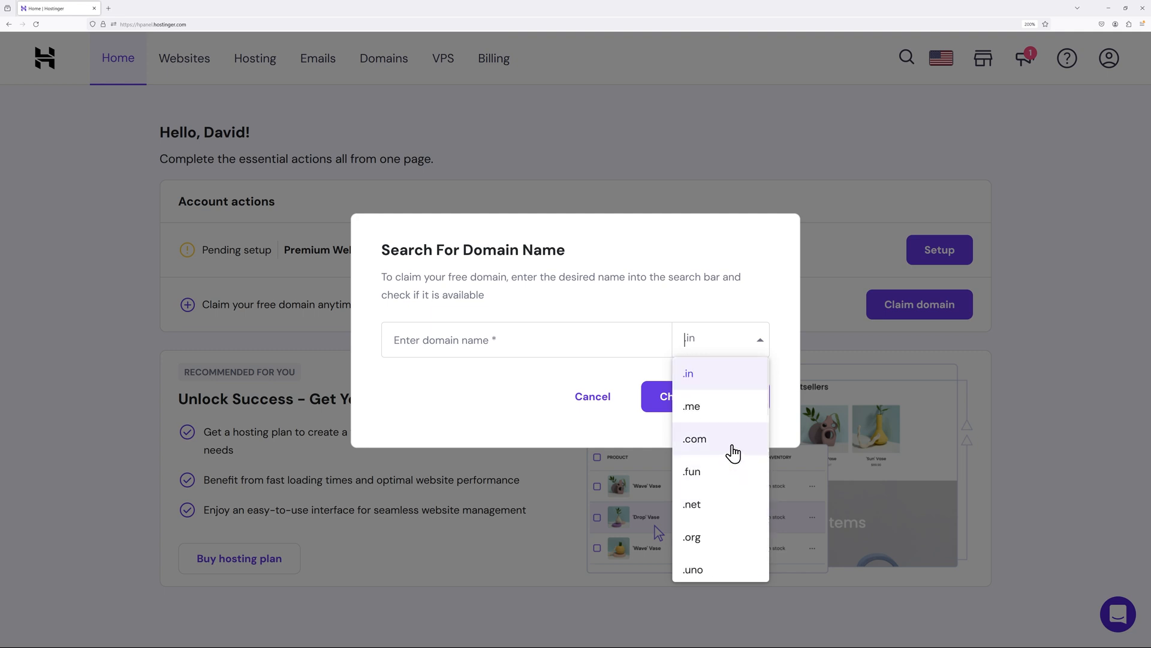
left_click(694, 439)
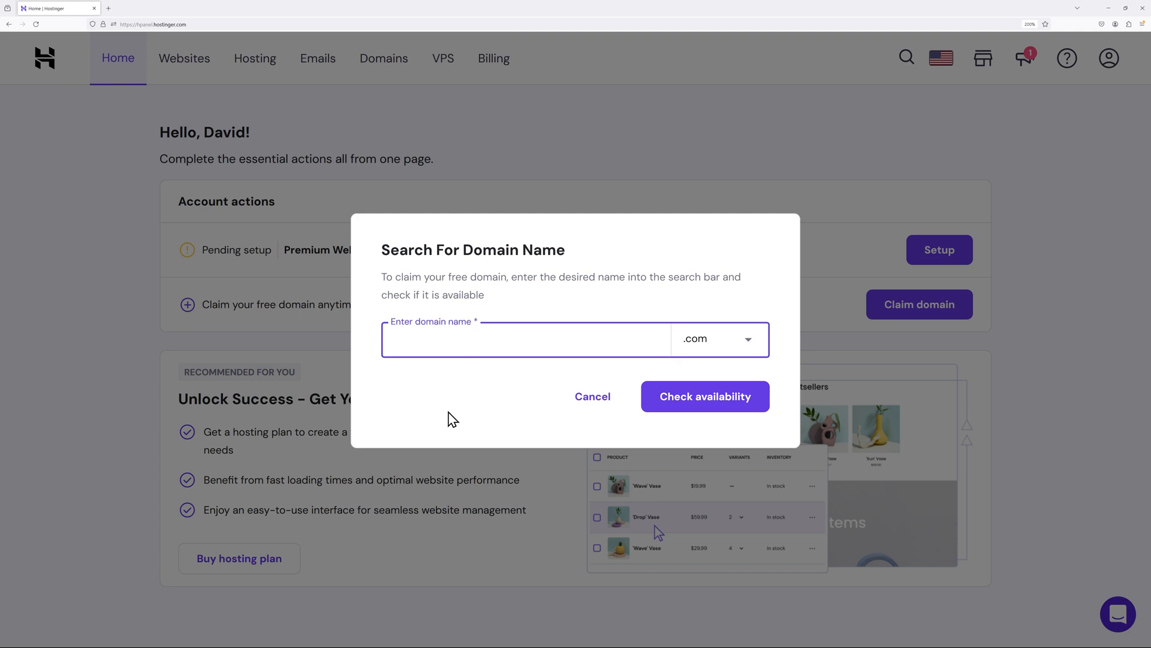
type("m")
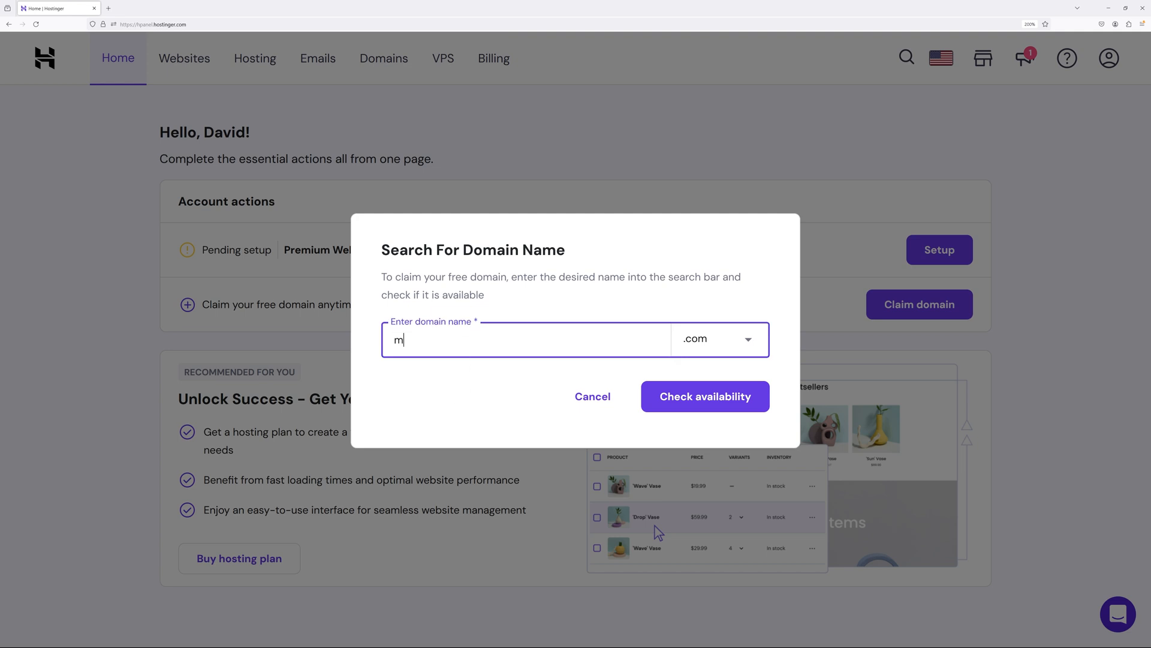
type("rwebt")
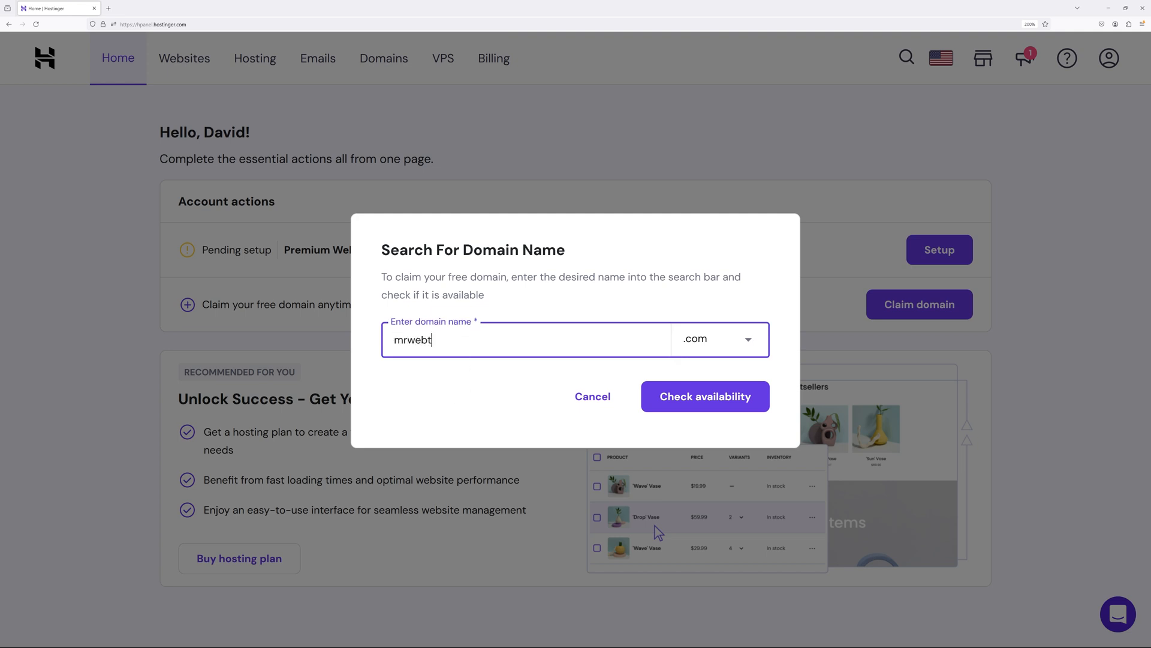
type("ech")
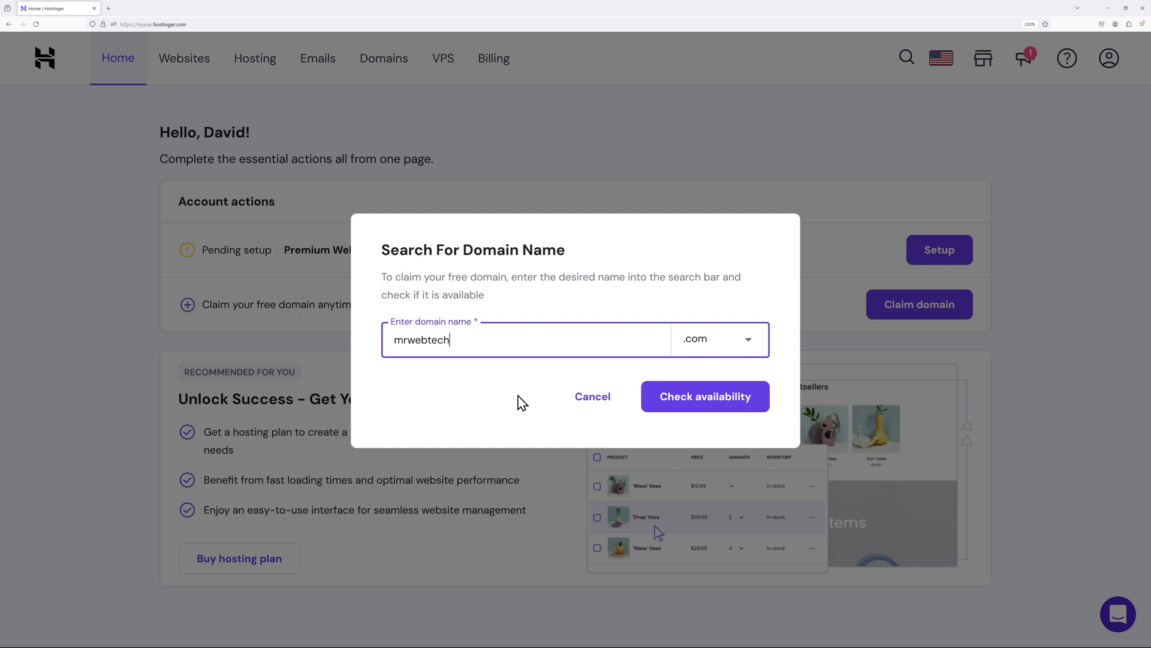
mouse_move(440, 378)
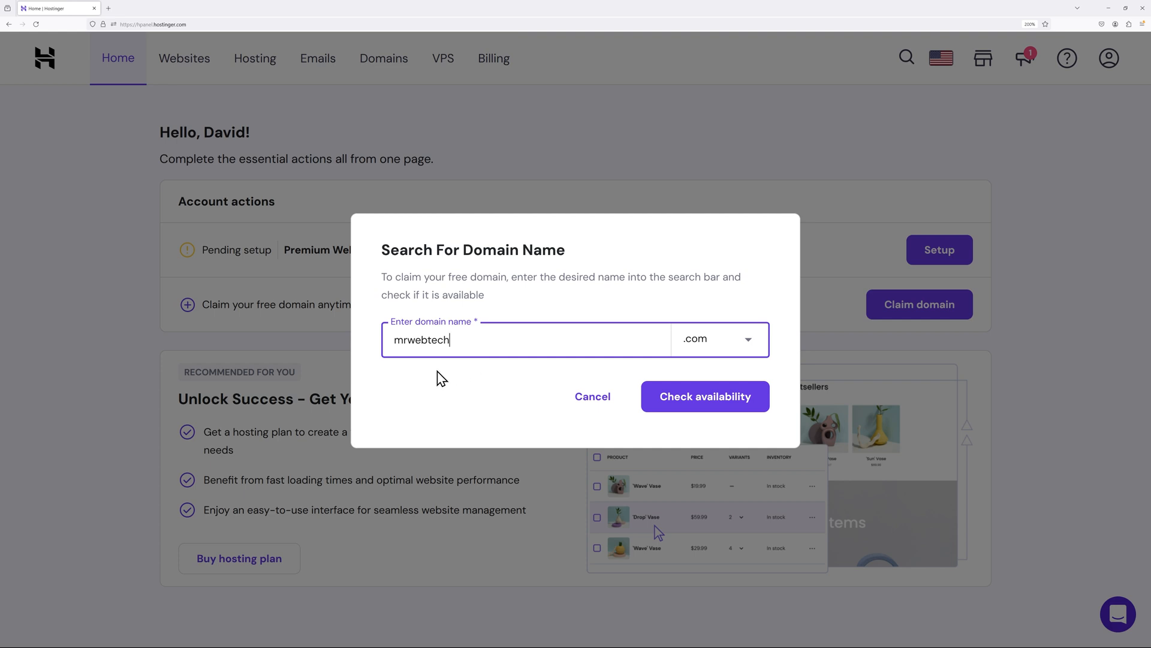
left_click(704, 396)
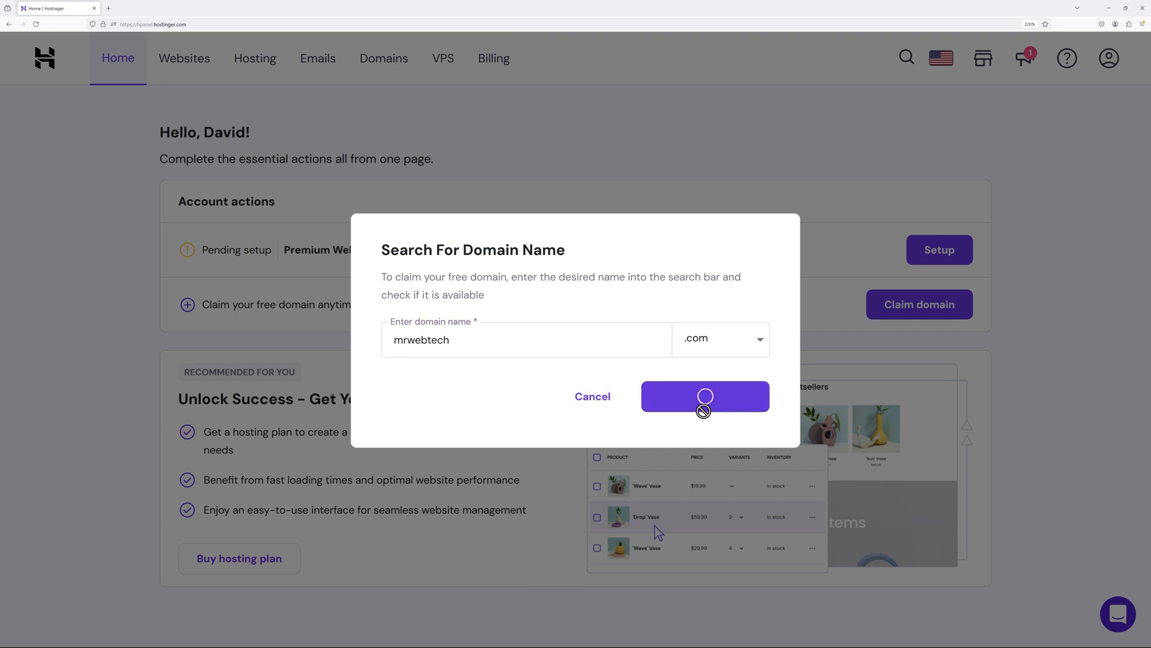
left_click(704, 396)
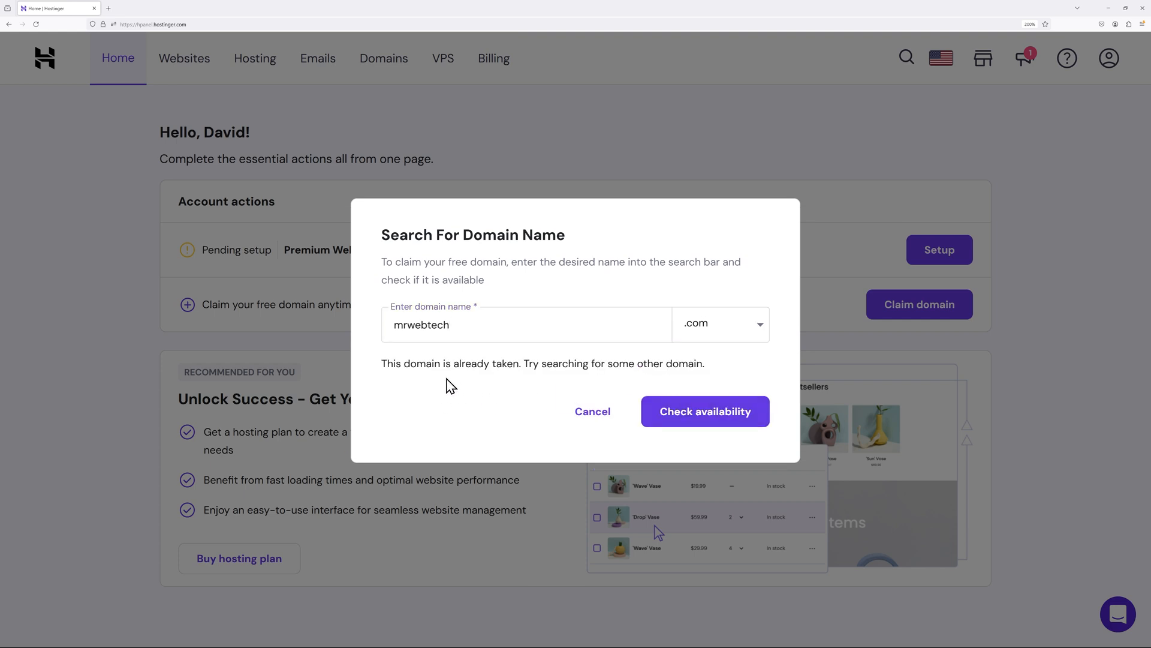
mouse_move(560, 382)
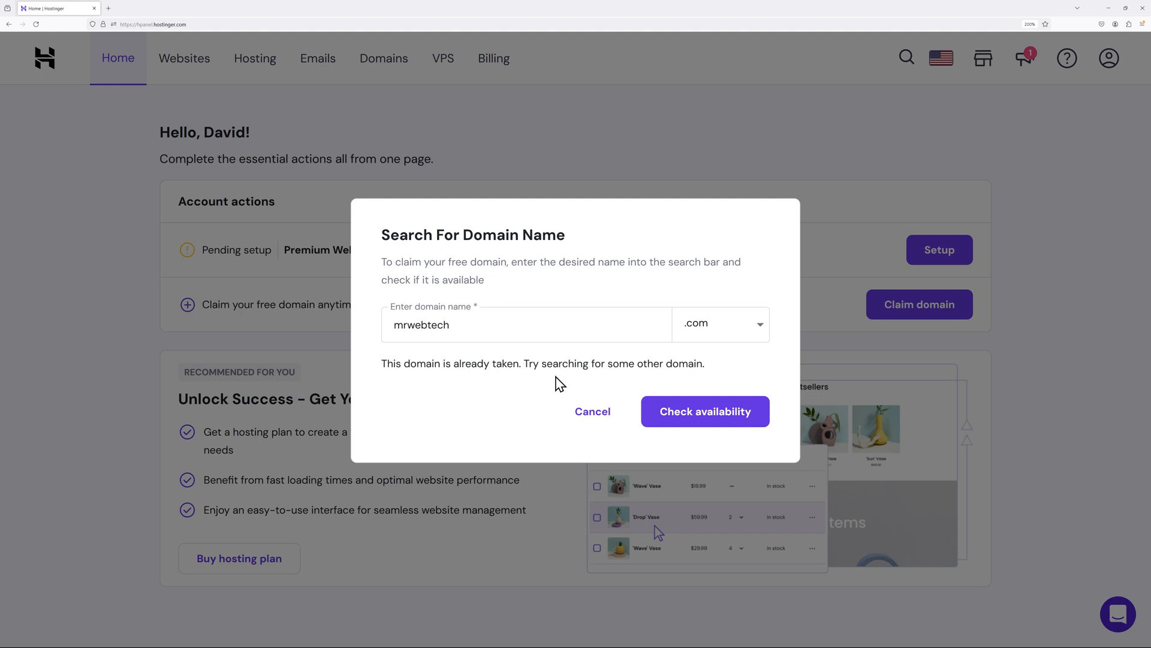
Edit the name to mrwebtechnology.com and confirm it is available for $0.00 the first year.
left_click(526, 325)
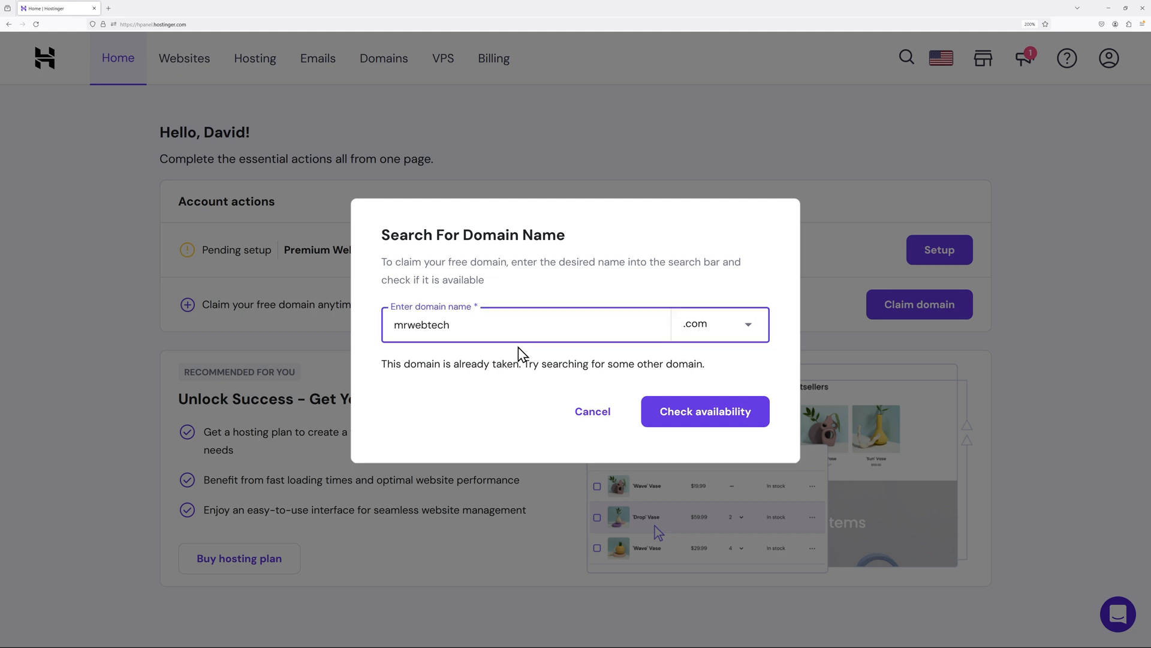
type("n")
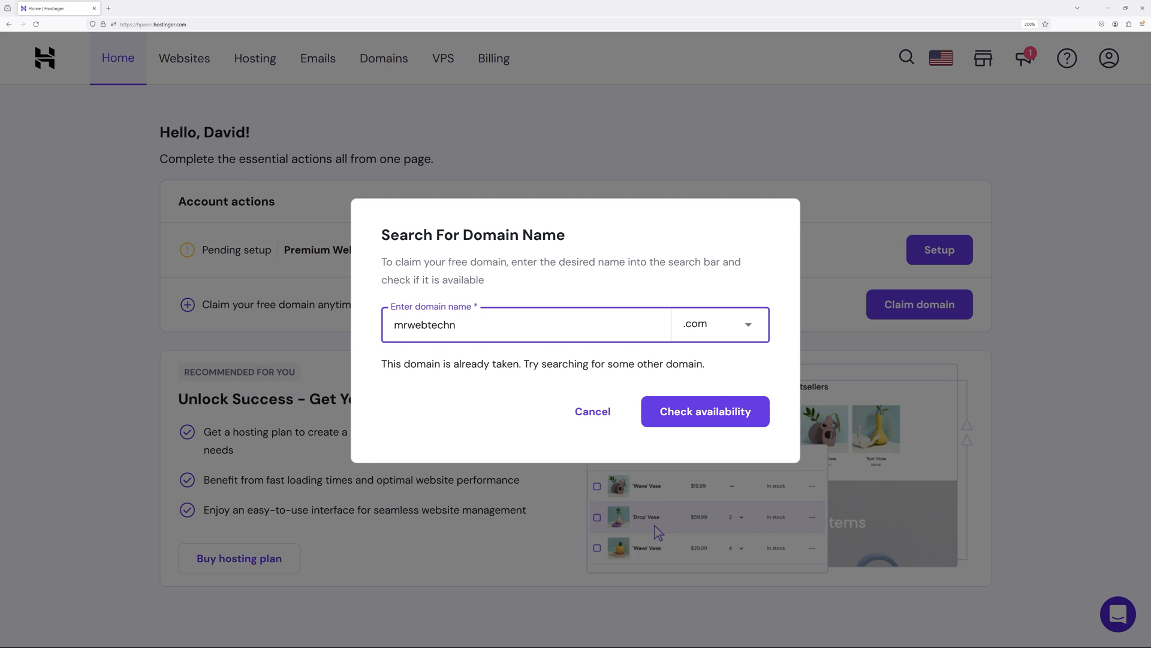
type("ology")
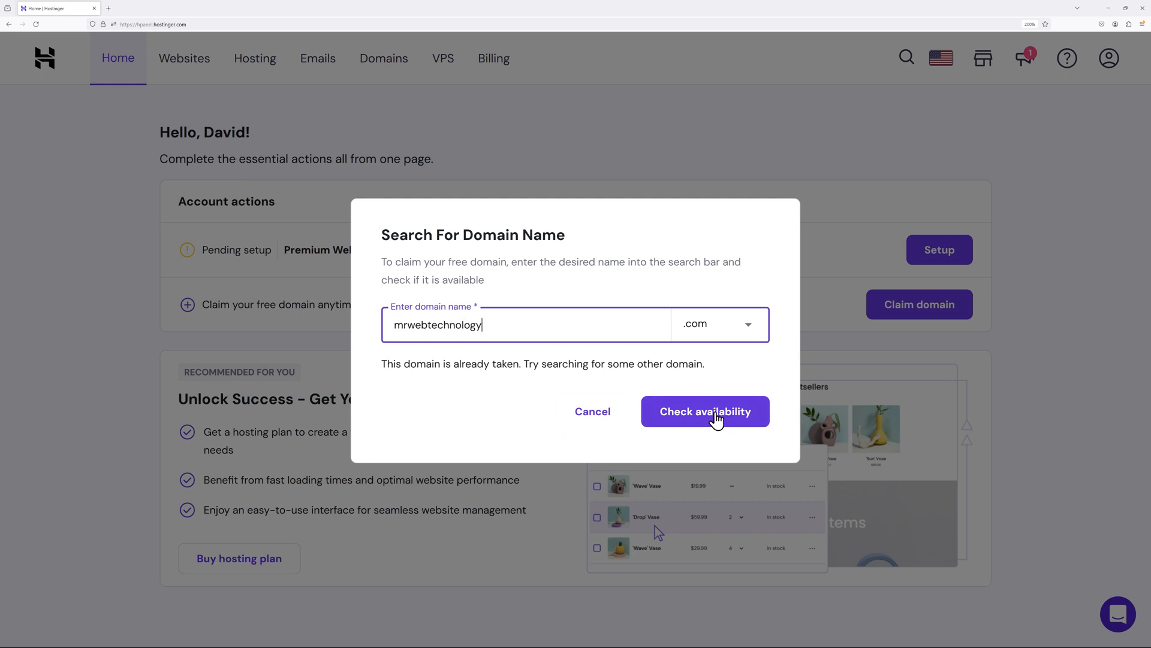
left_click(704, 411)
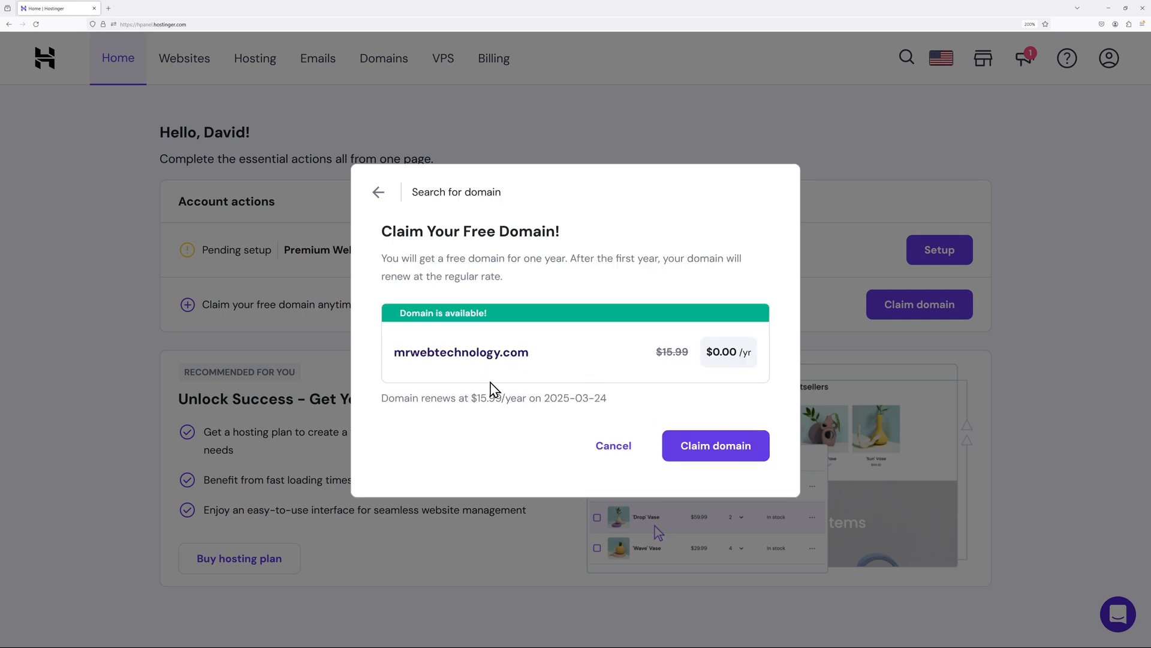
mouse_move(541, 385)
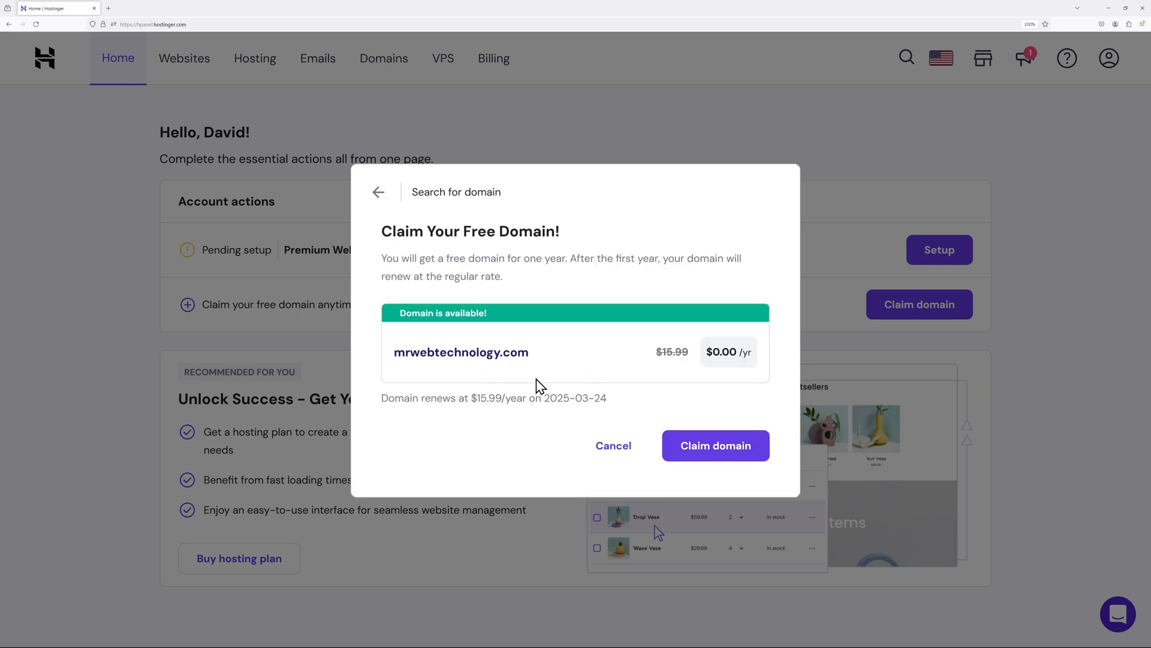
Claim mrwebtechnology.com free with Ireland personal contact details and finish registration.
left_click(713, 444)
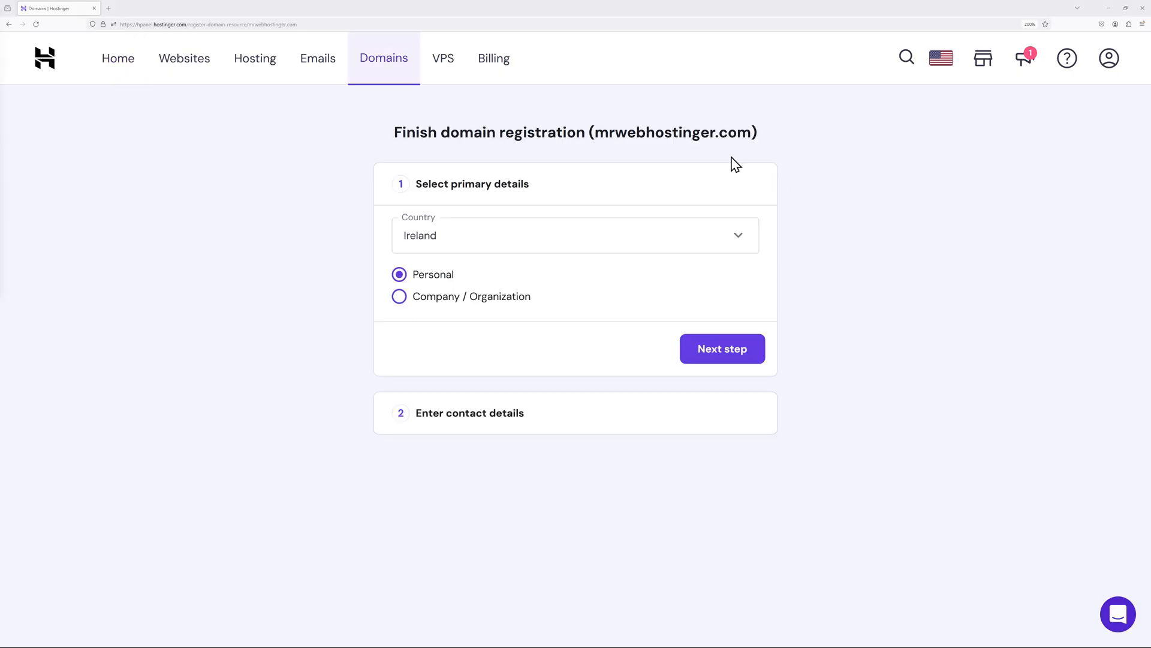
mouse_move(491, 243)
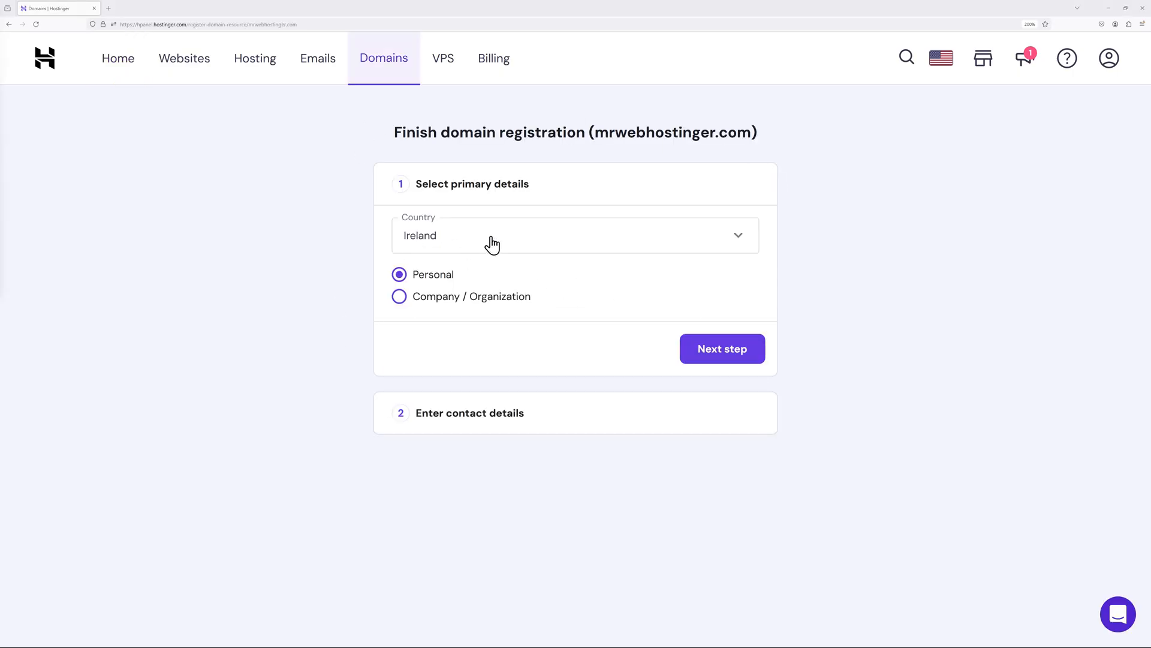
mouse_move(722, 348)
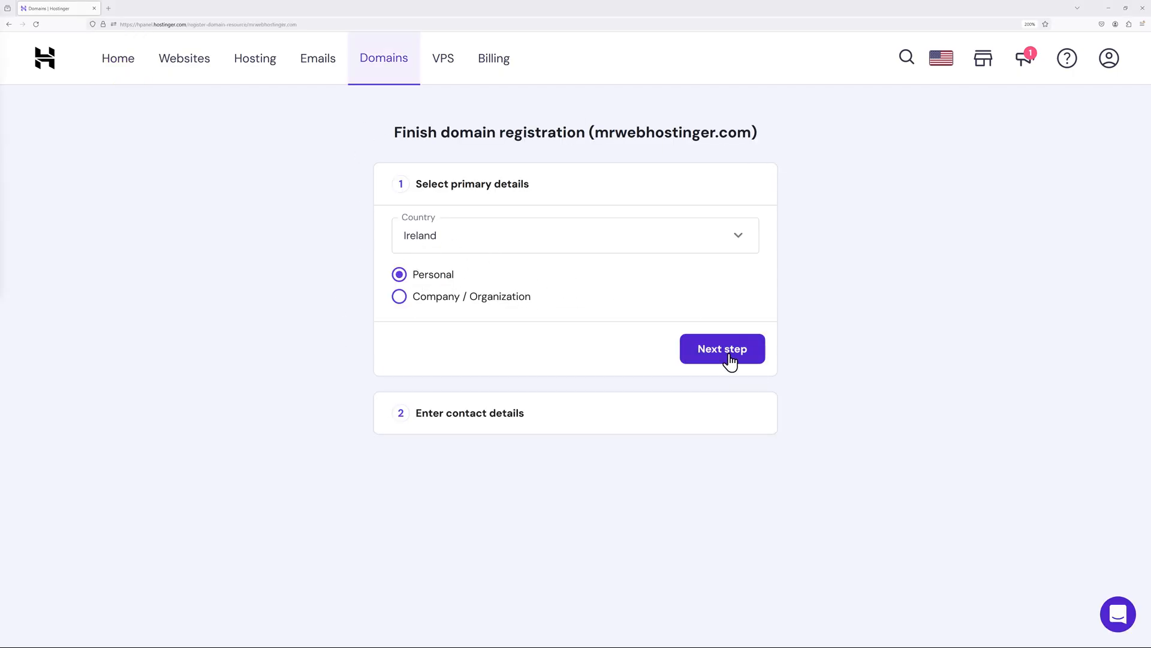
left_click(720, 348)
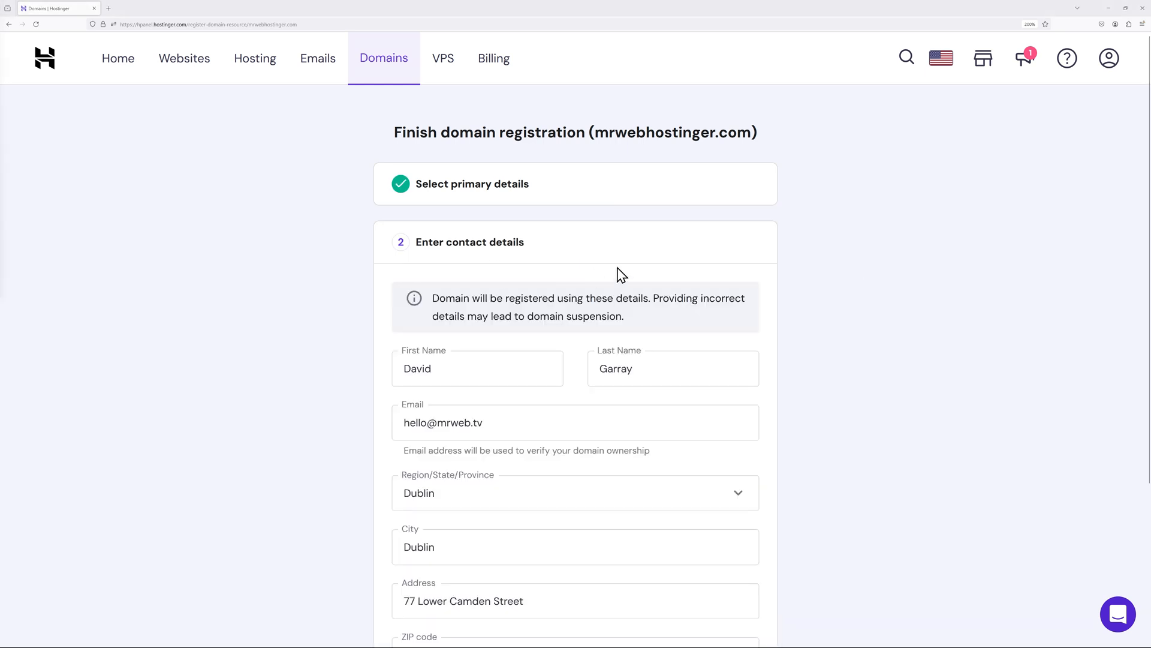
scroll("down", 3)
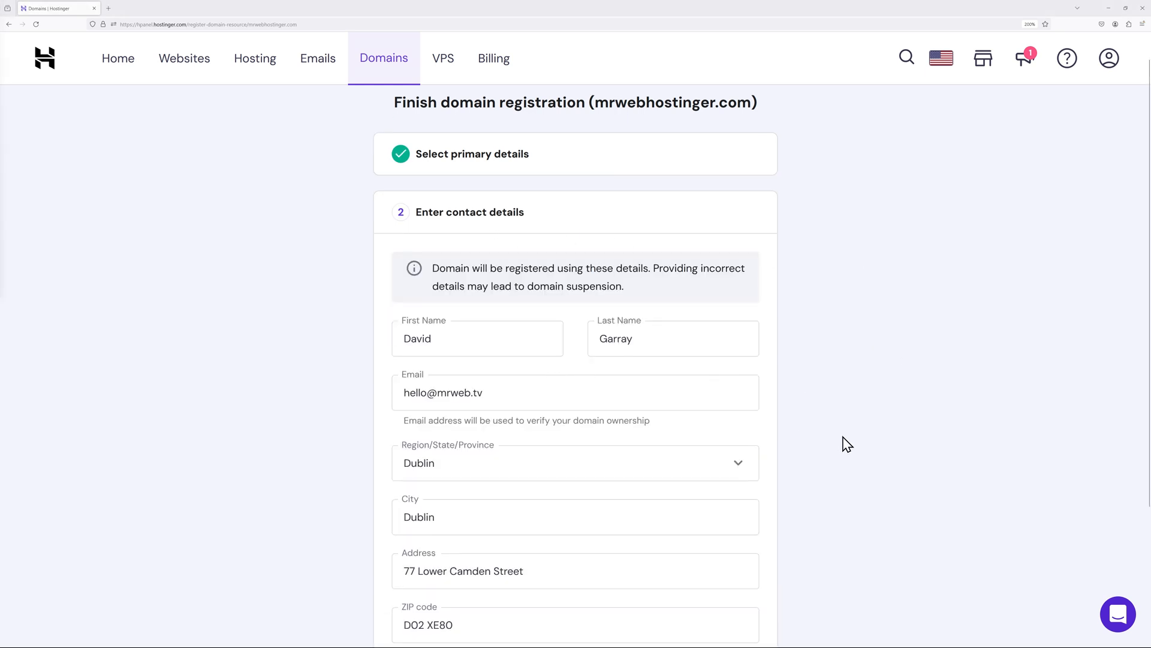
scroll("down", 3)
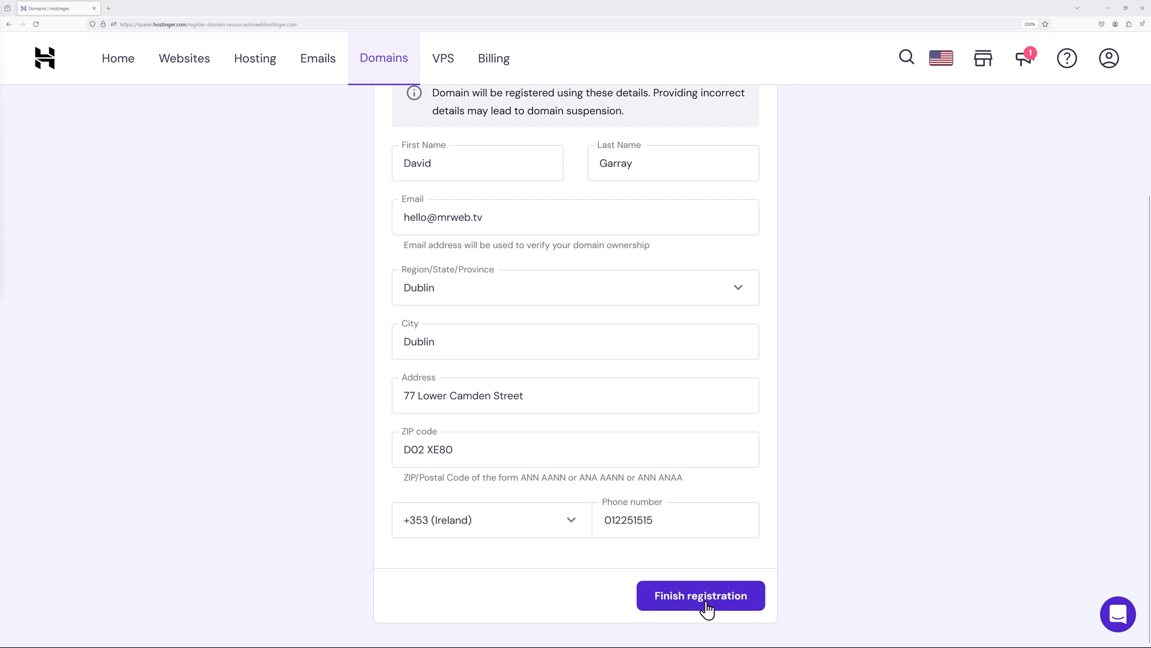
left_click(699, 596)
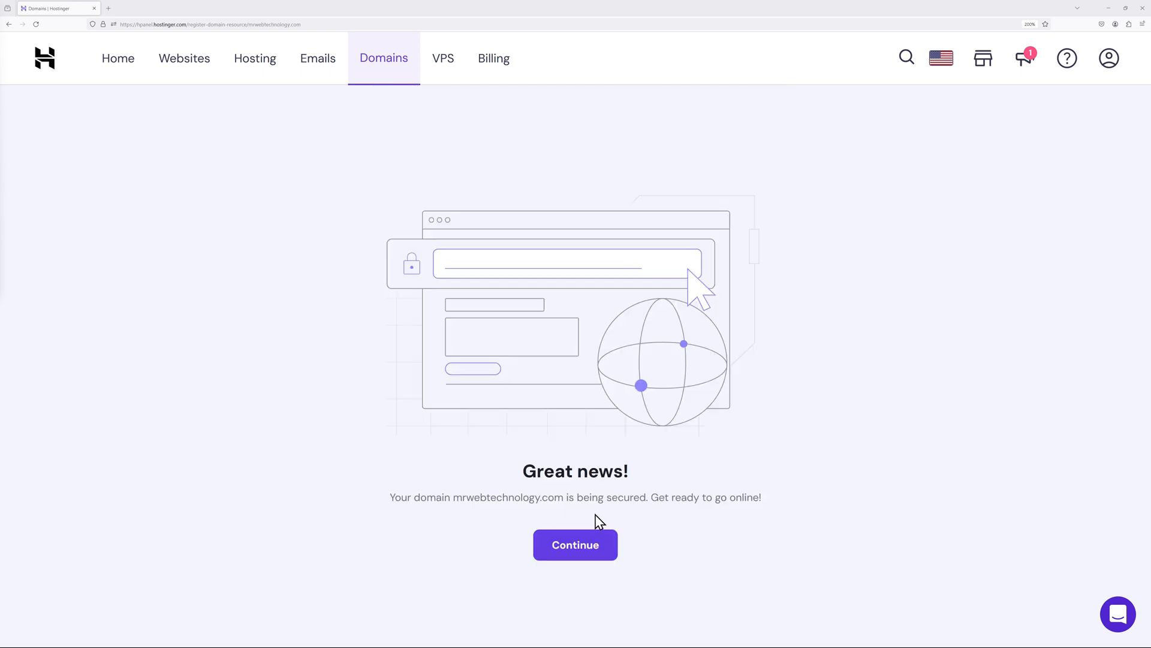
mouse_move(682, 585)
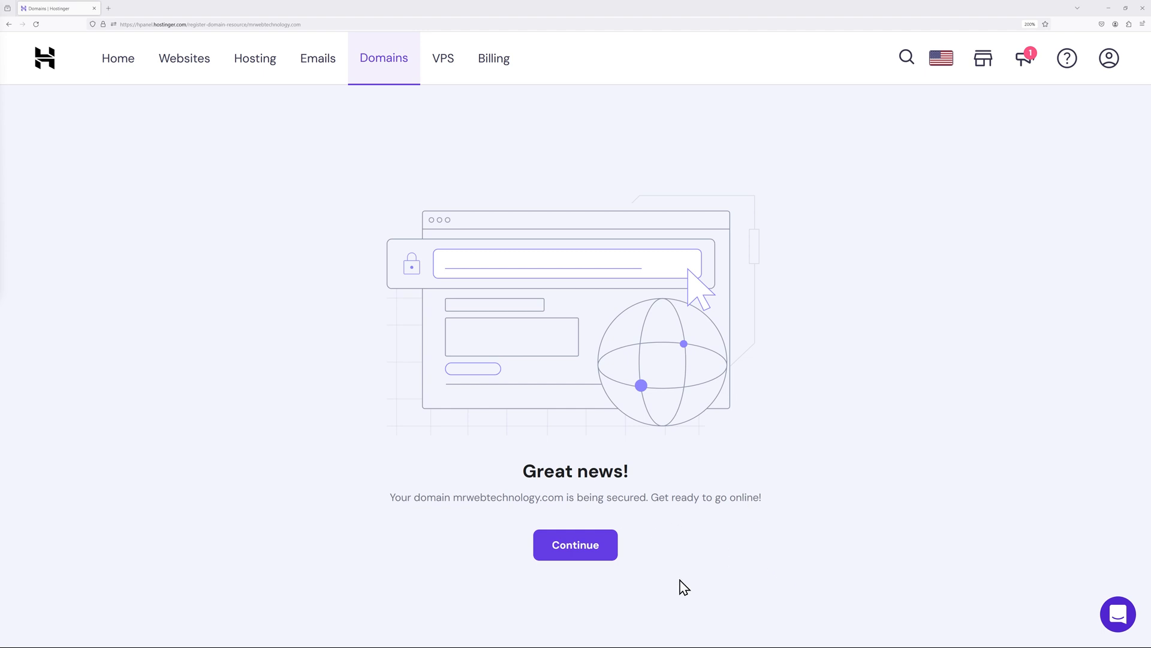
Continue past the Great news page and skip the website hosting upsell.
left_click(575, 545)
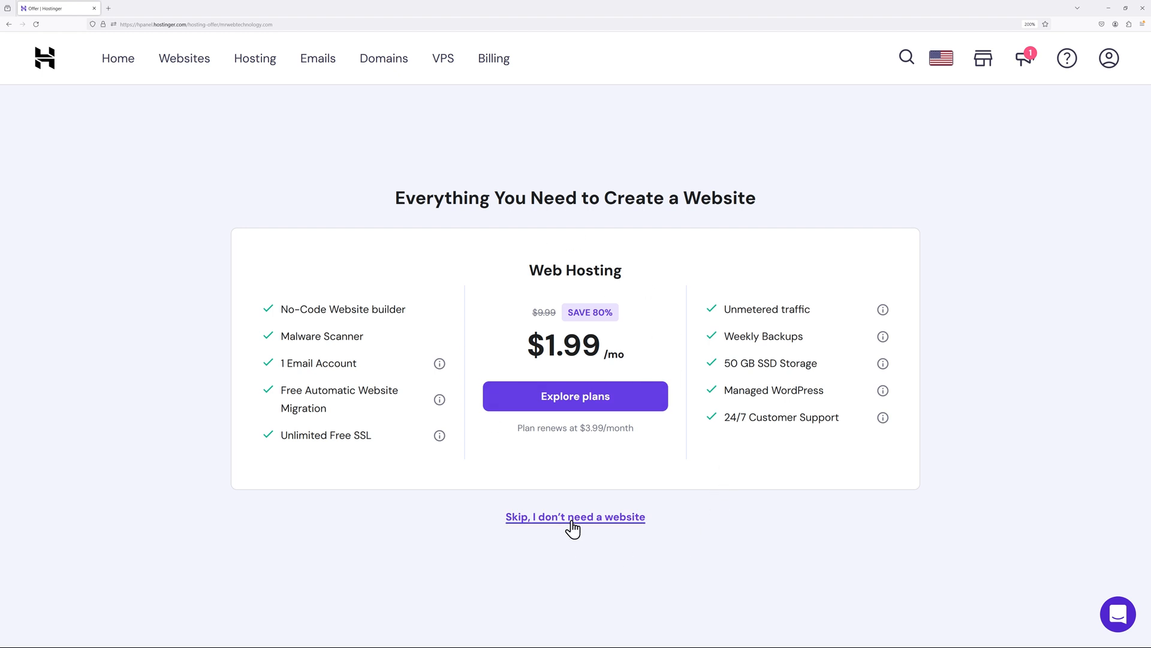
left_click(574, 516)
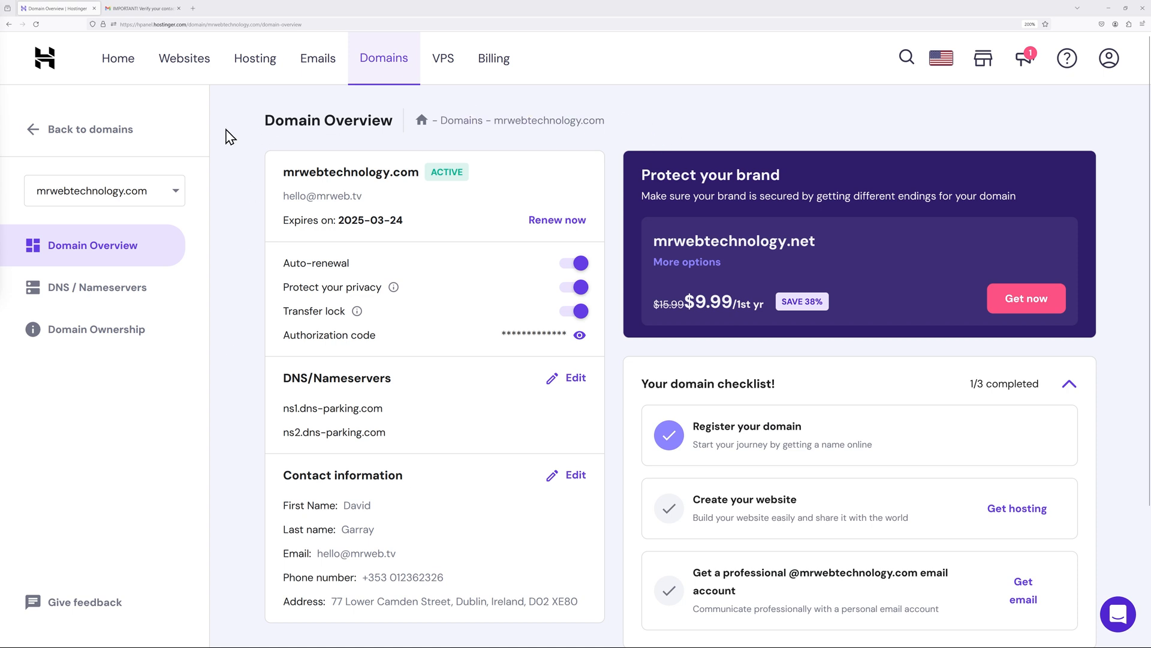
mouse_move(457, 210)
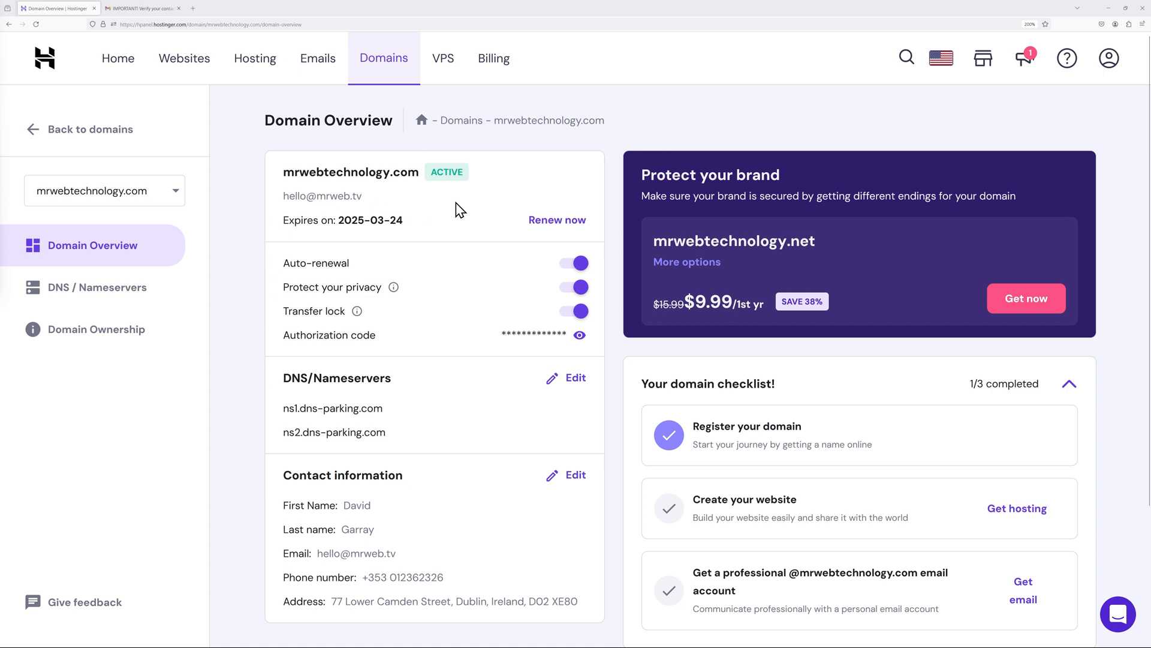
mouse_move(470, 193)
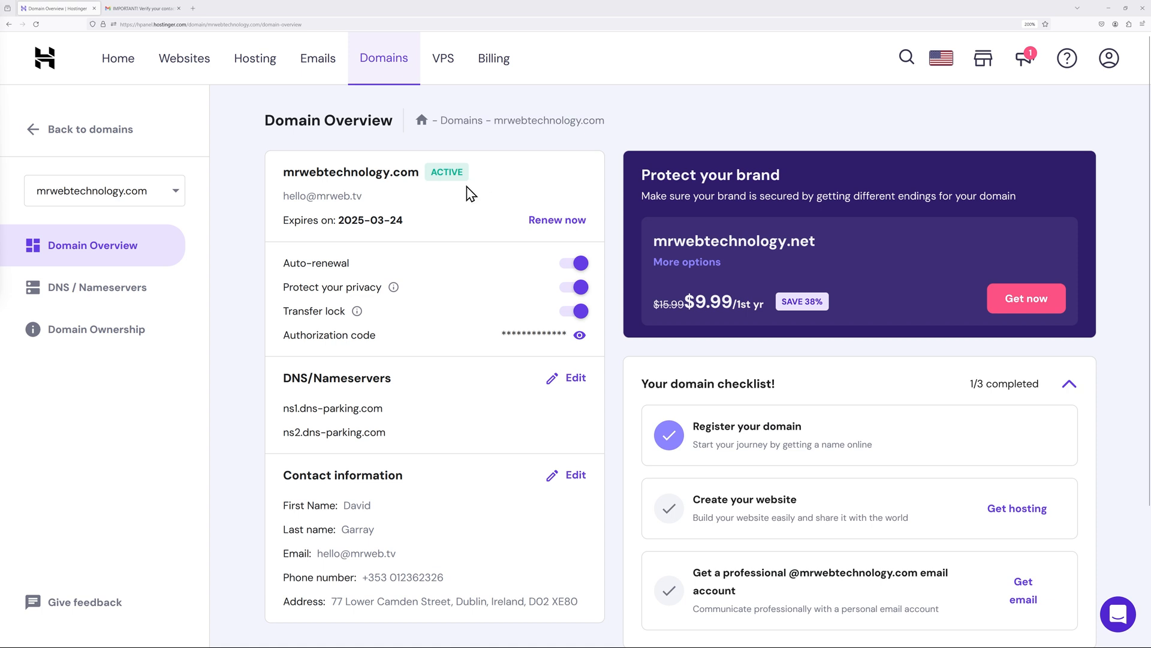
mouse_move(749, 166)
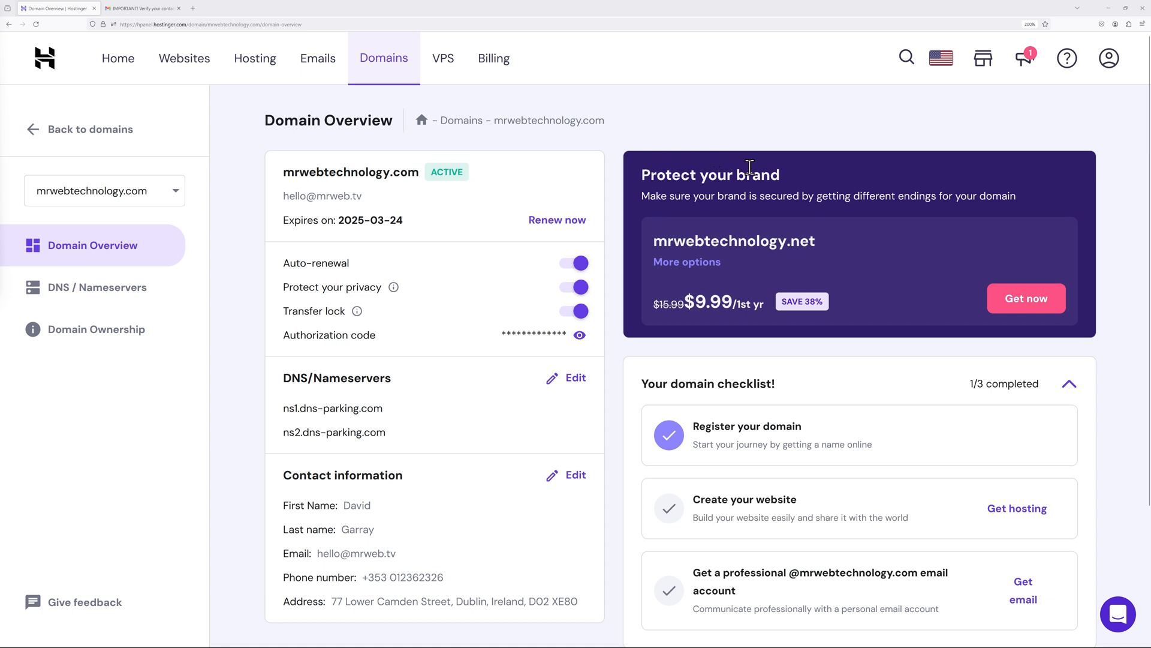
mouse_move(833, 266)
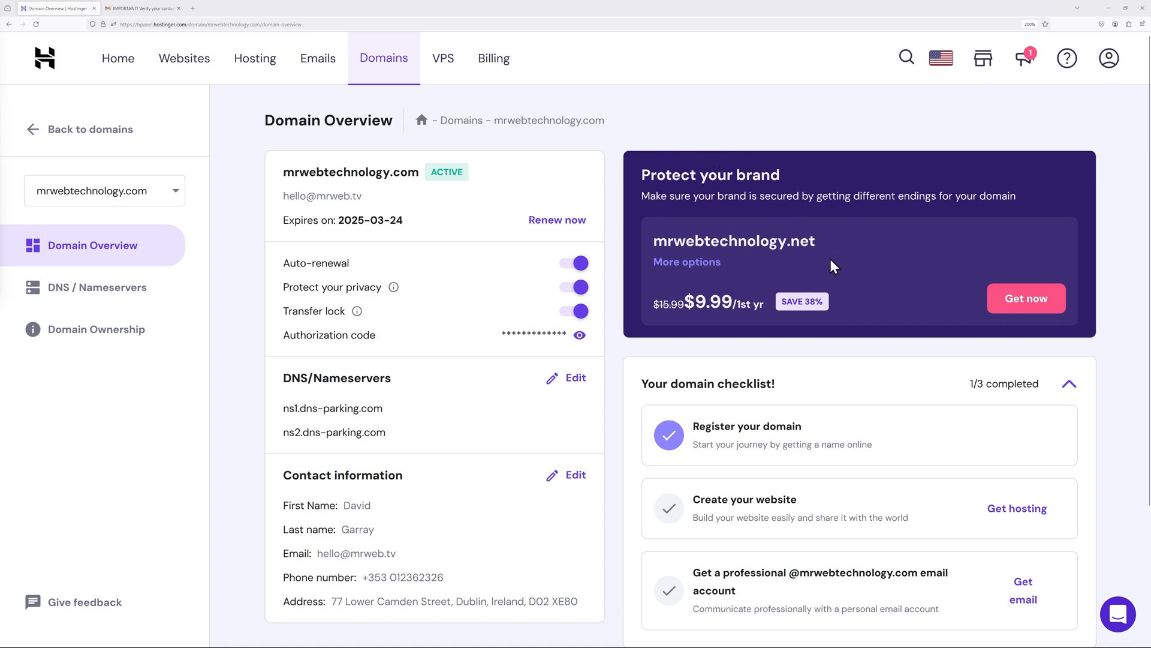
mouse_move(841, 221)
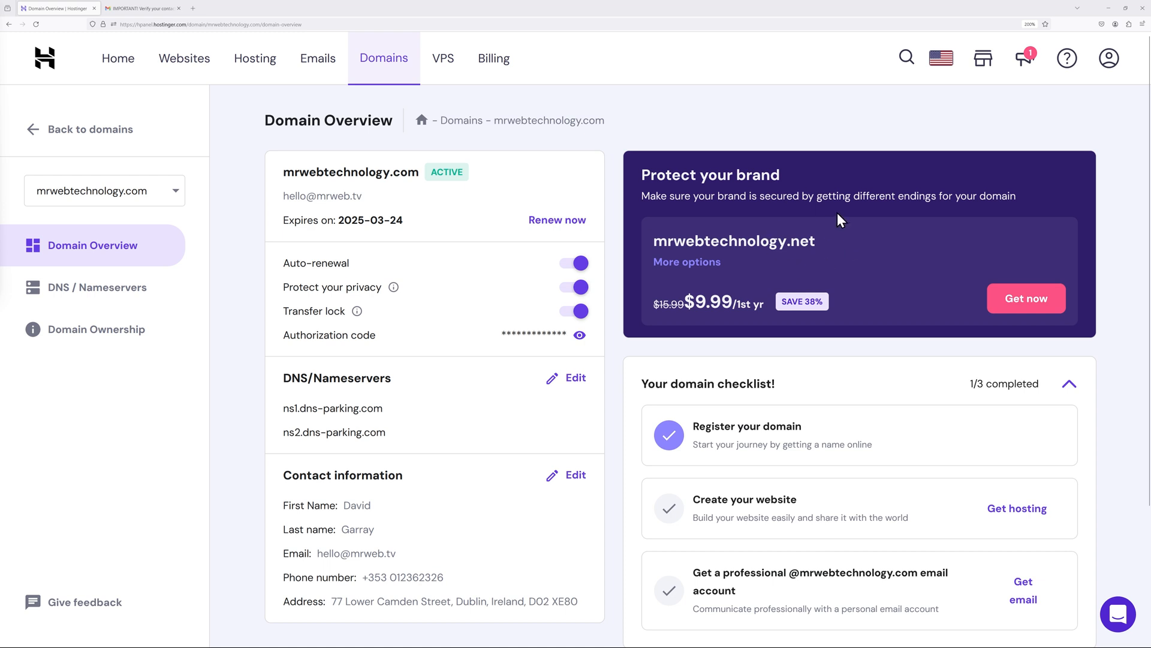
mouse_move(868, 261)
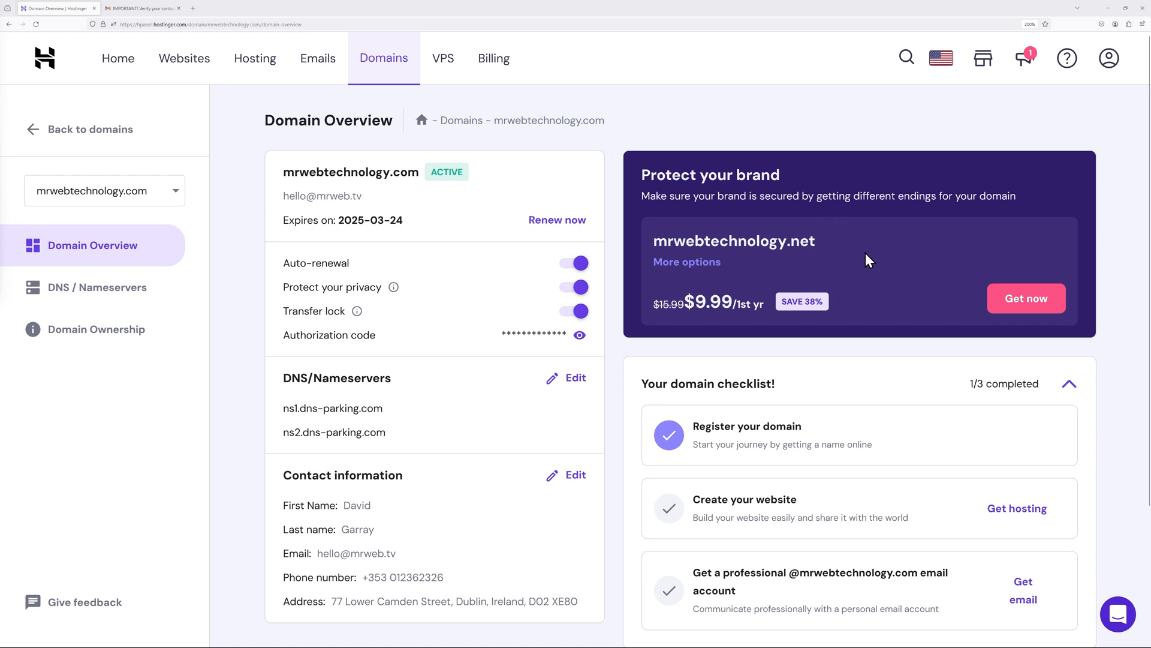
mouse_move(829, 314)
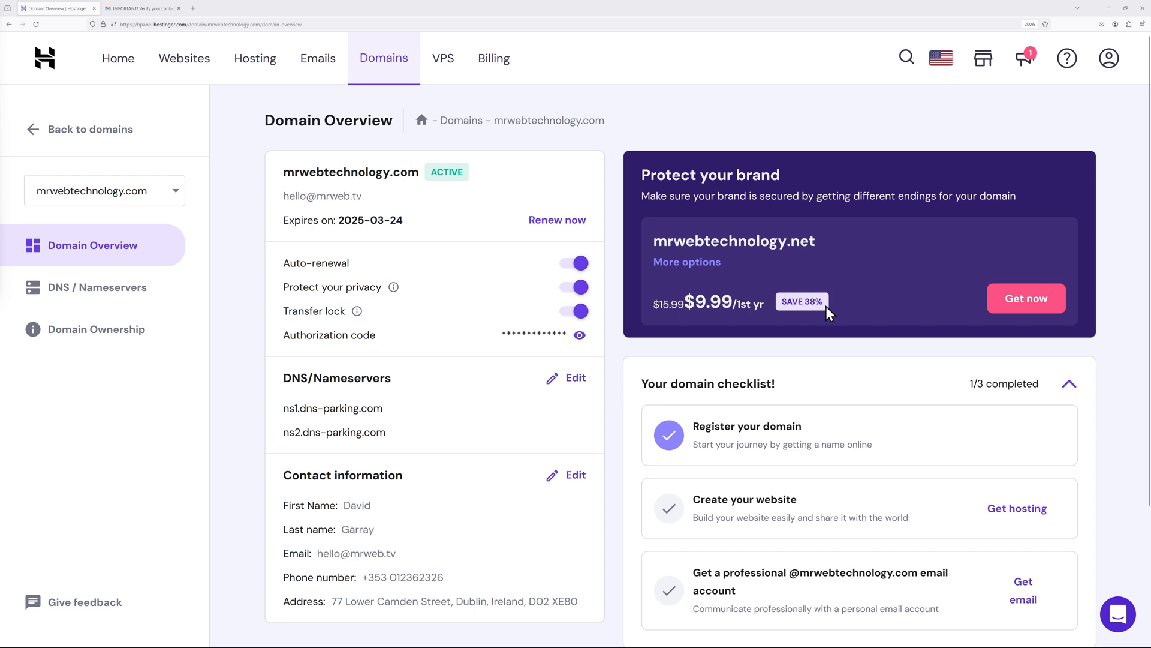
mouse_move(1025, 299)
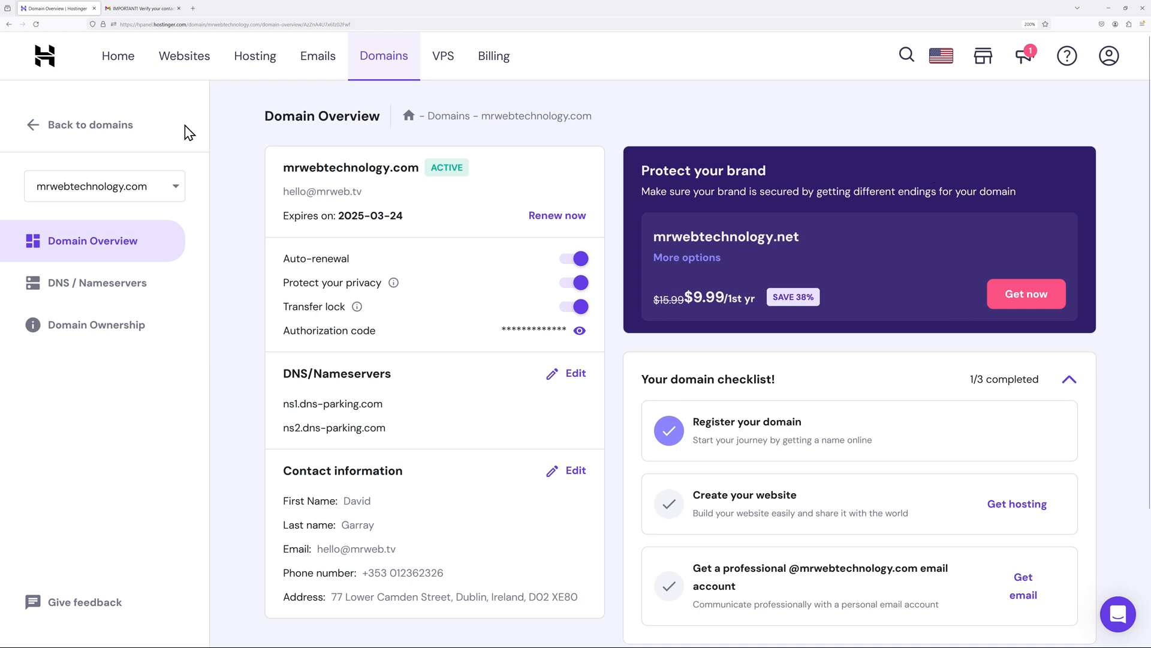
mouse_move(118, 56)
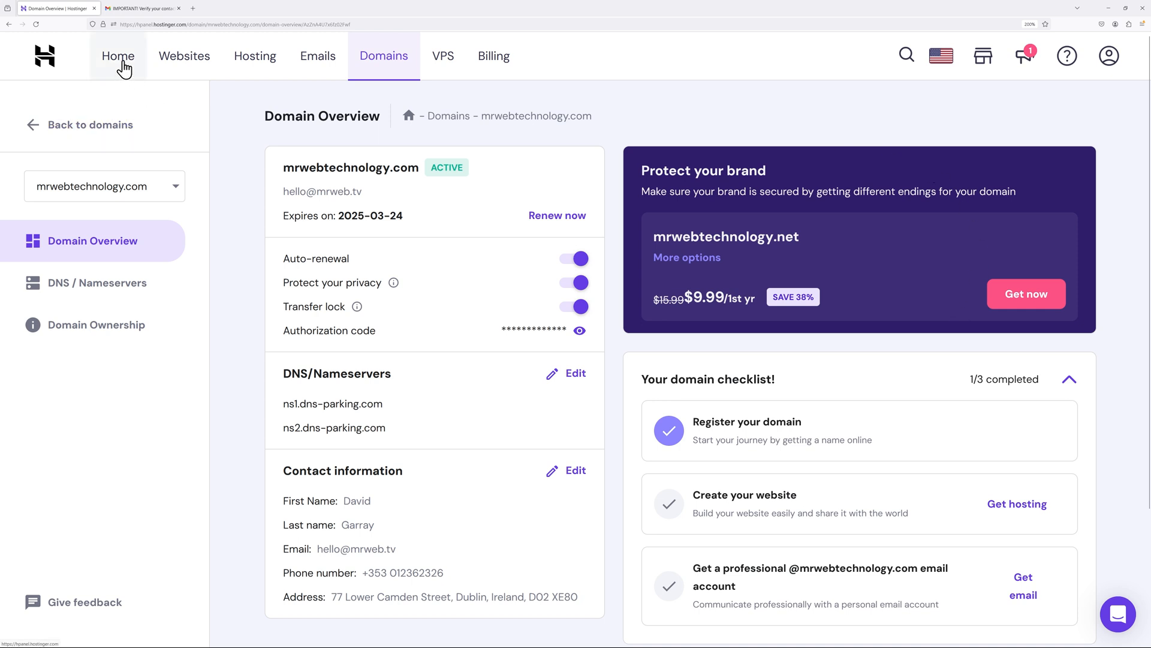
mouse_move(255, 97)
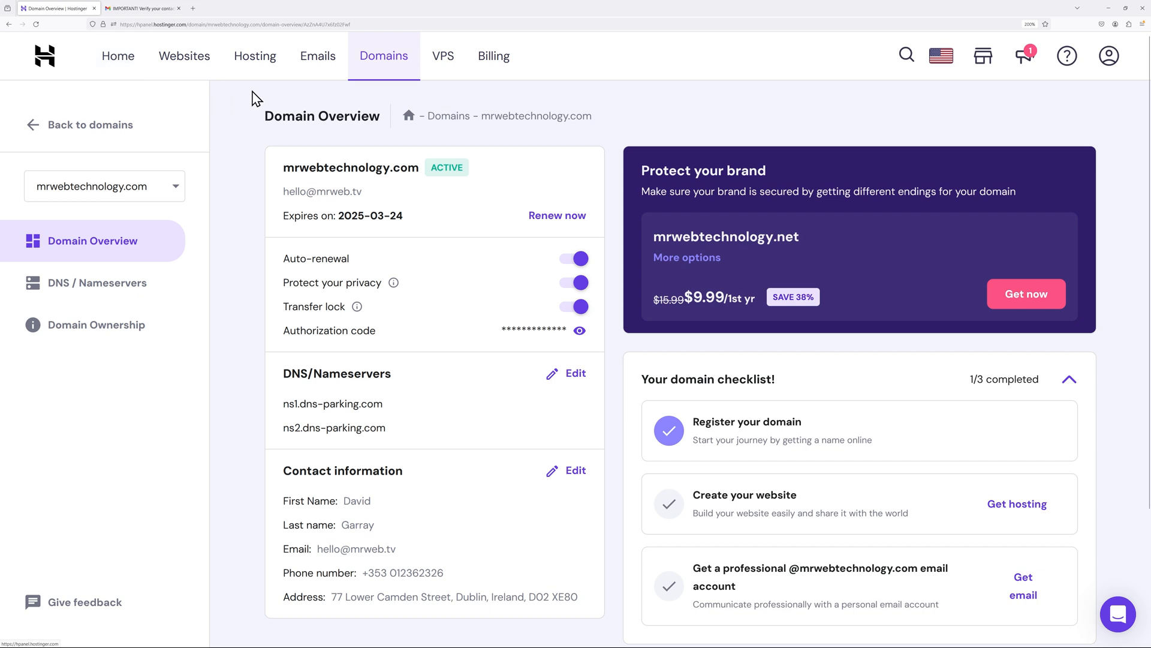
mouse_move(160, 109)
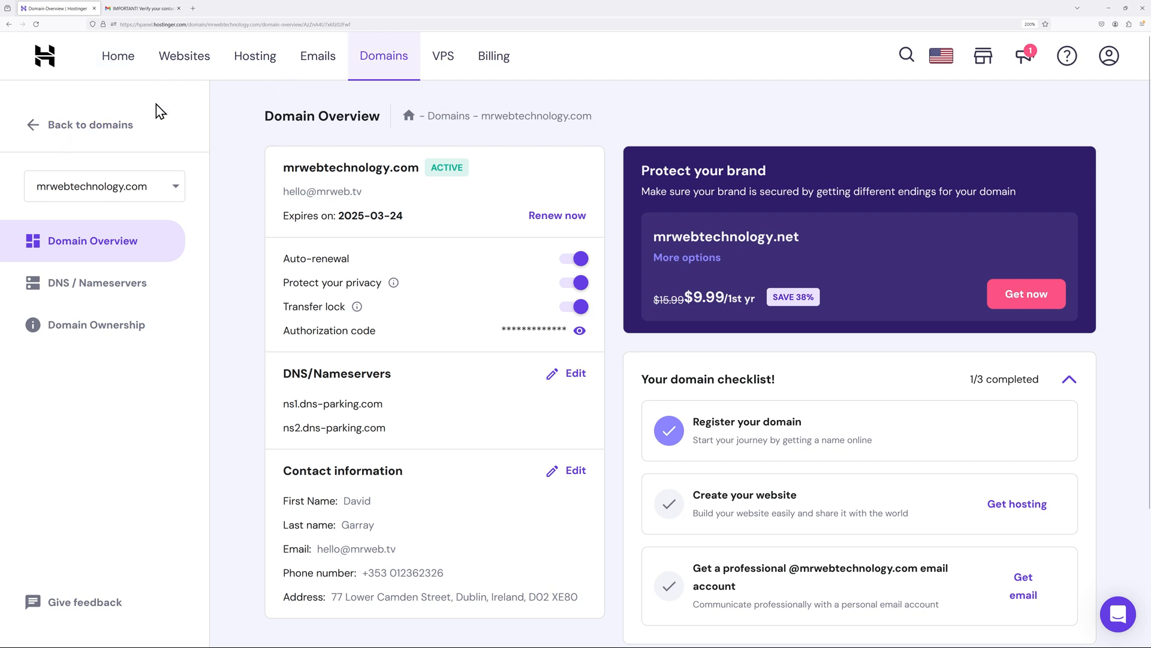
Return from the Domain Overview to the Hostinger home dashboard.
left_click(117, 55)
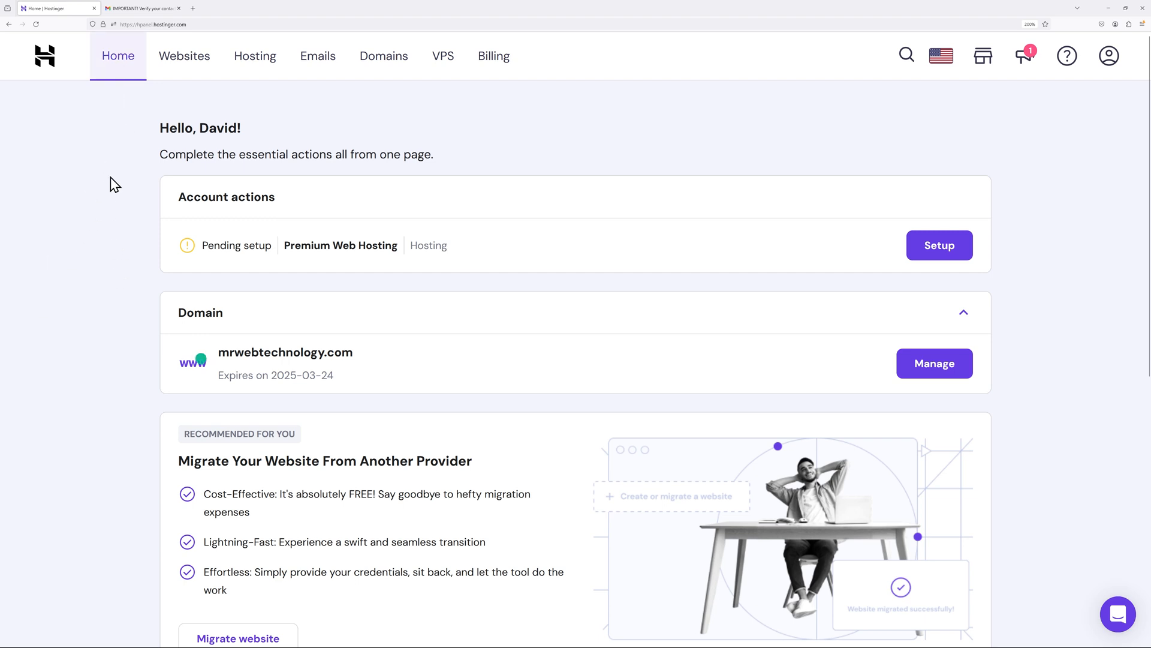
mouse_move(543, 288)
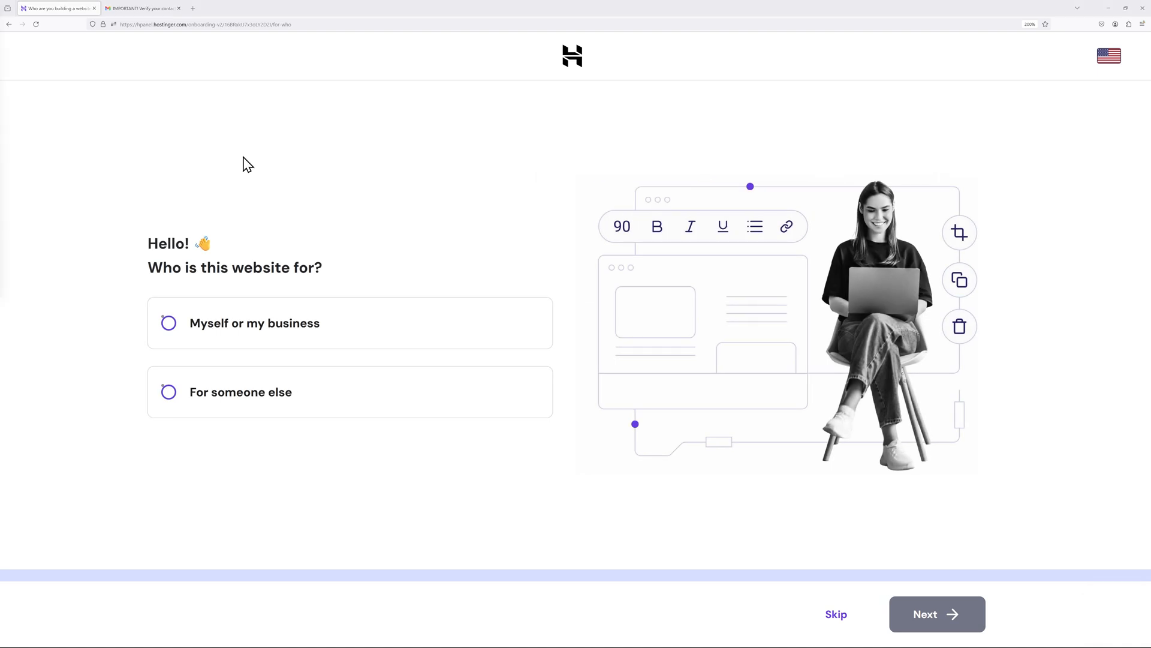
mouse_move(103, 365)
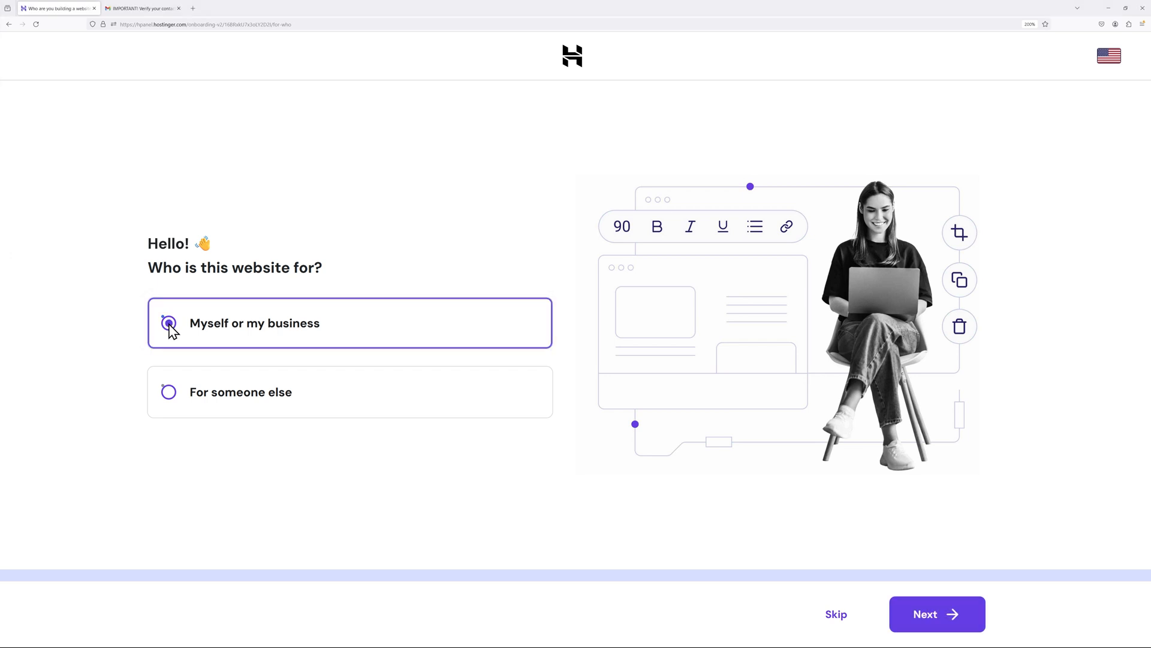
Set the website as for myself or my business and choose to create a new site.
left_click(935, 614)
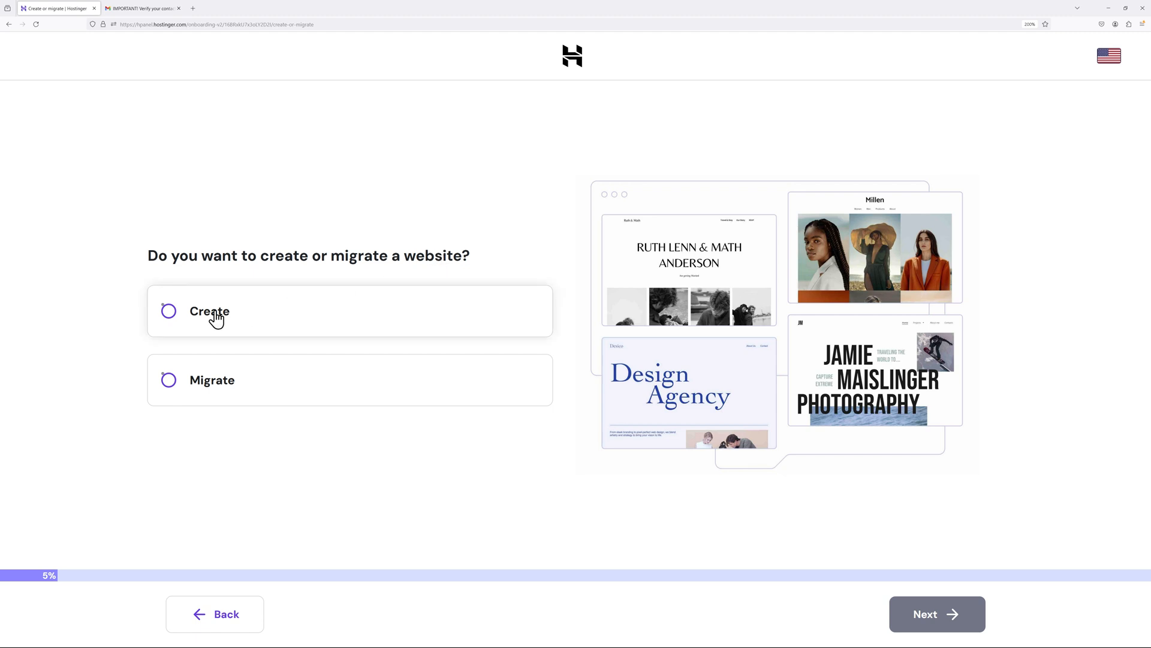
left_click(936, 614)
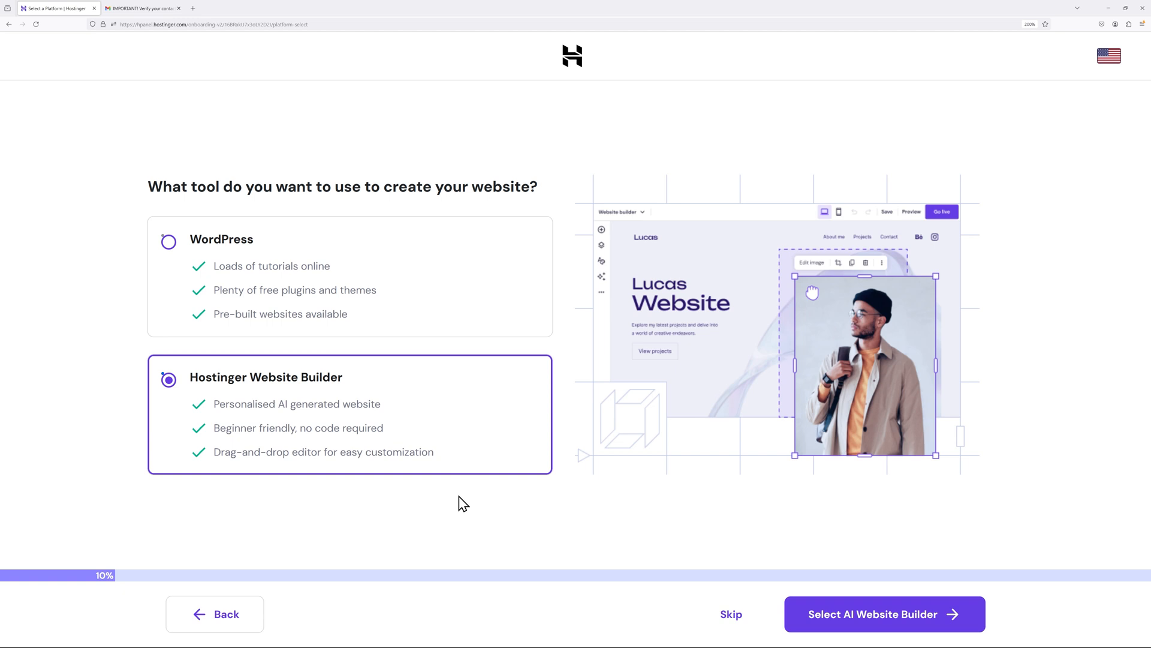
mouse_move(325, 411)
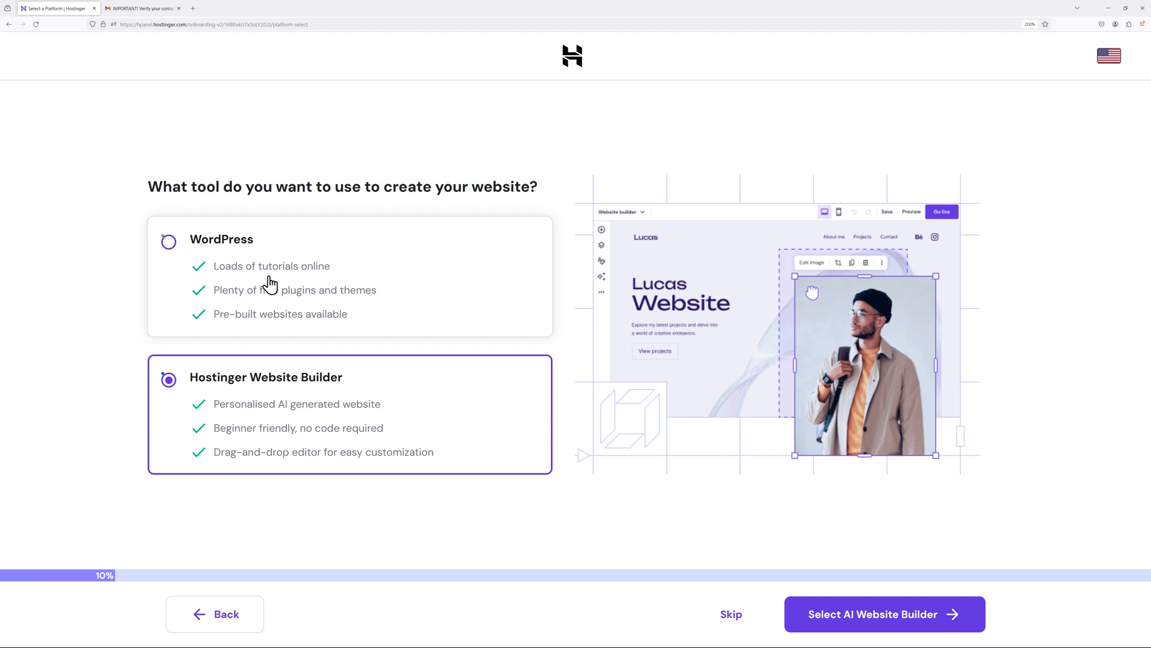
Choose WordPress as the platform and submit the admin login details.
left_click(168, 241)
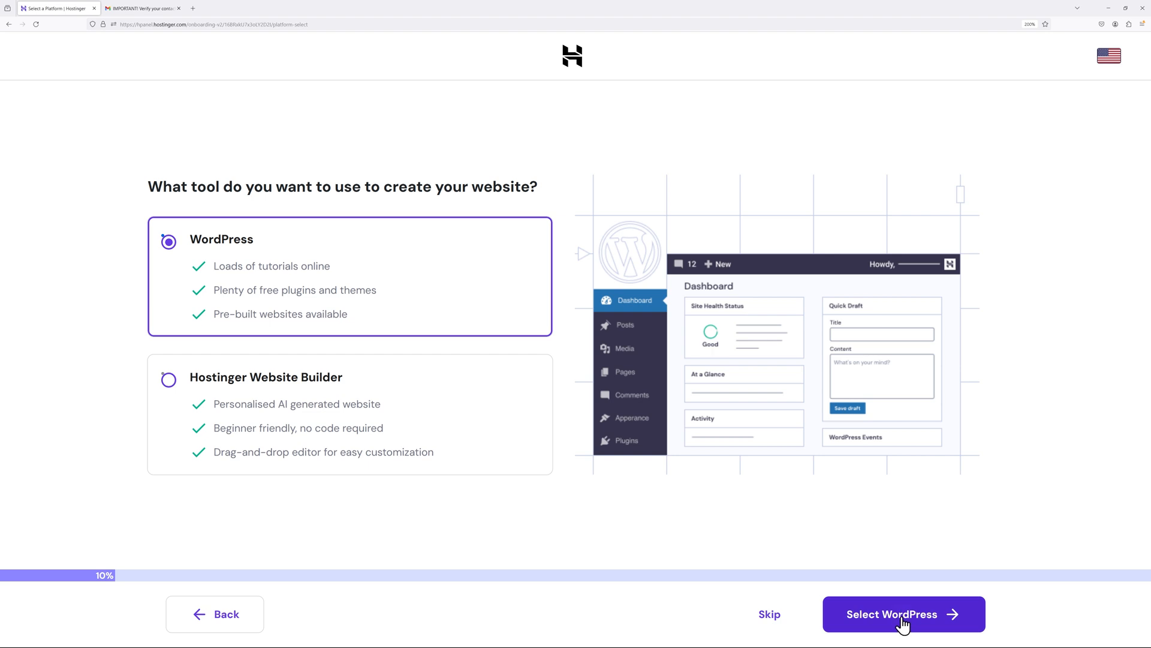
left_click(903, 614)
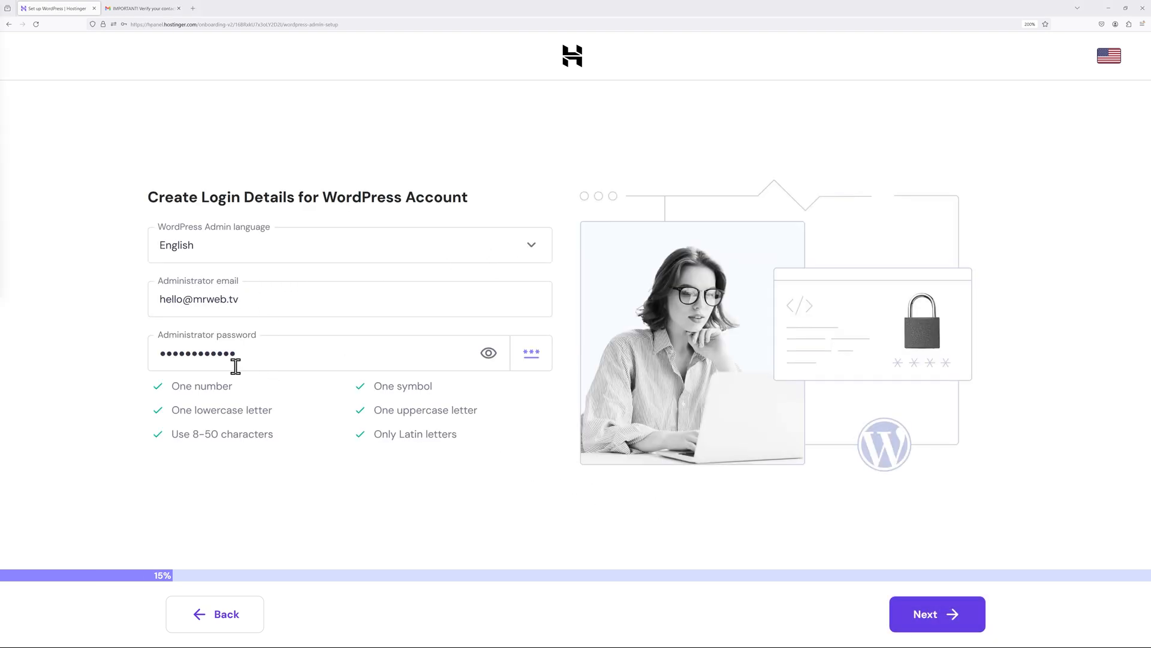
mouse_move(937, 614)
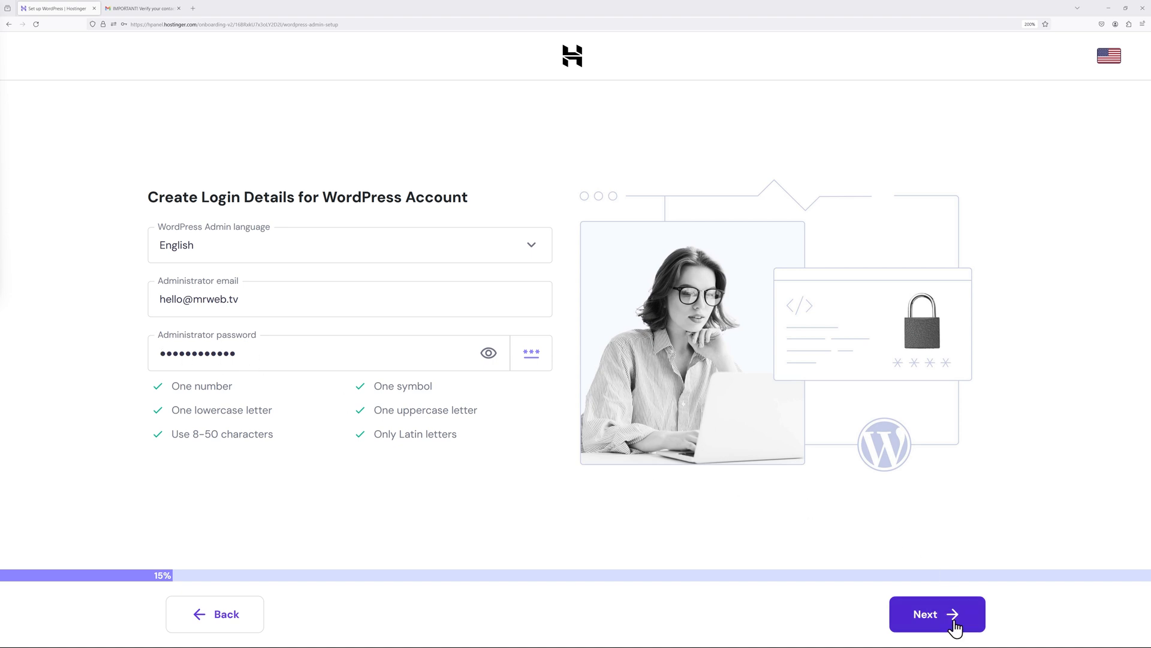
left_click(937, 614)
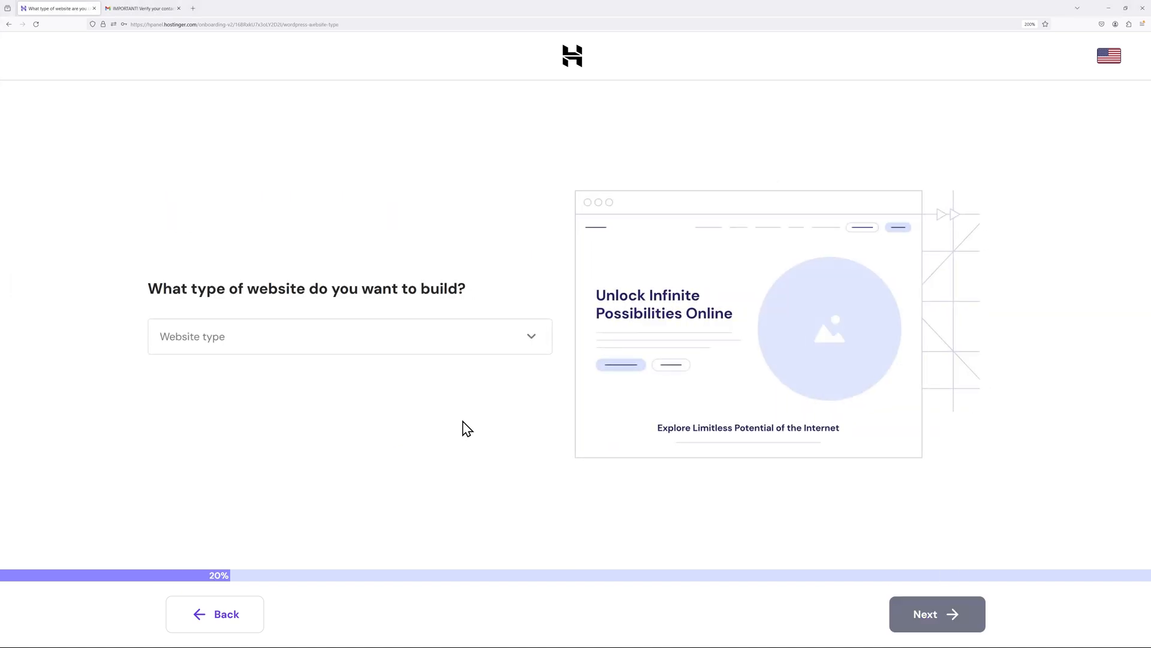
Set the website type to Other and continue to the building-approach question.
left_click(349, 335)
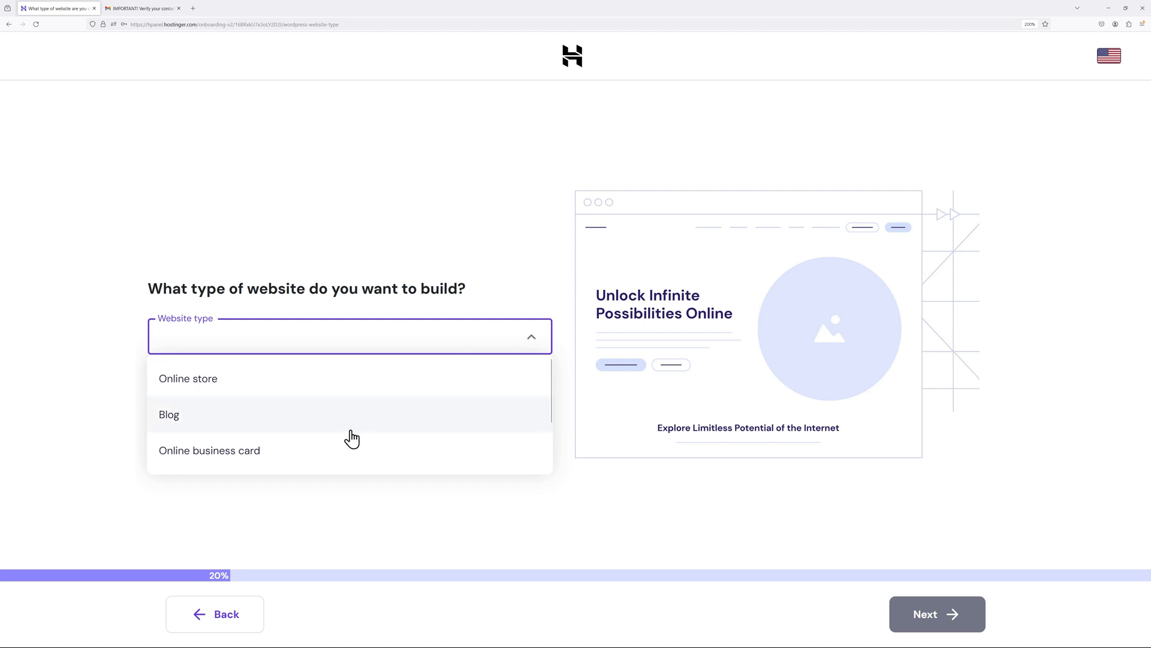
scroll("down", 3)
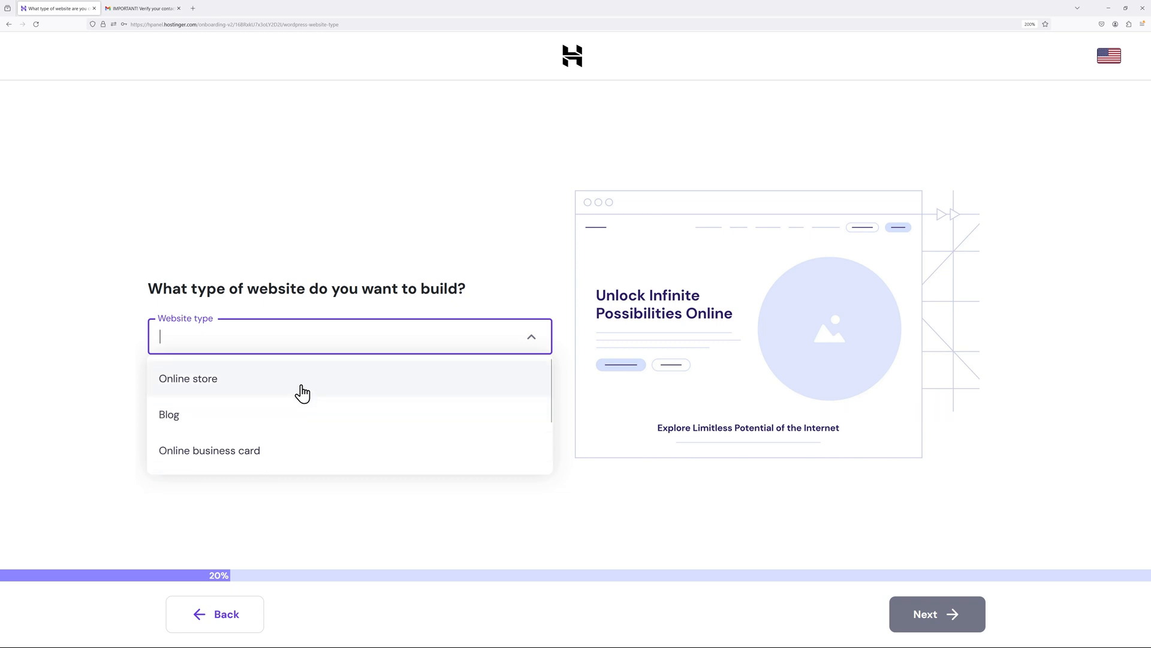
scroll("down", 3)
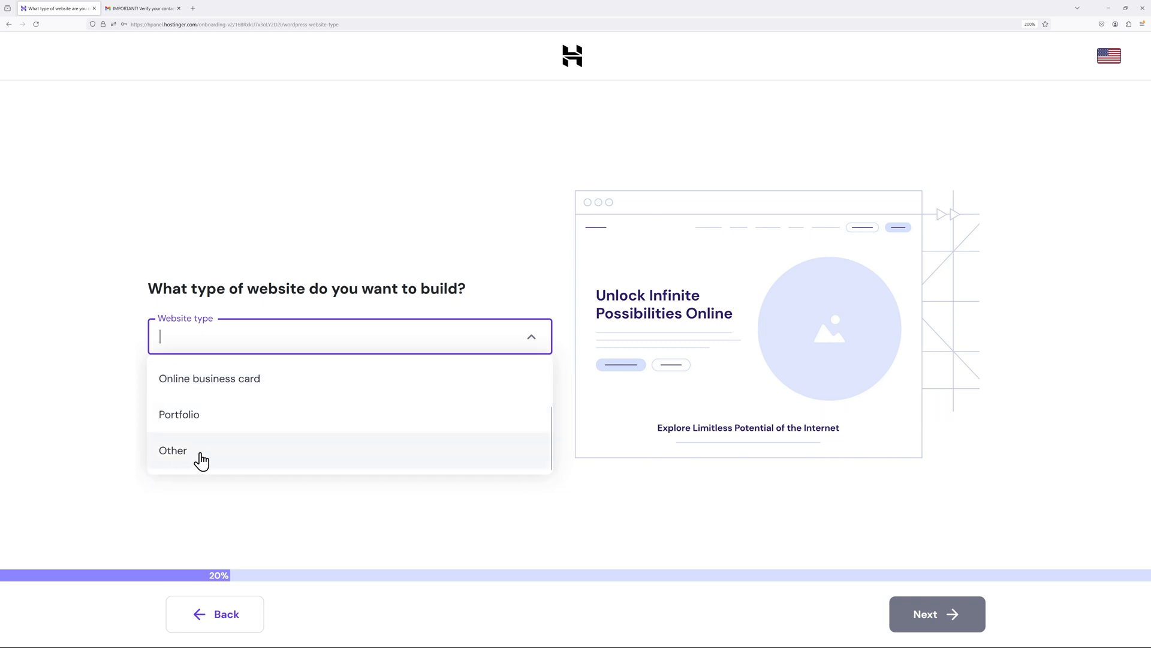
left_click(173, 450)
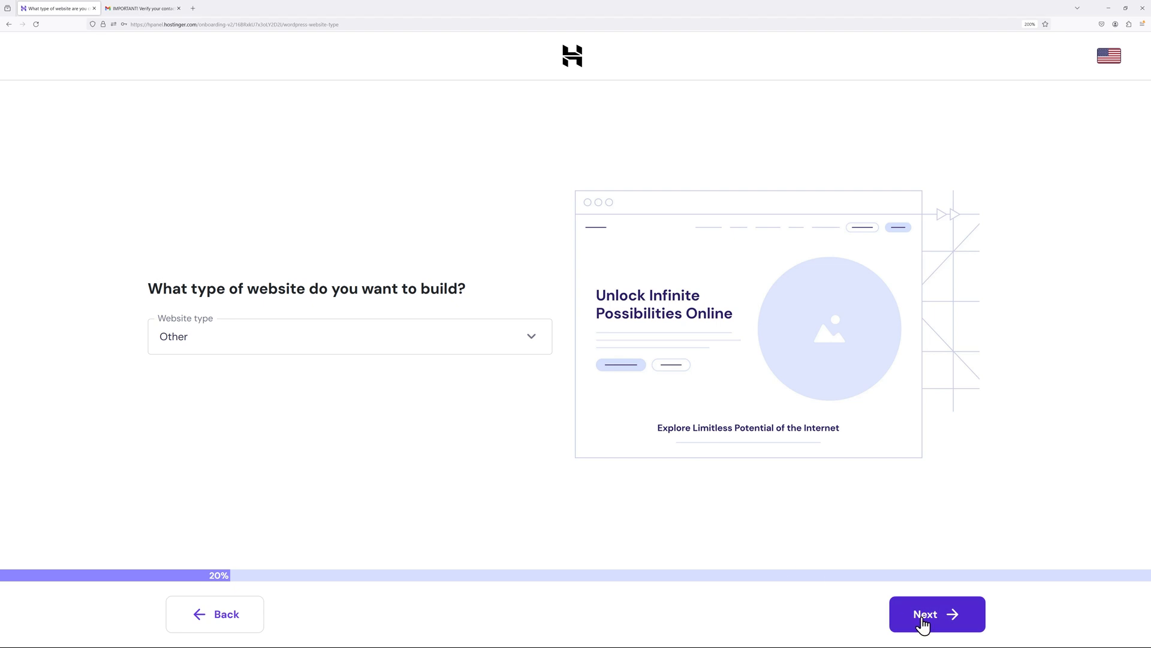
left_click(936, 614)
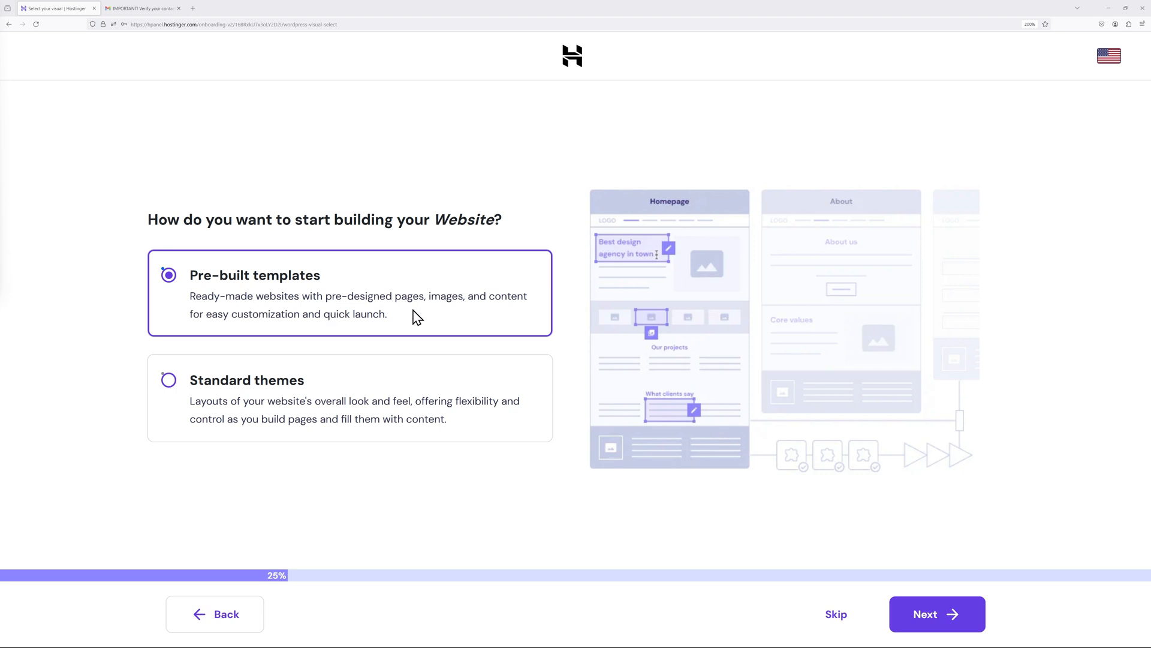
mouse_move(388, 312)
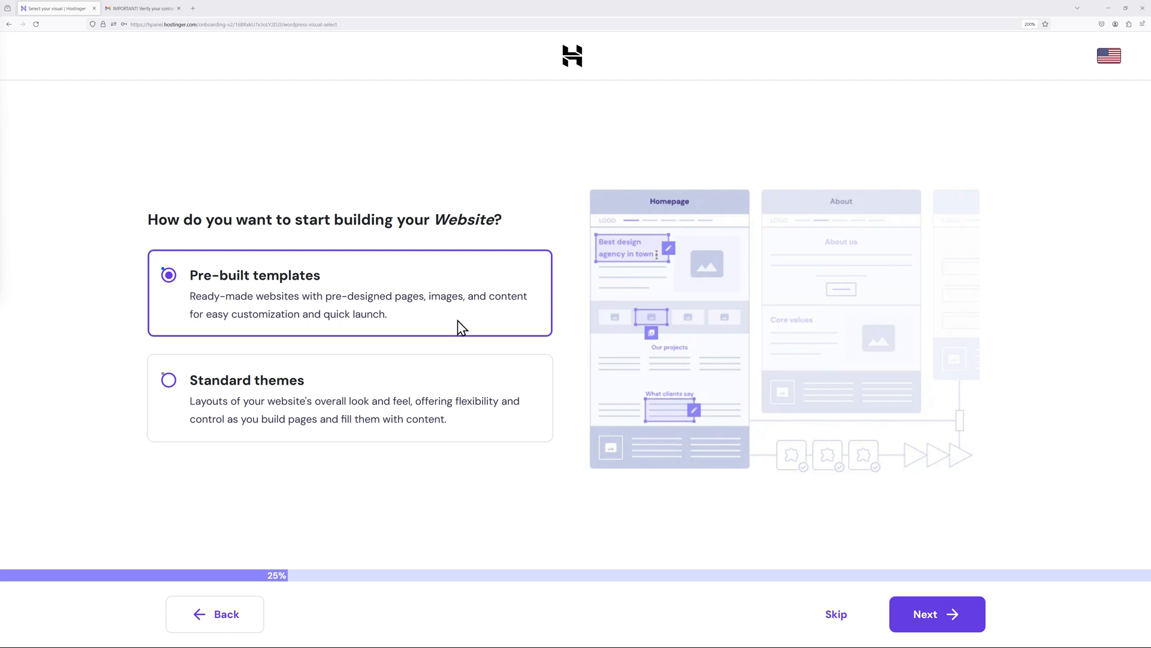
mouse_move(444, 335)
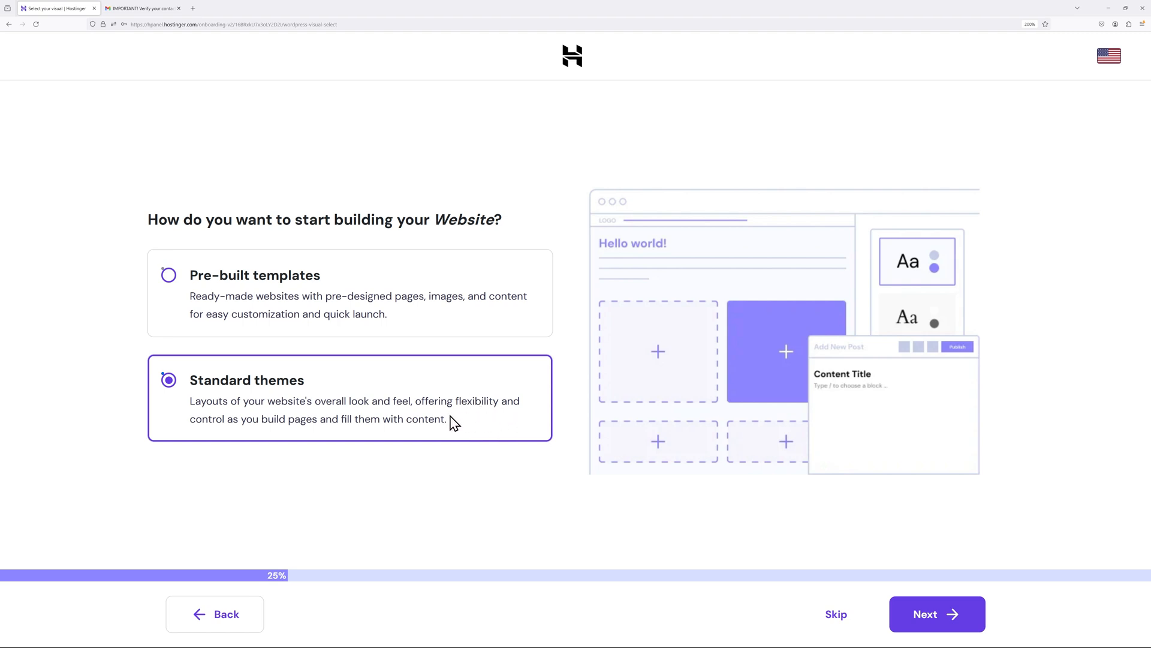
mouse_move(352, 401)
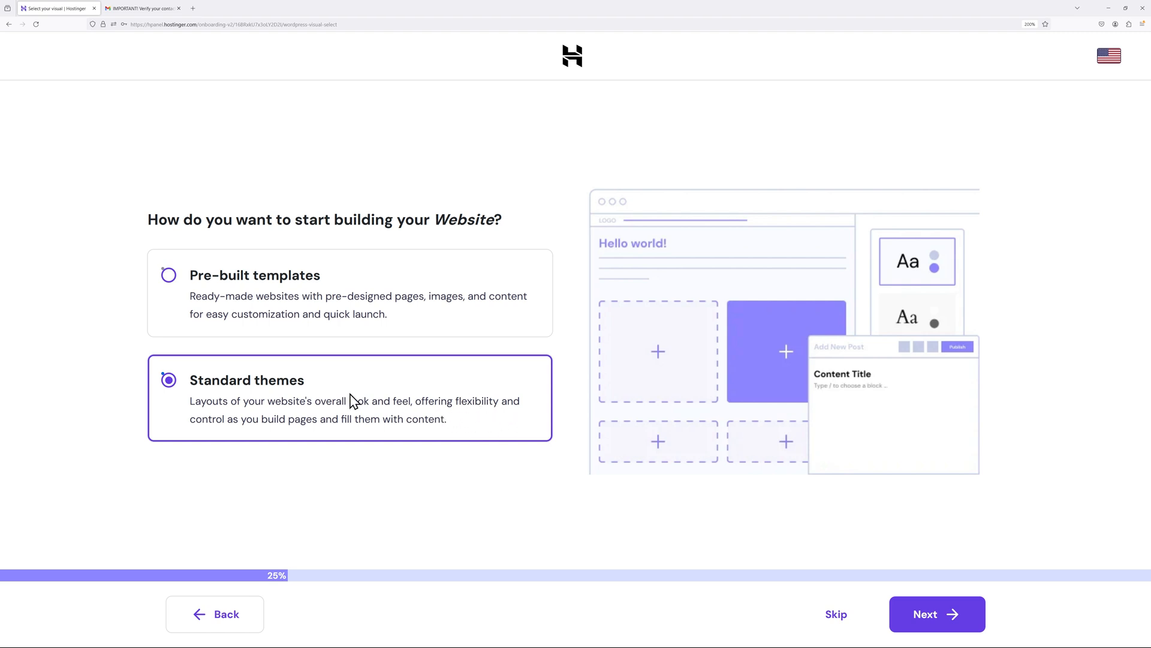
mouse_move(335, 368)
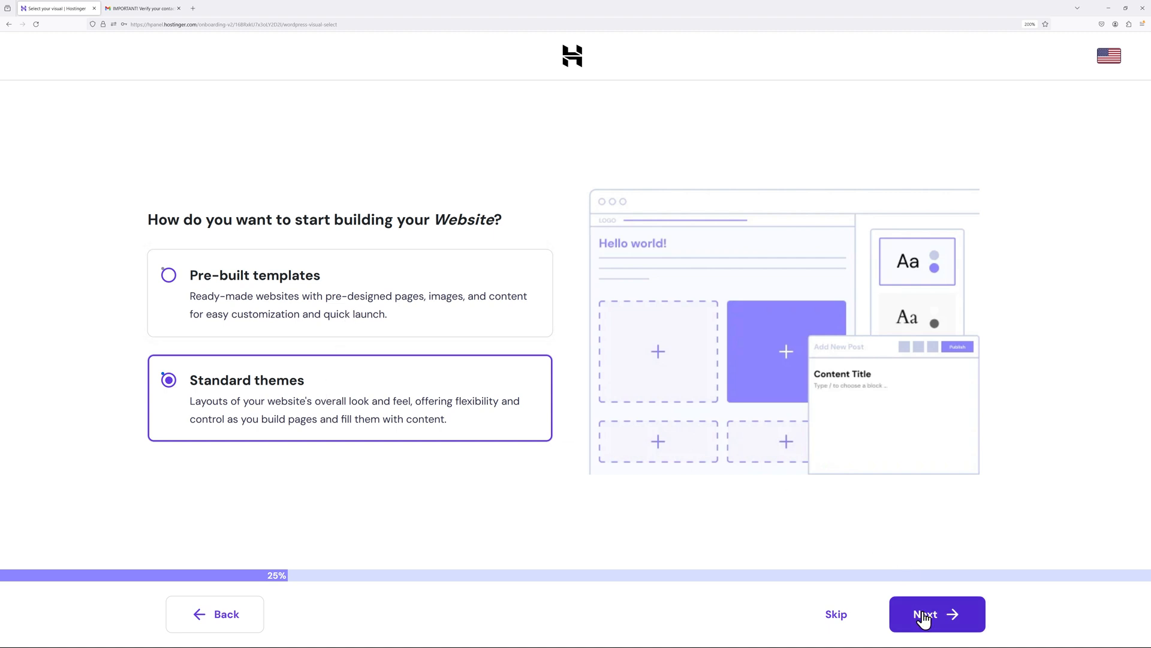
Continue with Standard themes to reach the Astra, Neve, Hestia and Kadence theme choices.
left_click(937, 614)
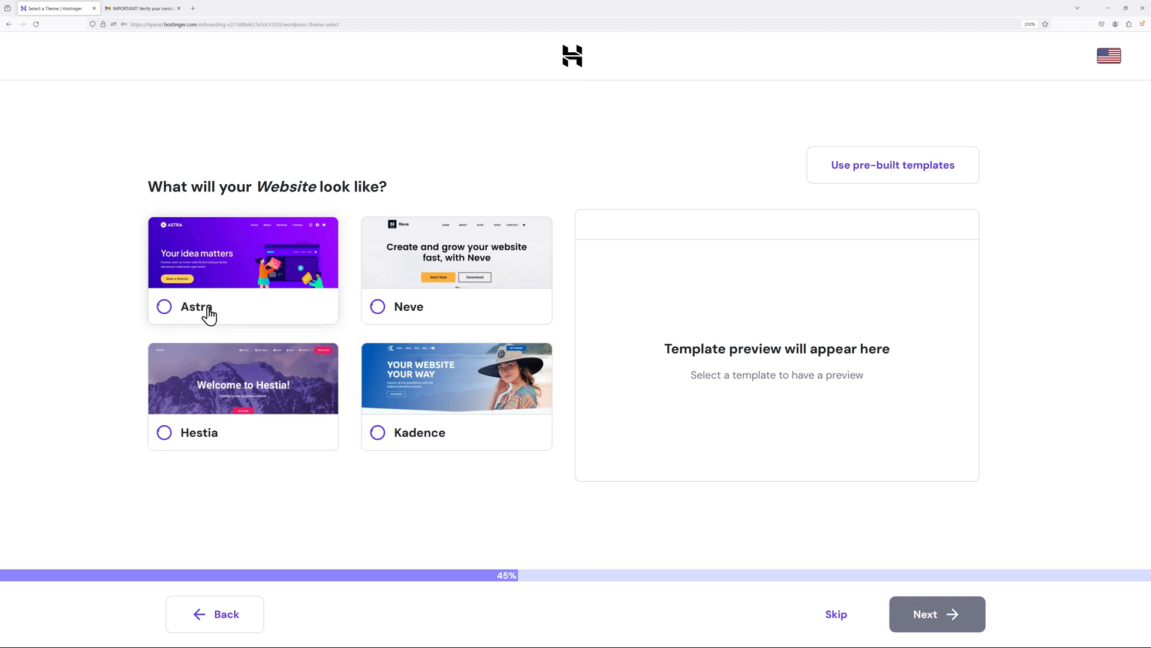
Preview the Astra and Neve themes, keep Astra and continue to plugins.
left_click(164, 307)
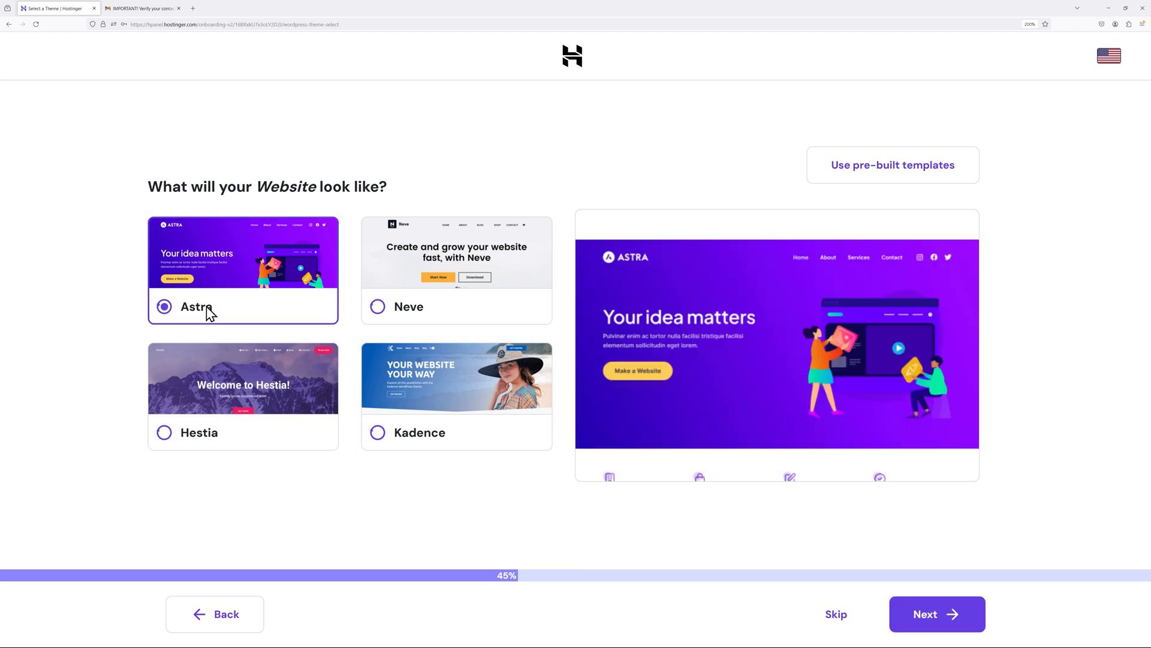
left_click(378, 306)
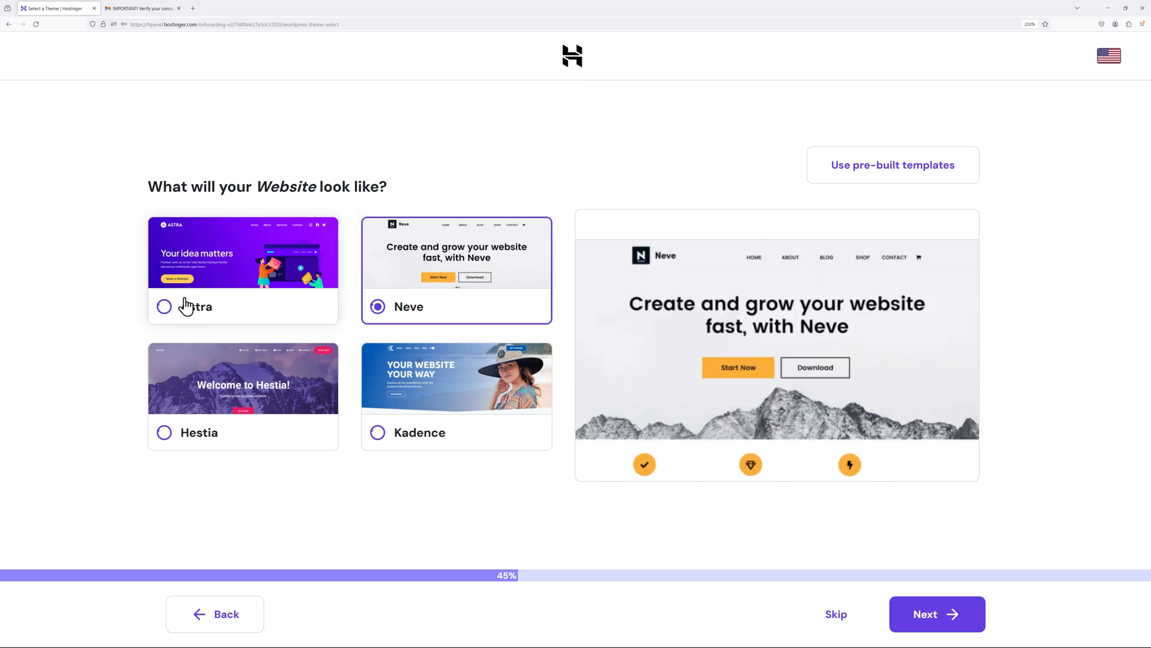
mouse_move(460, 277)
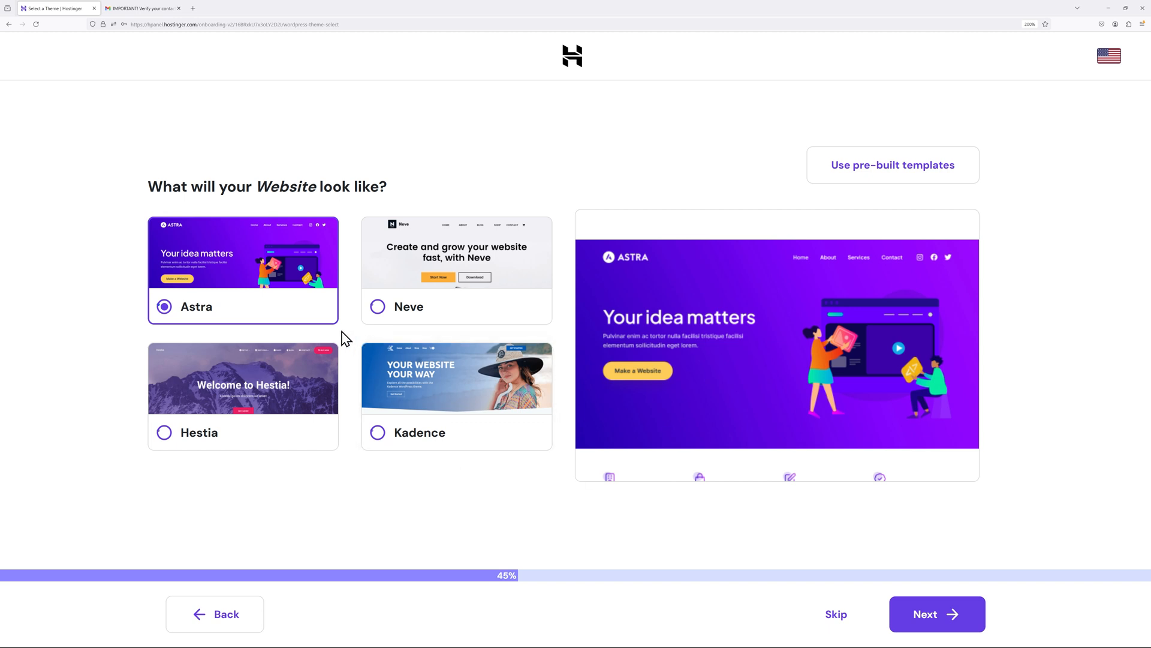
left_click(937, 614)
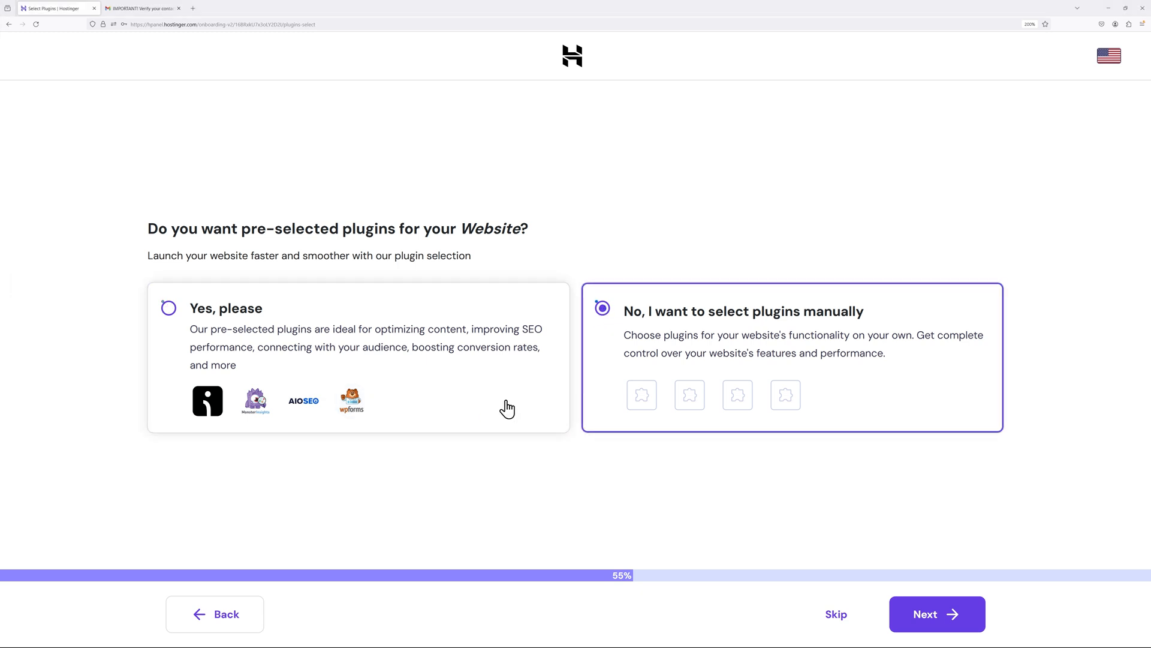
mouse_move(885, 476)
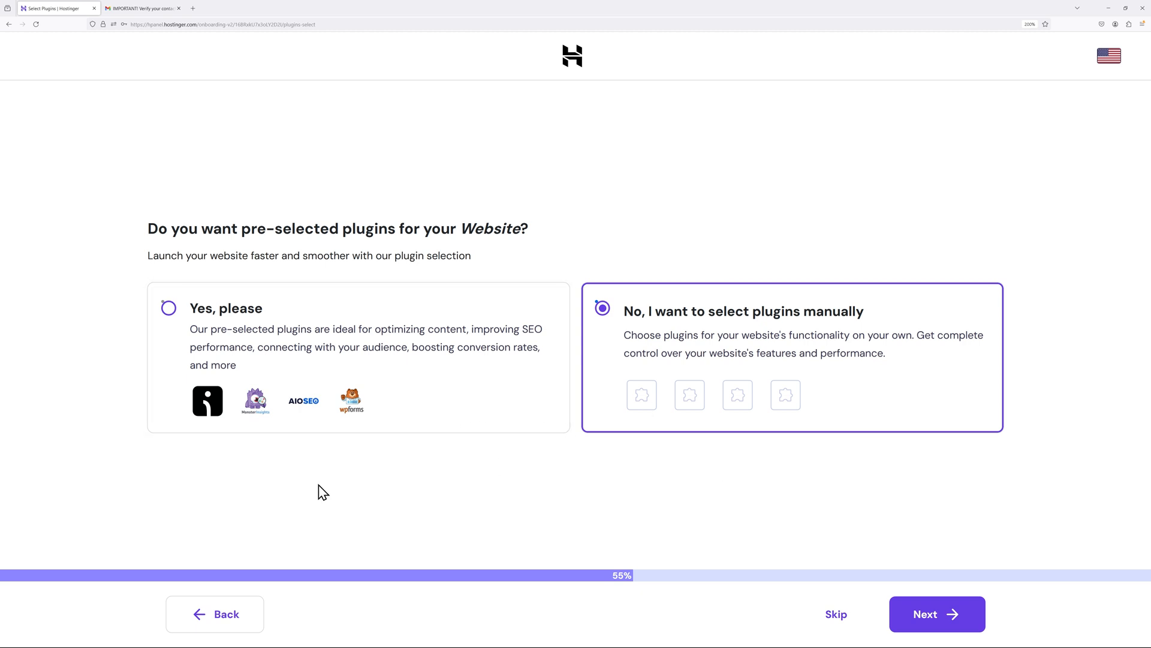
mouse_move(588, 486)
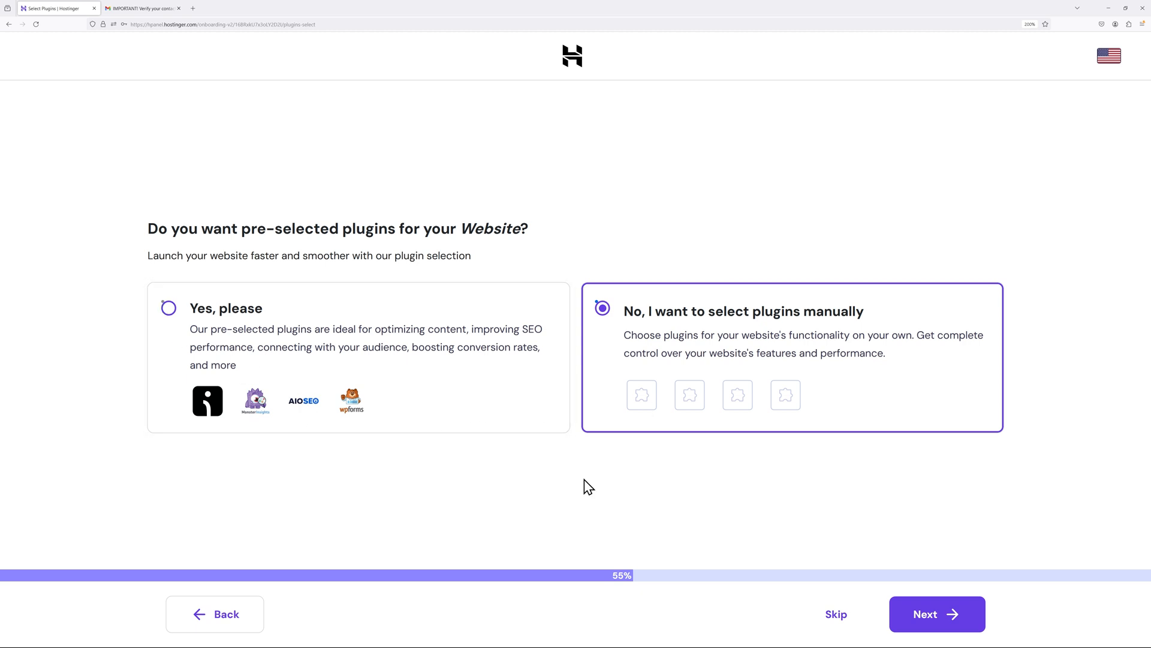
Untick MonsterInsights, Omnisend and All in One SEO, keeping only WPForms, and continue.
left_click(936, 614)
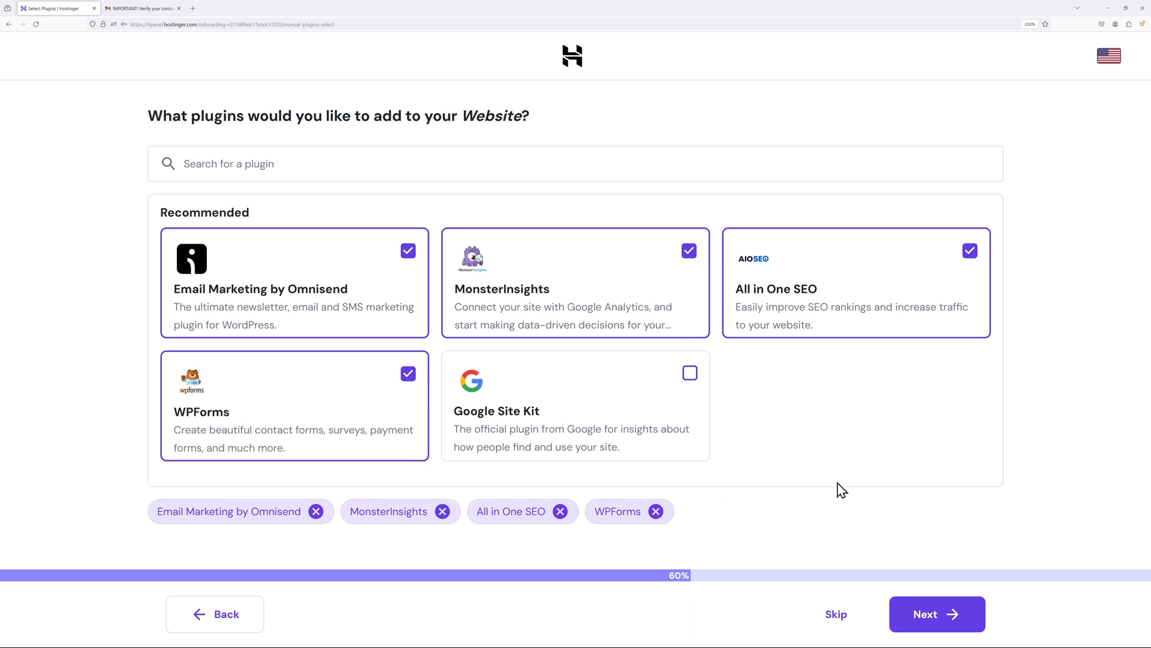
mouse_move(860, 442)
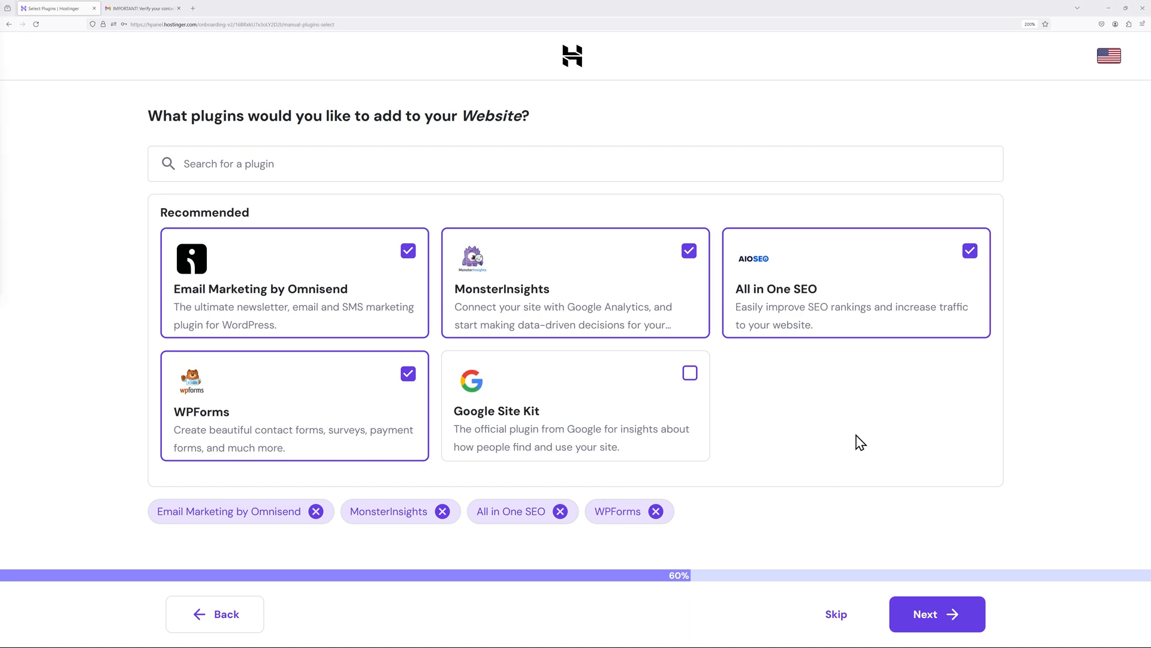
left_click(689, 250)
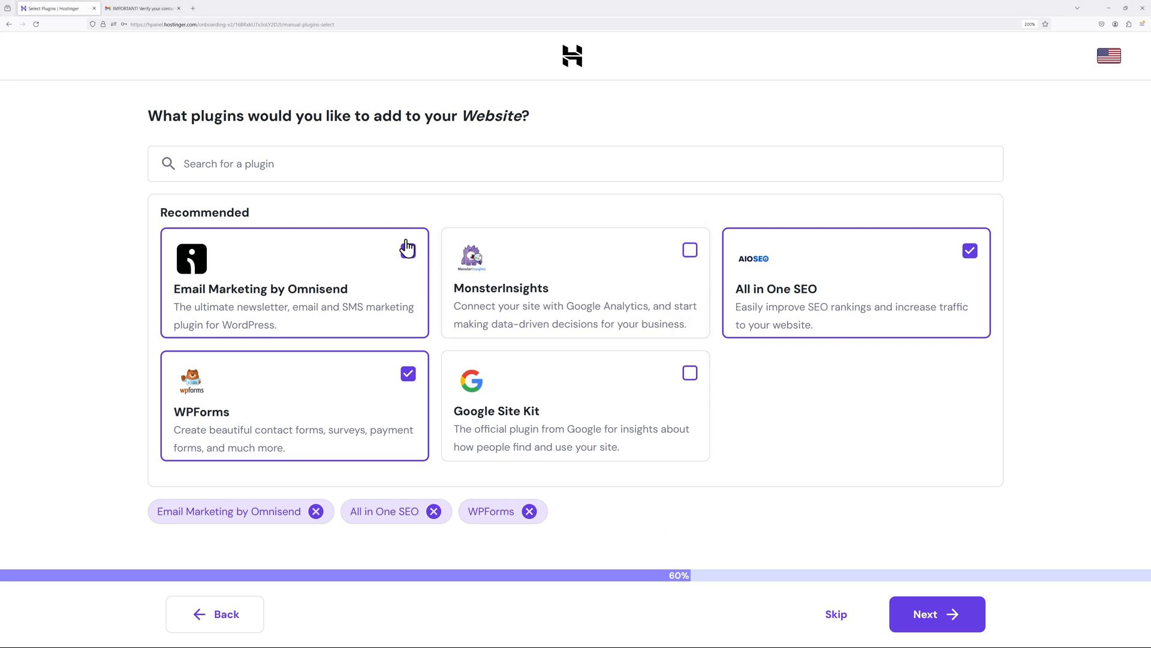
left_click(408, 249)
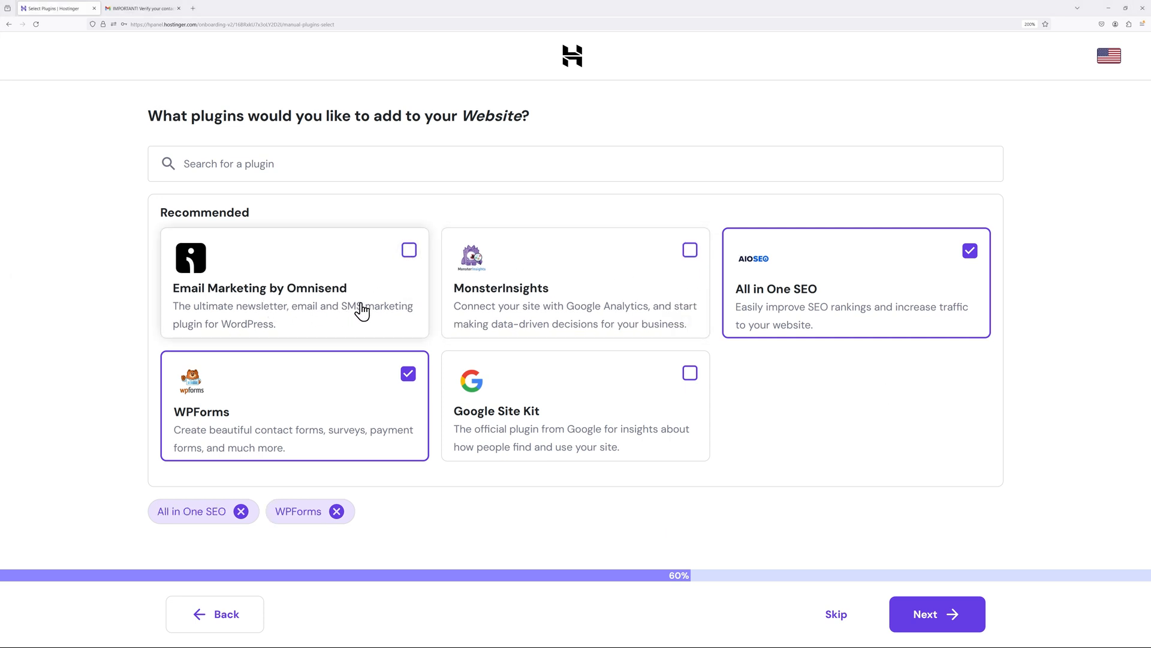
mouse_move(889, 308)
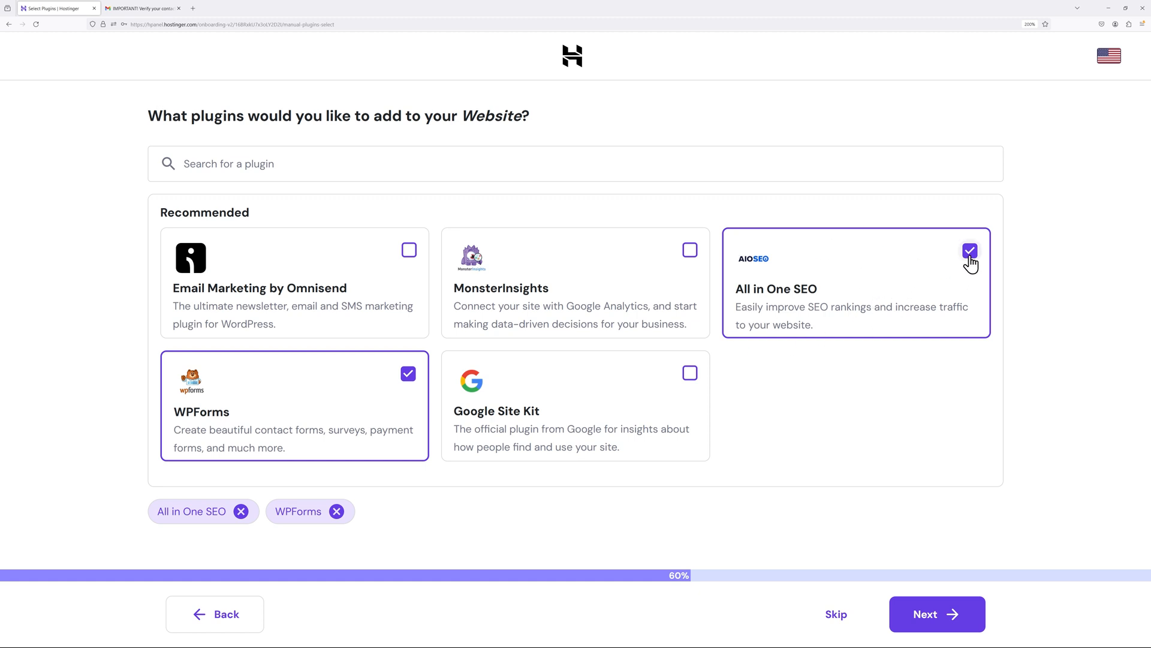
left_click(970, 249)
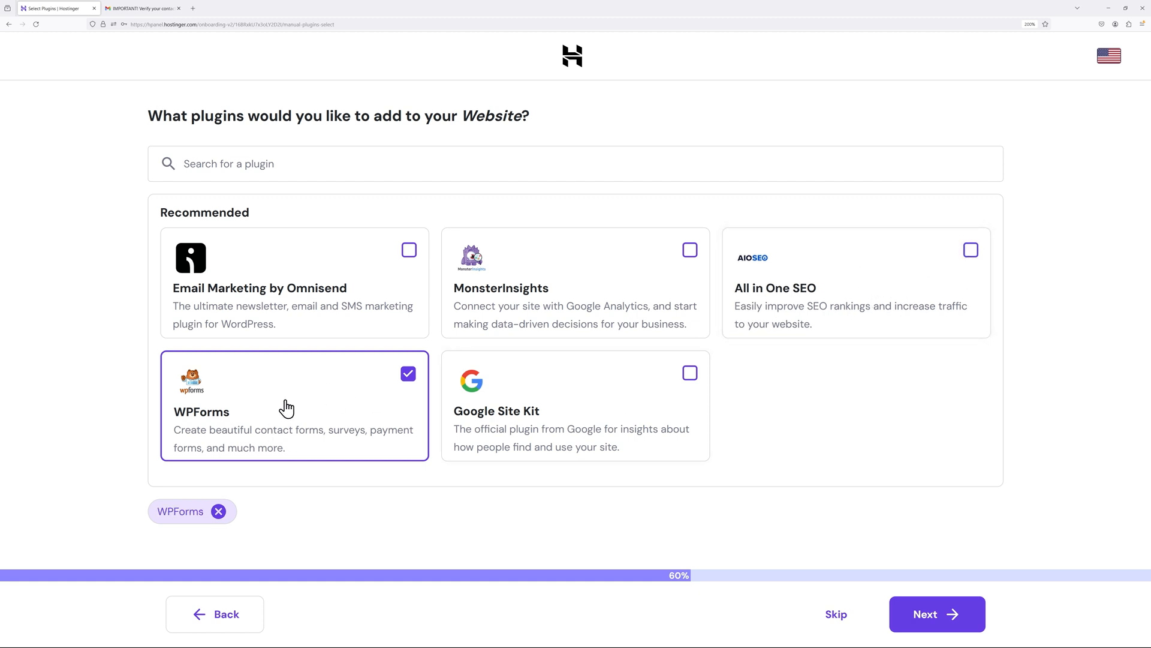
left_click(937, 614)
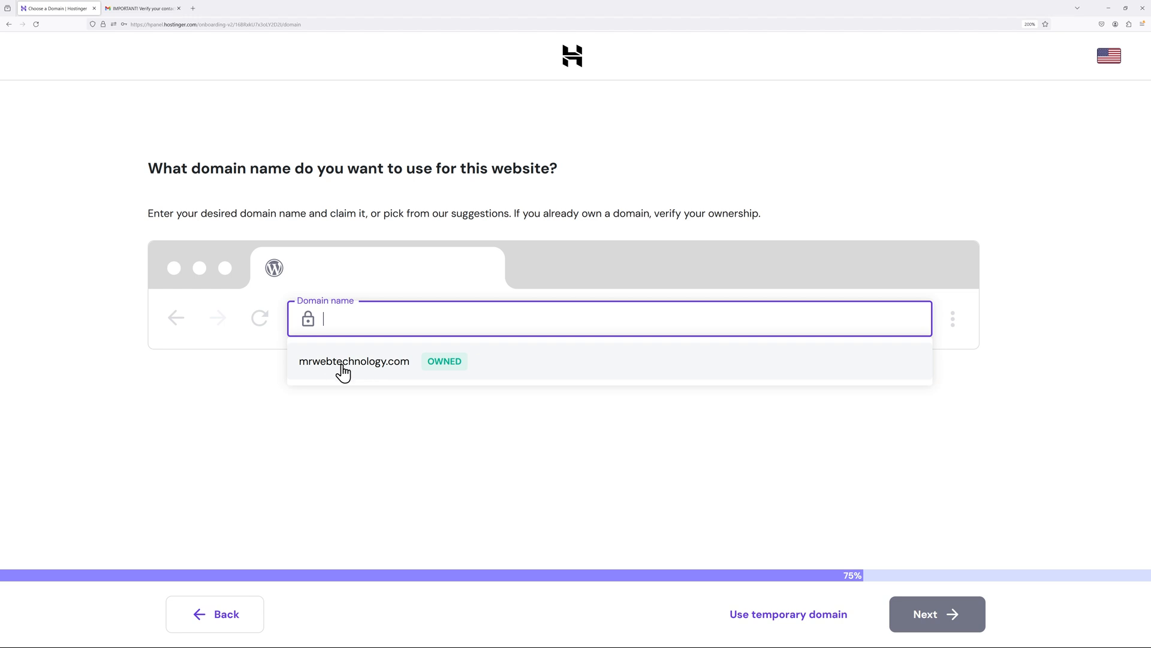
Use the owned domain mrwebtechnology.com for the website and continue to the data center question.
left_click(353, 360)
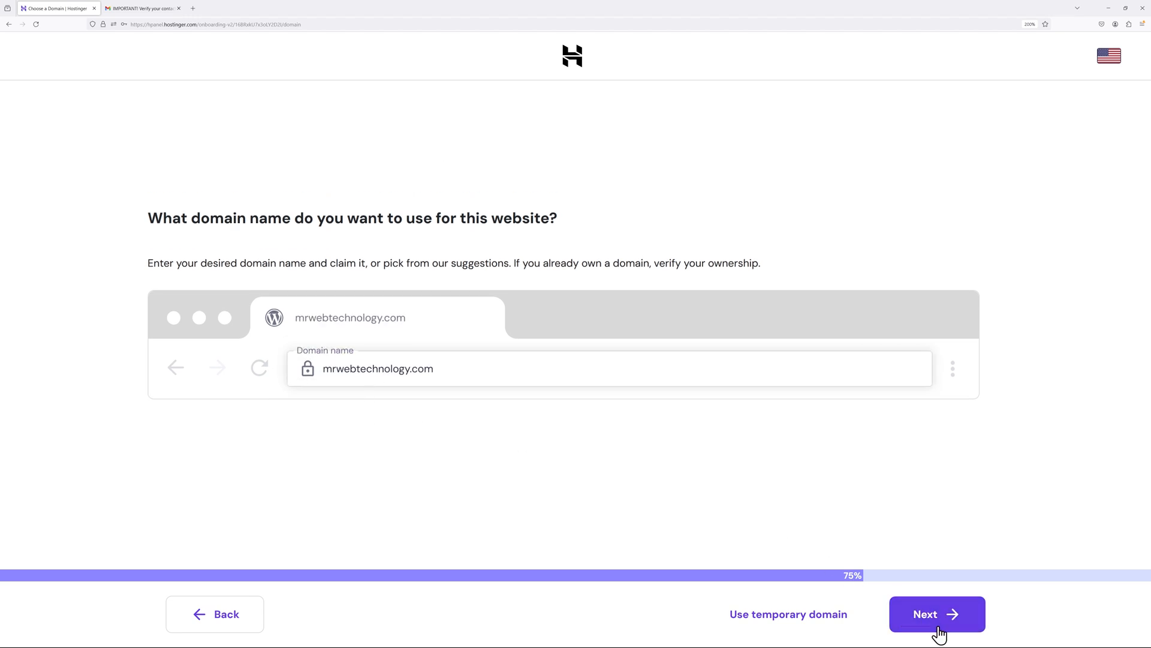
left_click(937, 614)
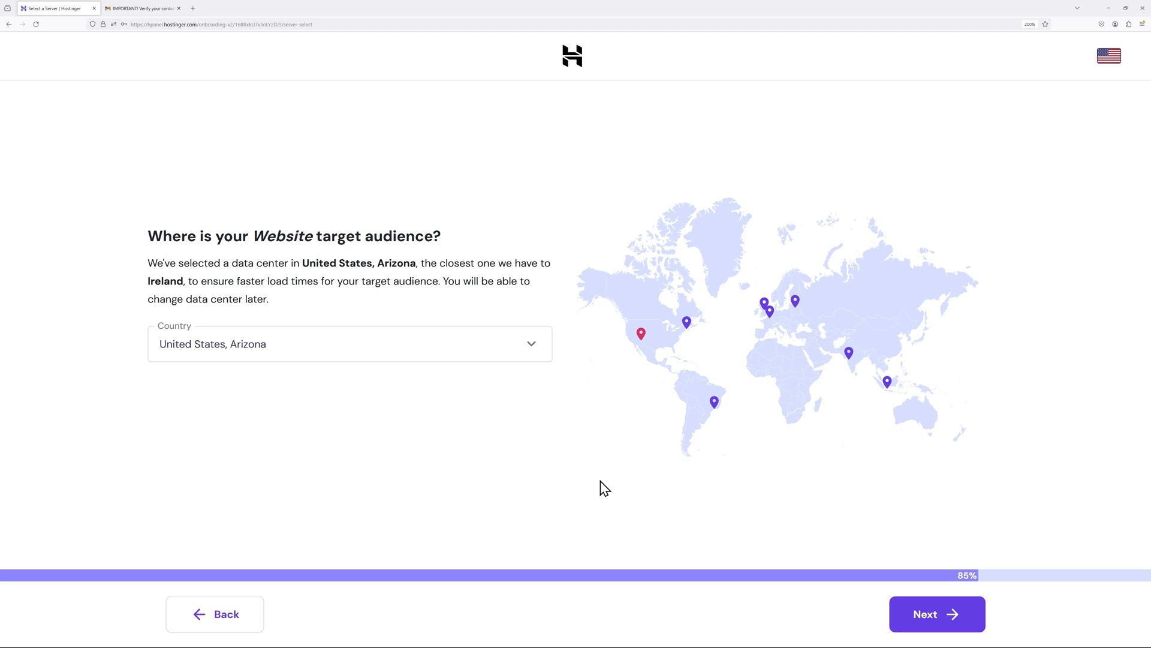
mouse_move(588, 412)
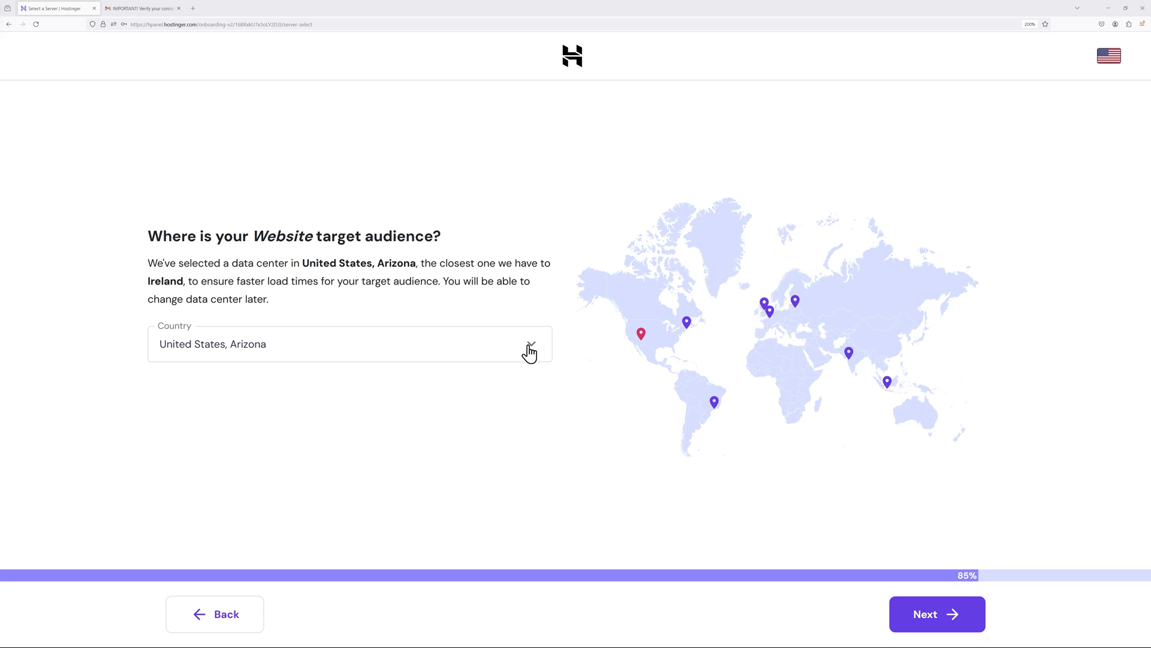
Set the data center country to United Kingdom and start the WordPress installation.
left_click(349, 345)
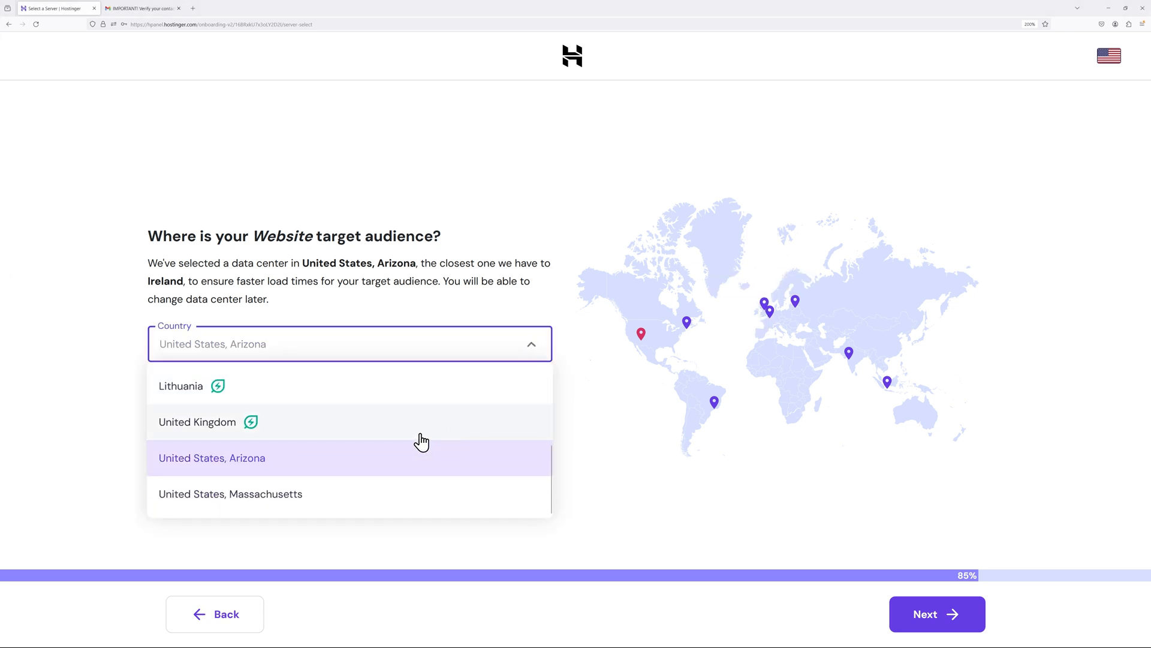
left_click(195, 421)
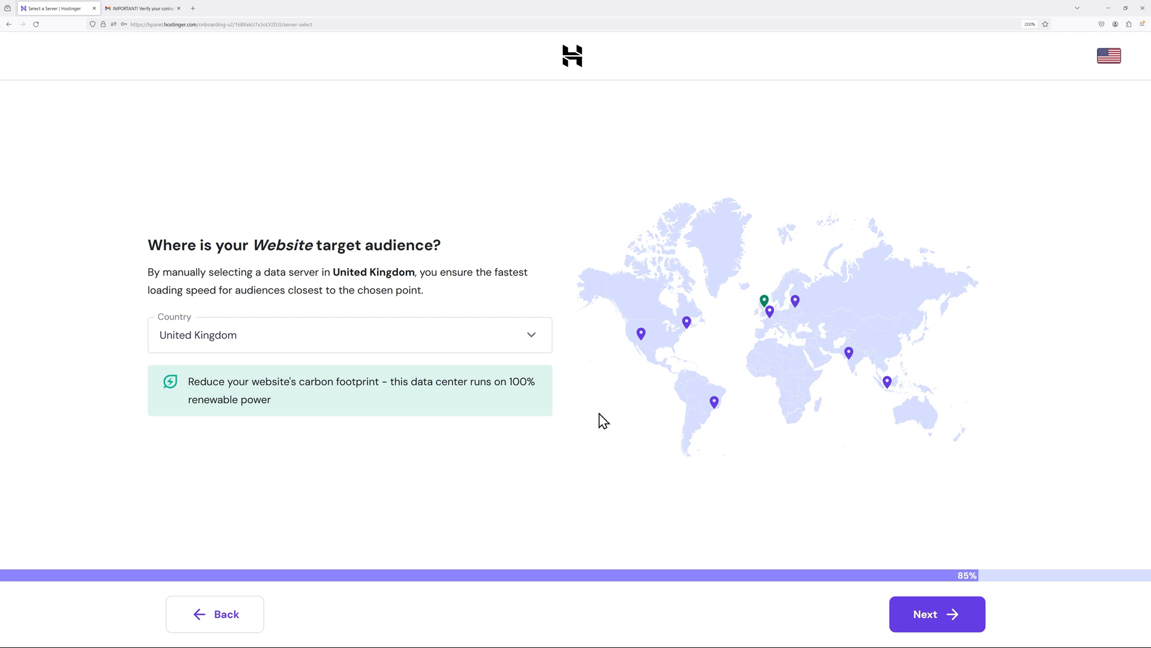
left_click(936, 614)
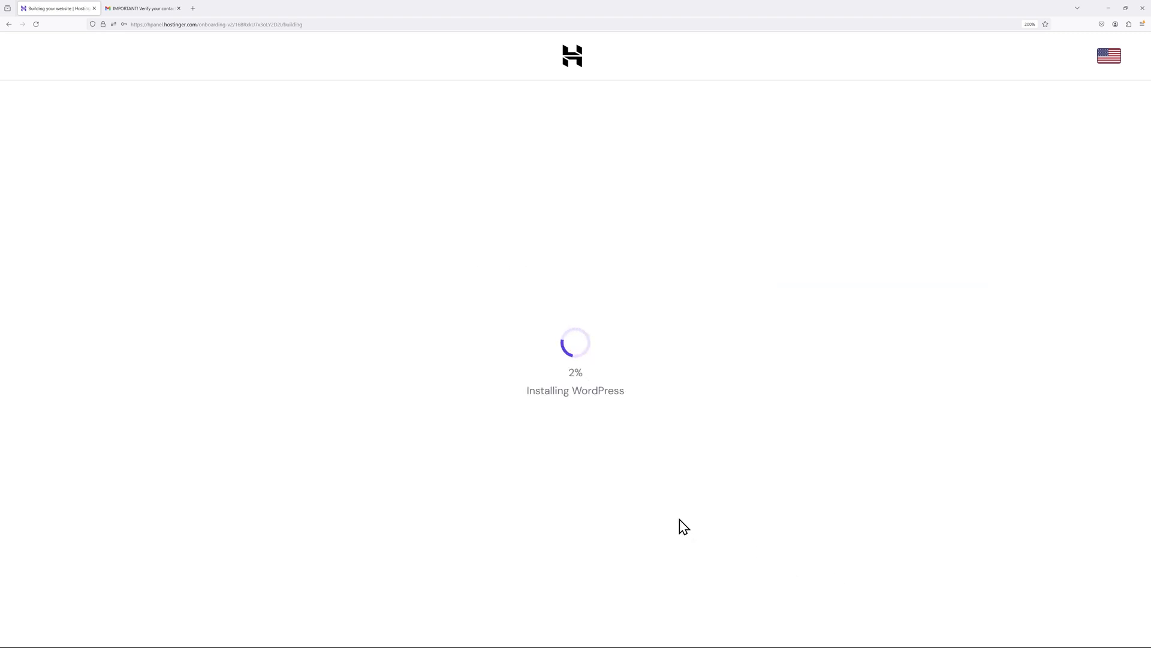
mouse_move(609, 486)
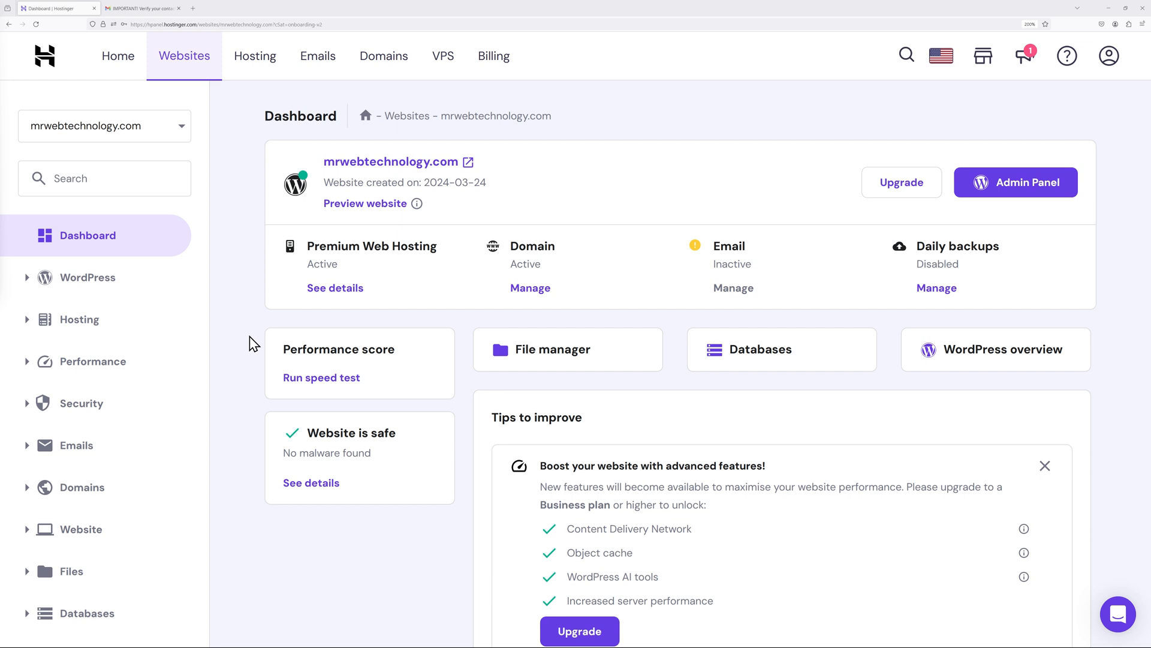
mouse_move(770, 289)
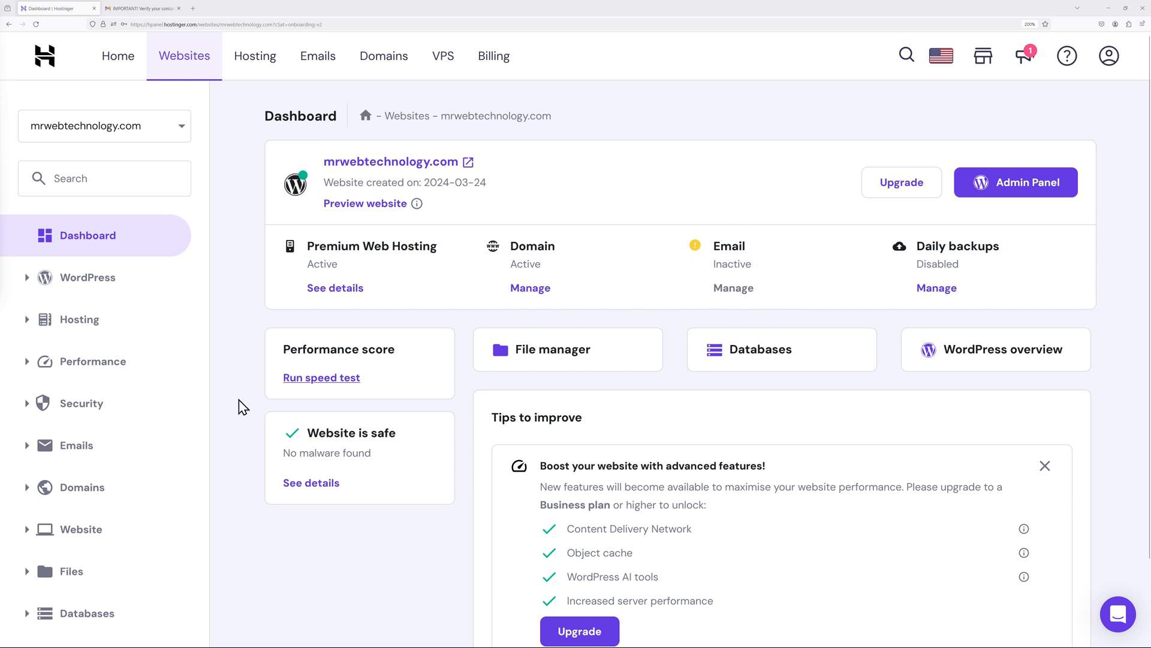
Start the free email setup from Email > Manage and confirm mrwebtechnology.com as its domain.
left_click(75, 445)
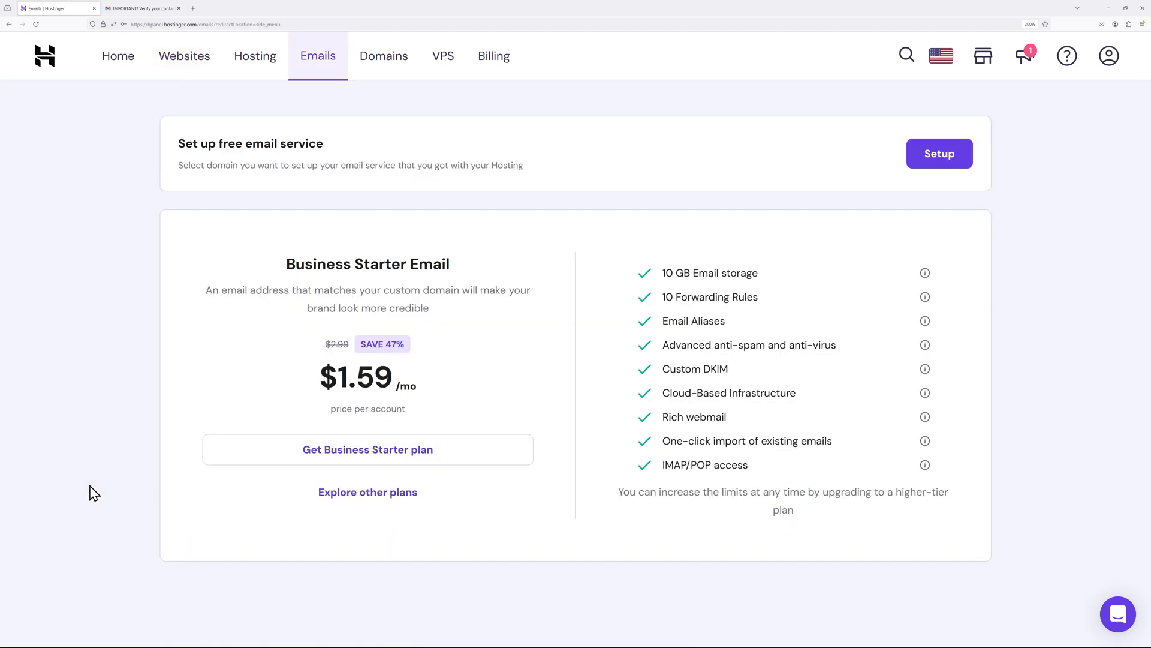
mouse_move(928, 164)
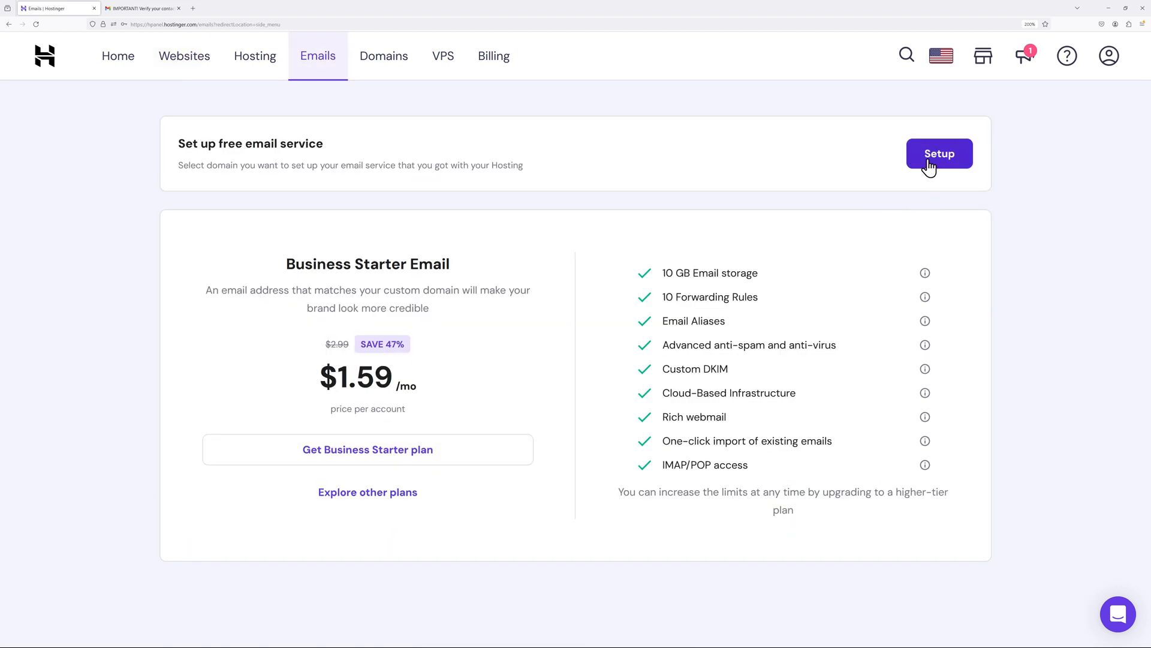
left_click(939, 154)
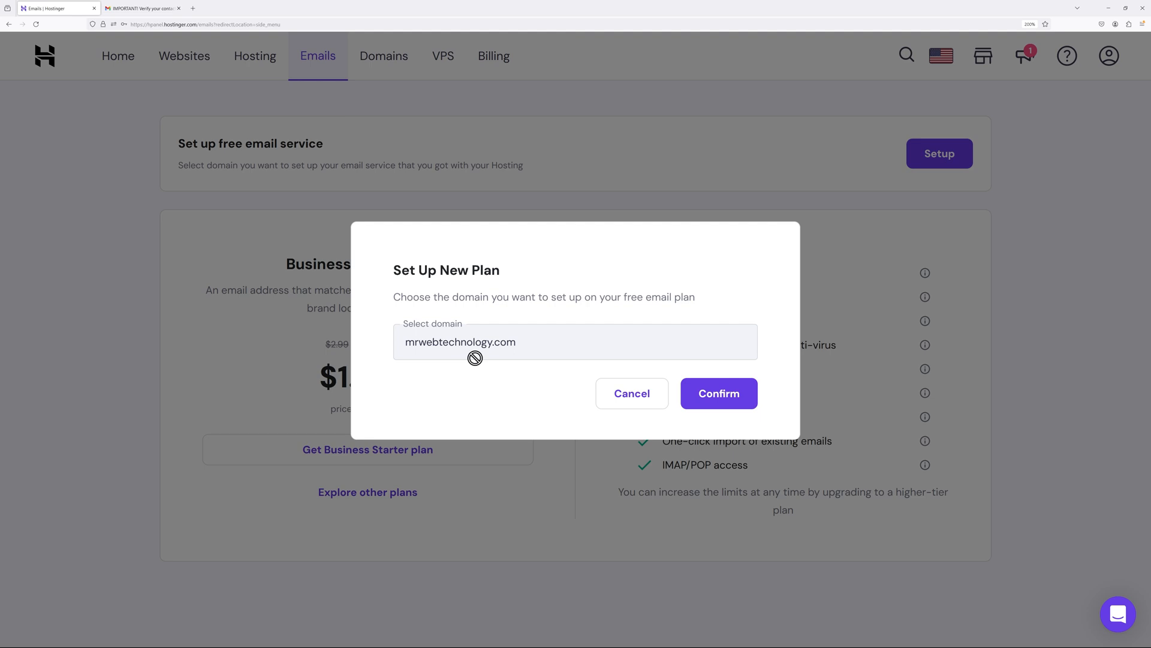
left_click(719, 393)
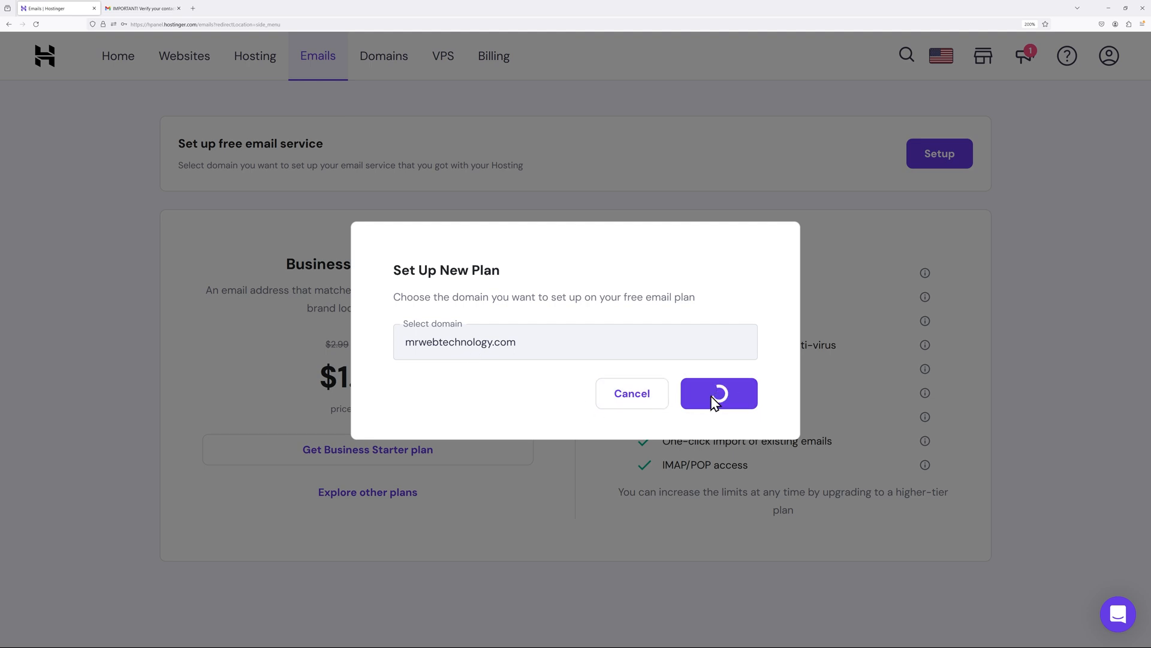
left_click(718, 394)
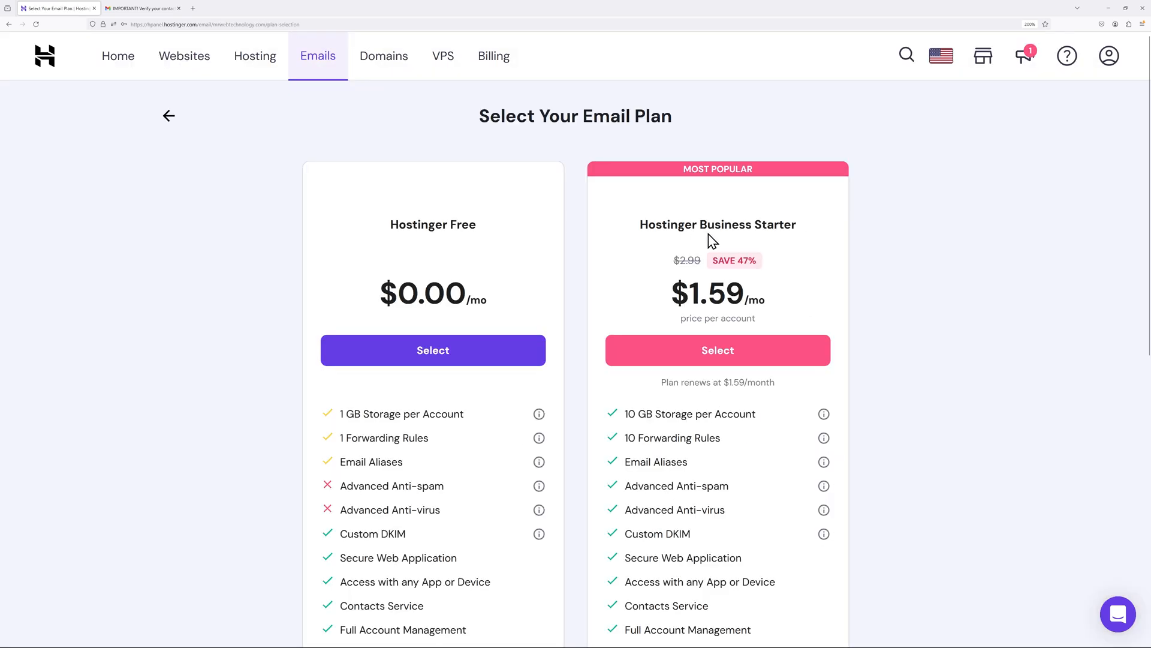
mouse_move(815, 213)
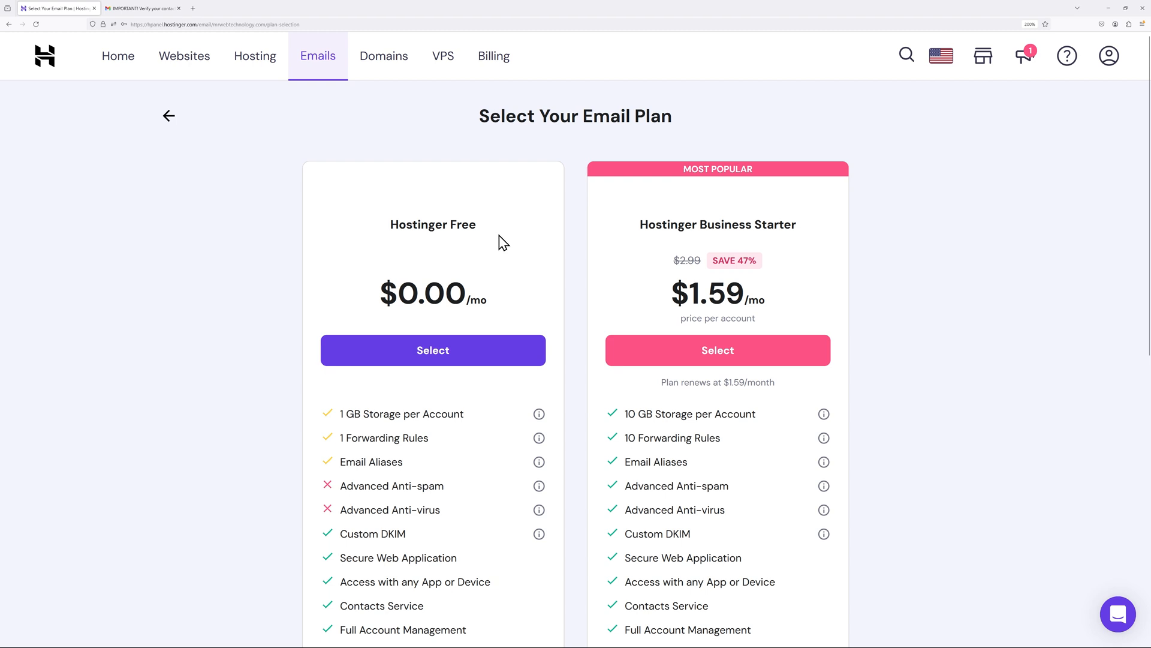
mouse_move(695, 432)
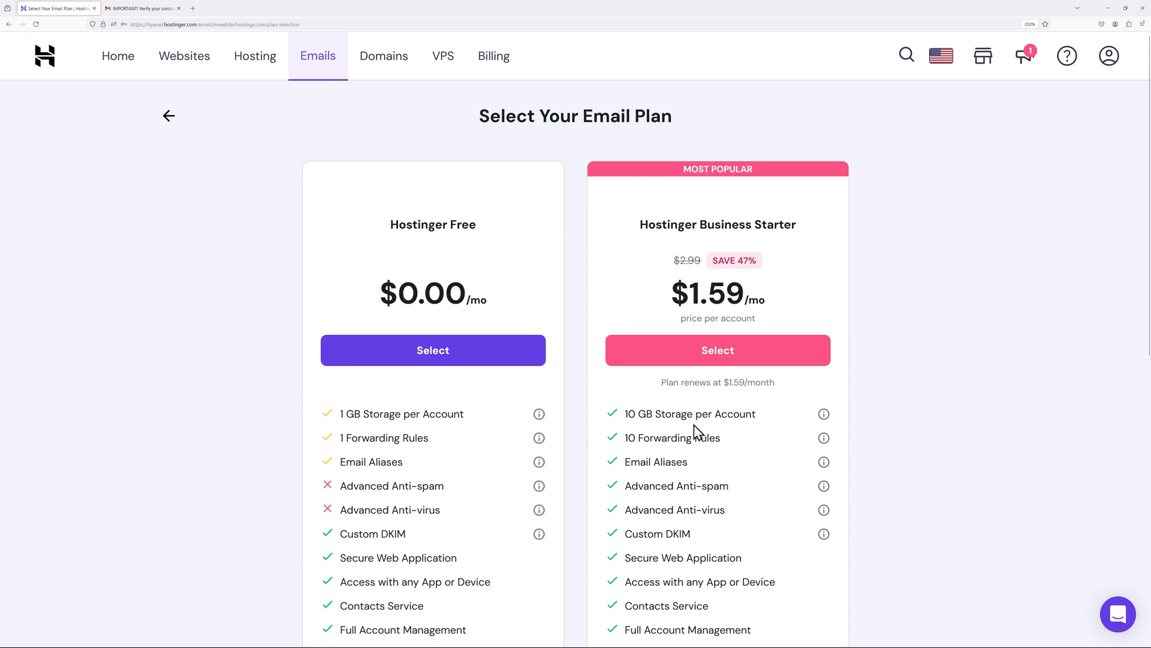
mouse_move(492, 434)
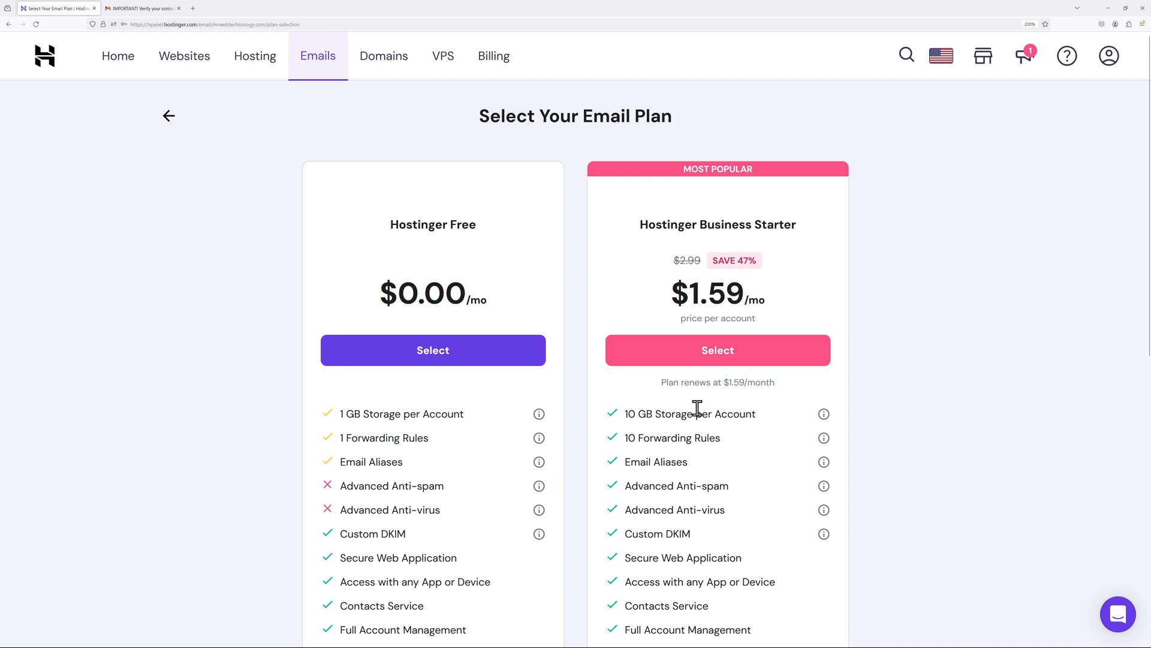
mouse_move(573, 418)
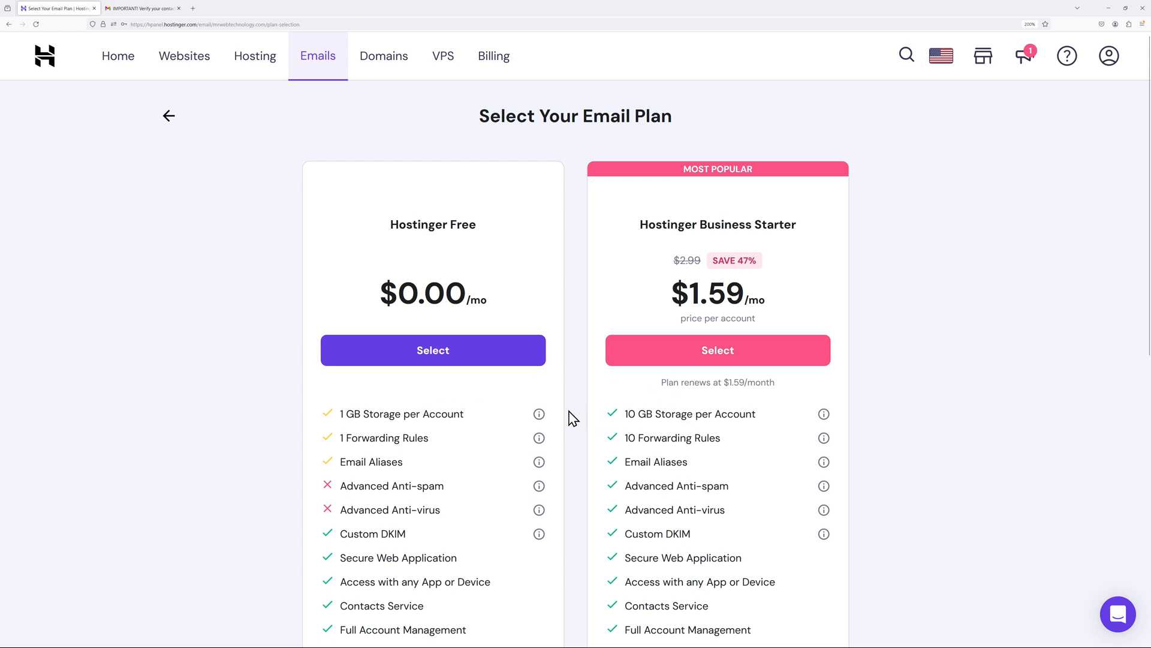
left_click(433, 349)
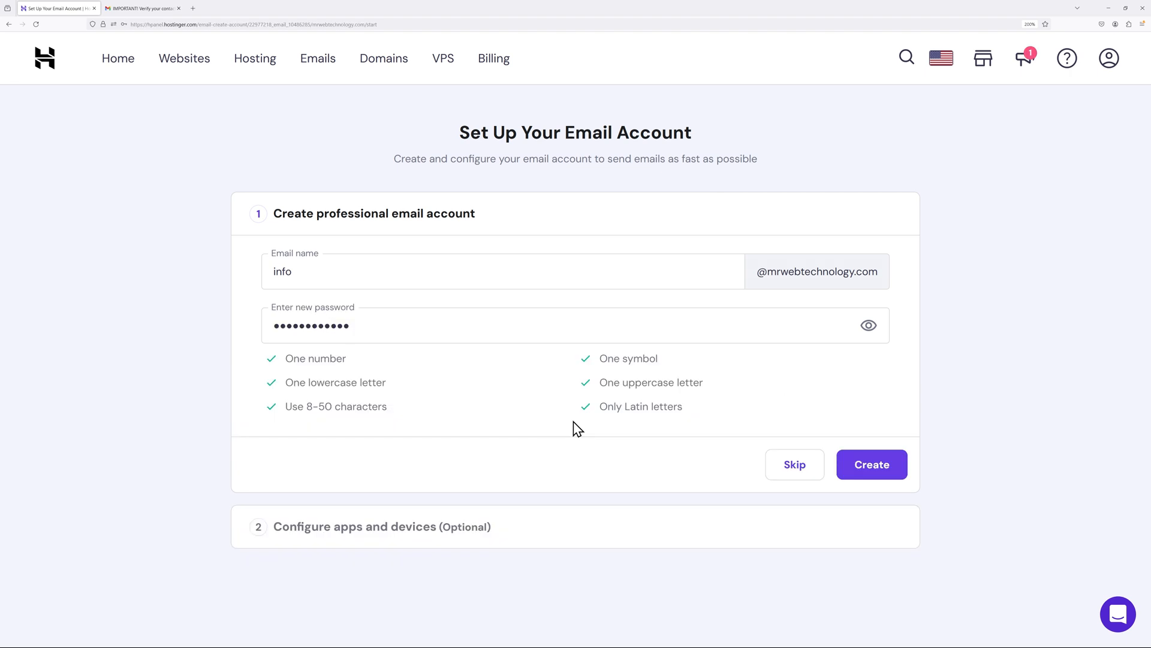
left_click(871, 464)
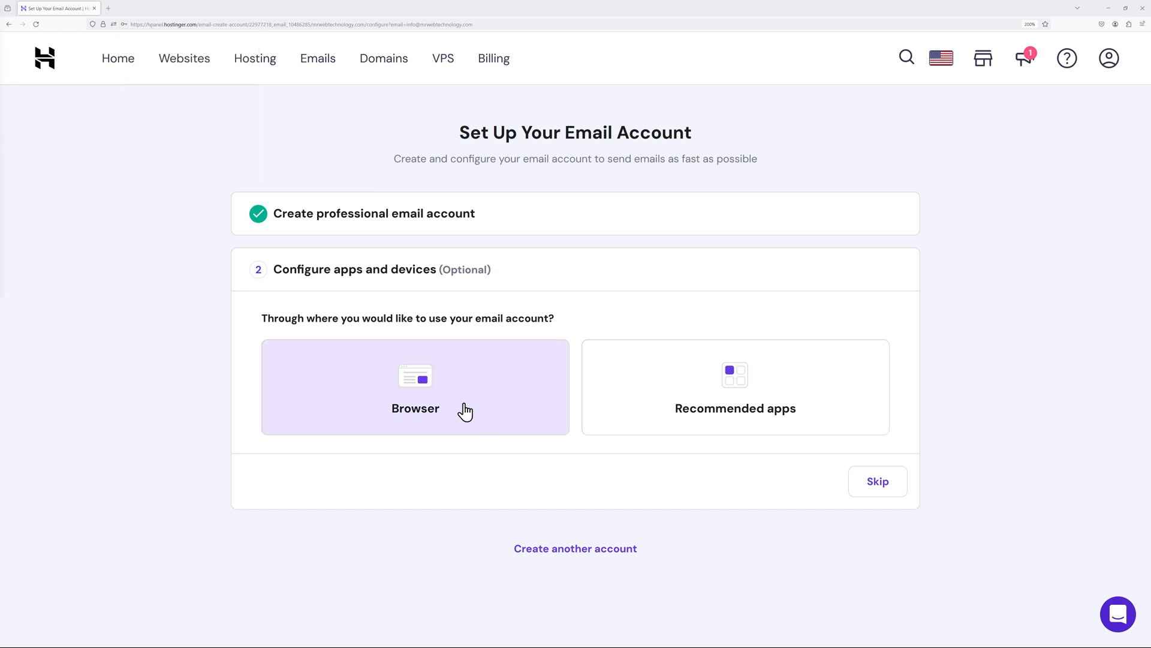
mouse_move(417, 387)
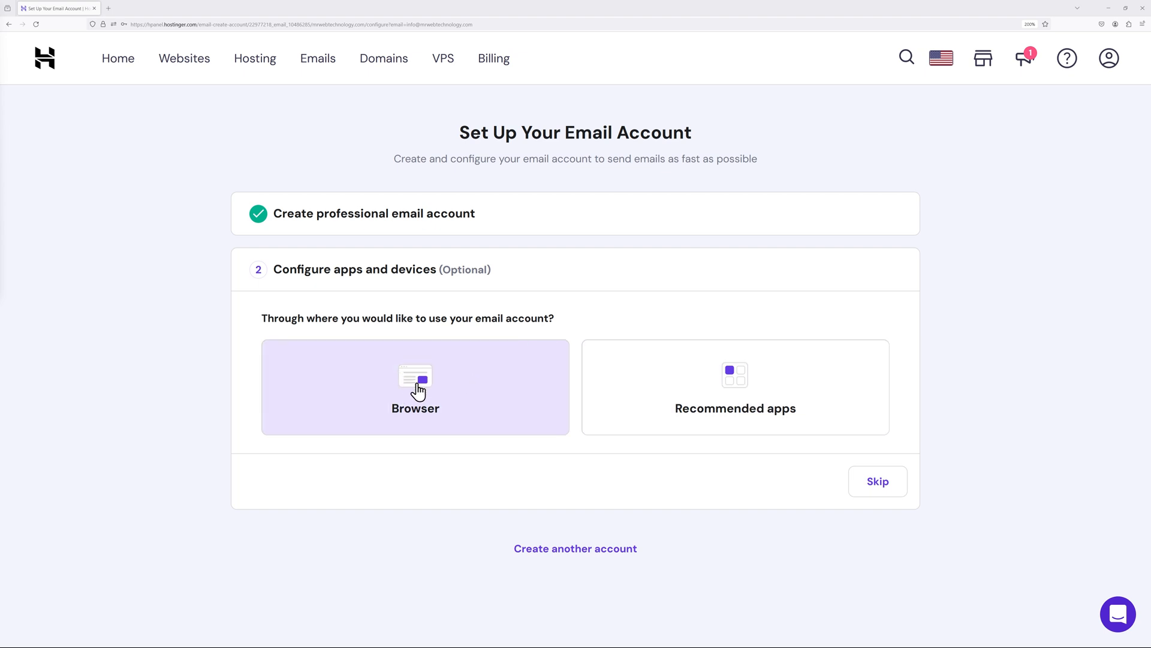
left_click(415, 387)
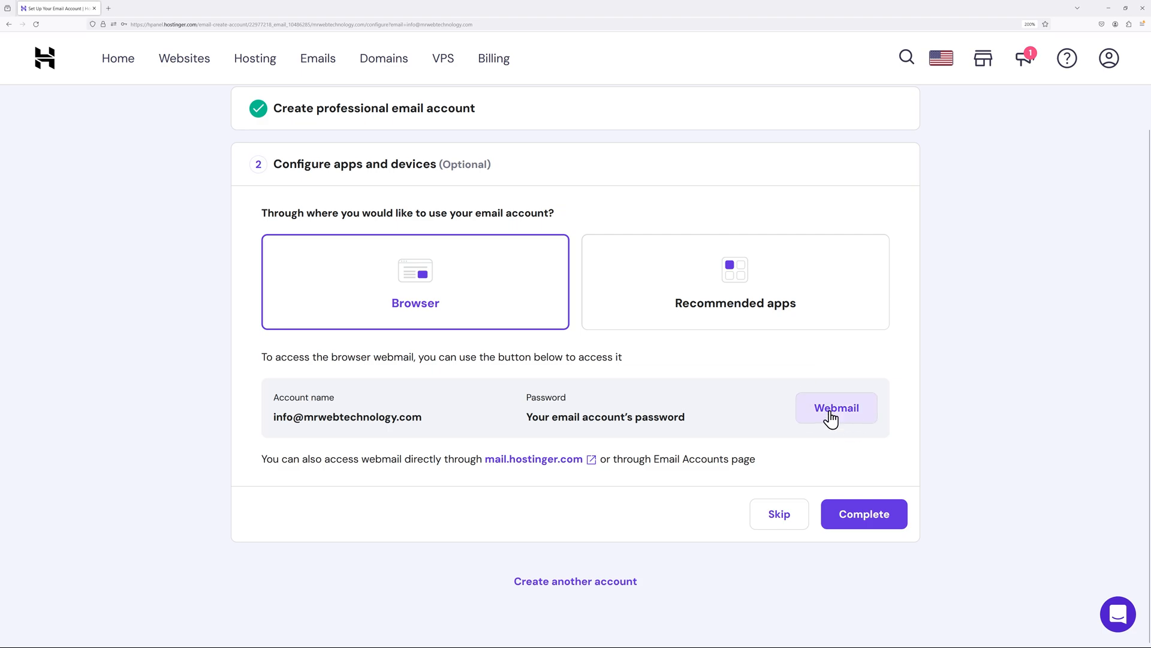
left_click(835, 408)
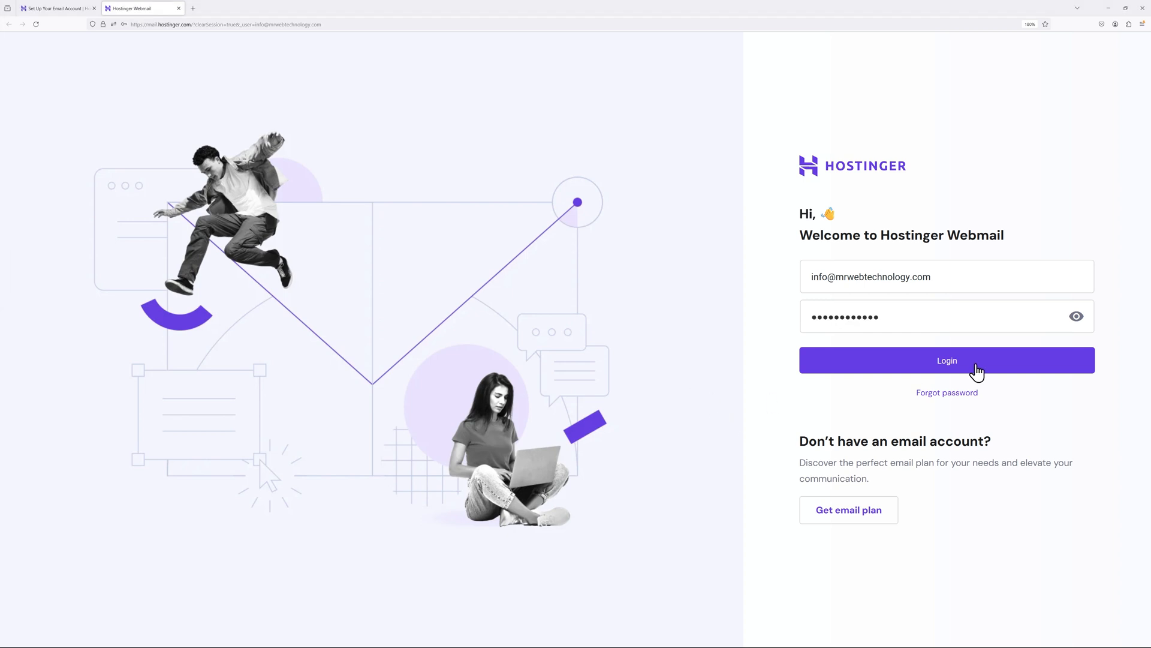
left_click(946, 360)
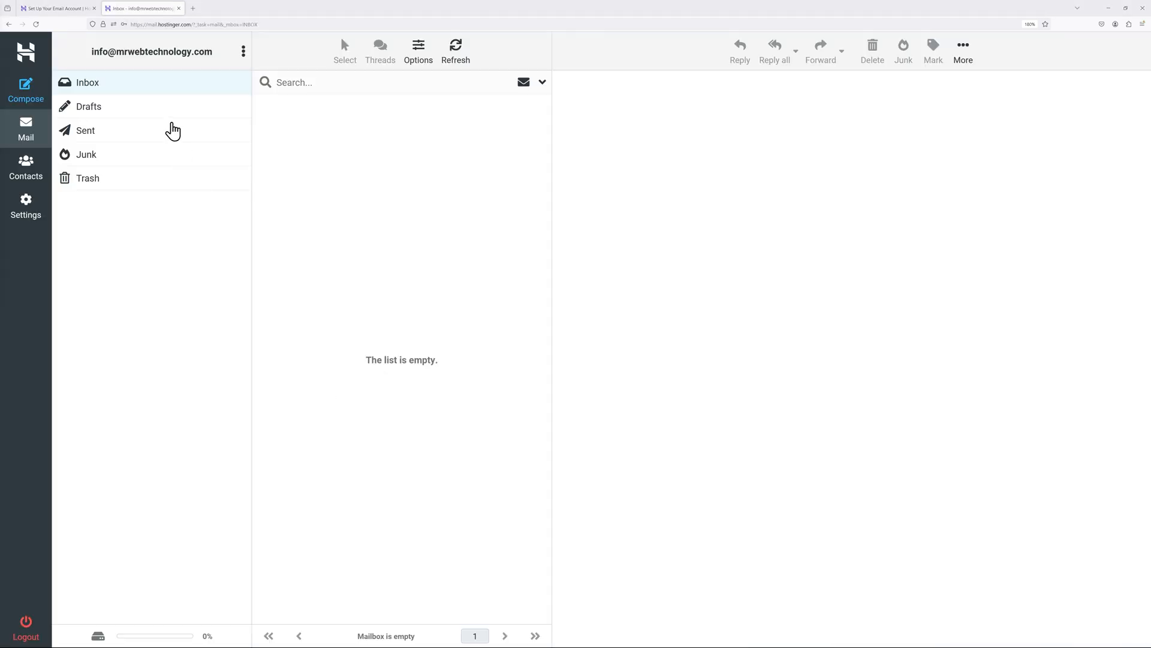
mouse_move(355, 259)
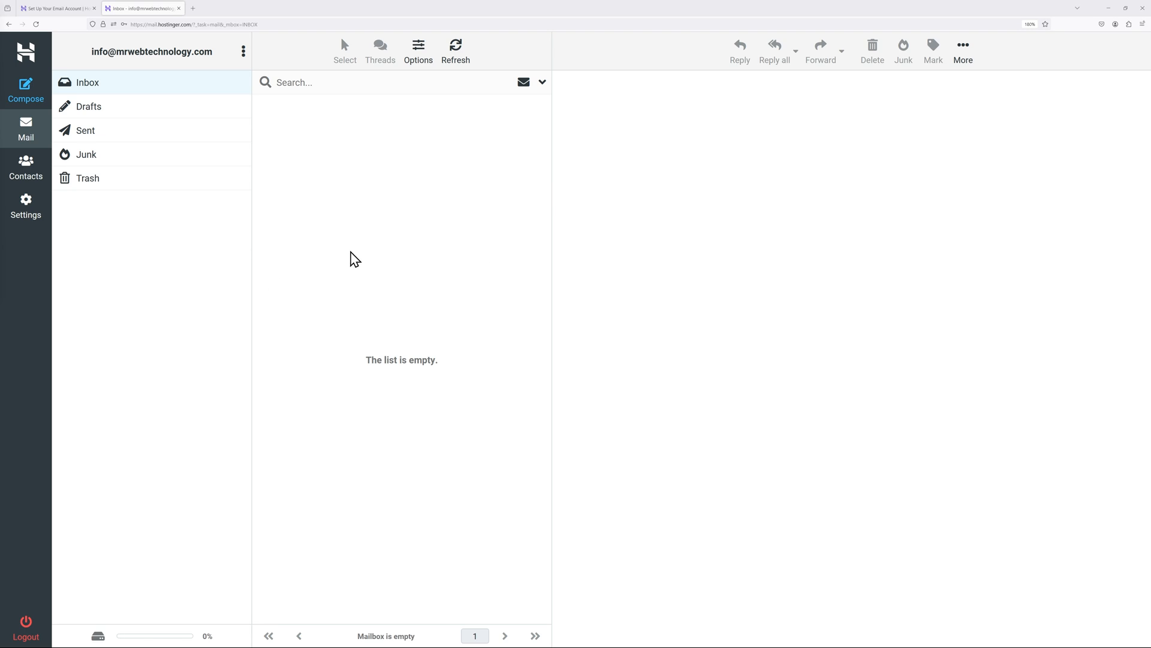
mouse_move(454, 304)
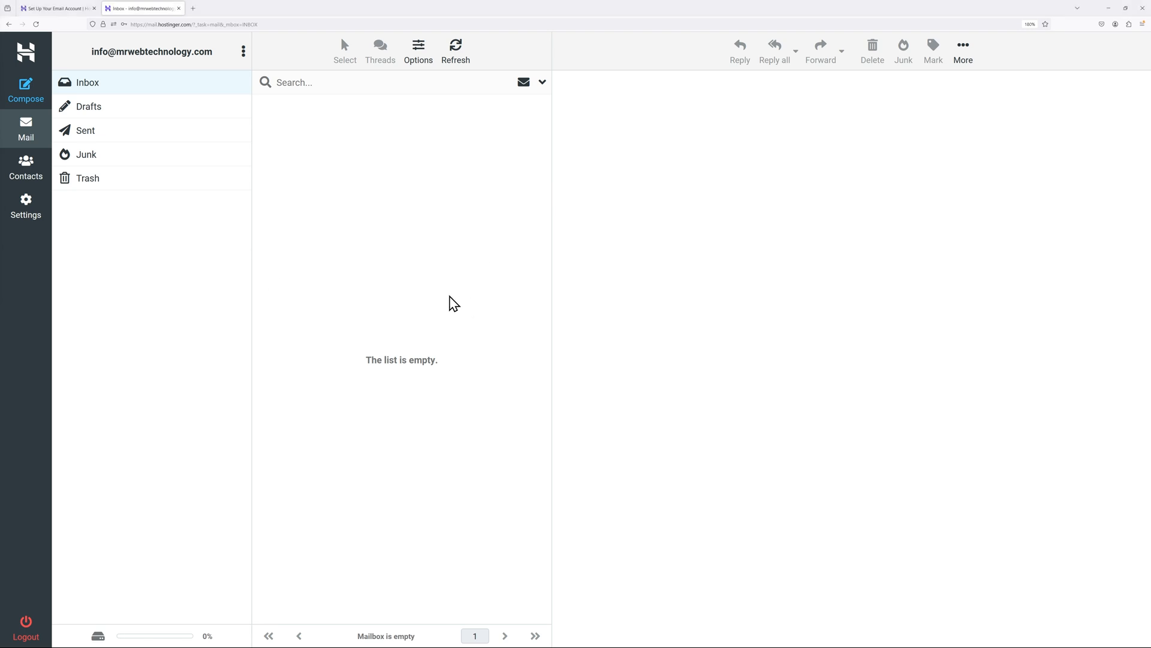
left_click(57, 8)
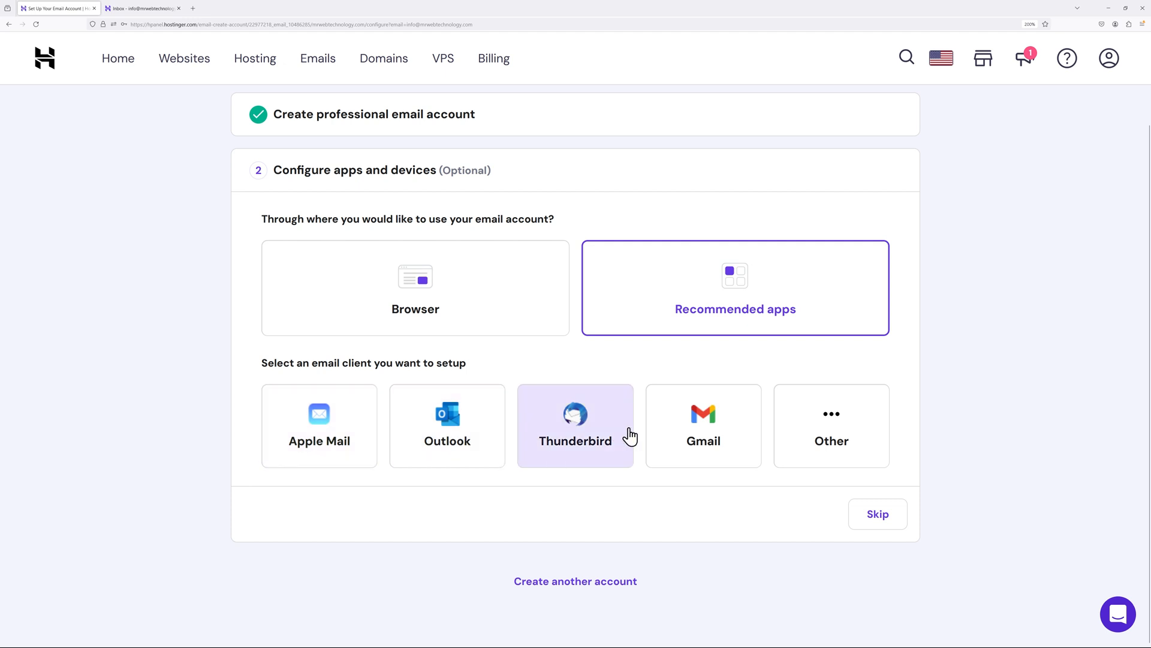
Choose Gmail desktop configuration, complete the email setup, and return to the Websites list.
left_click(702, 425)
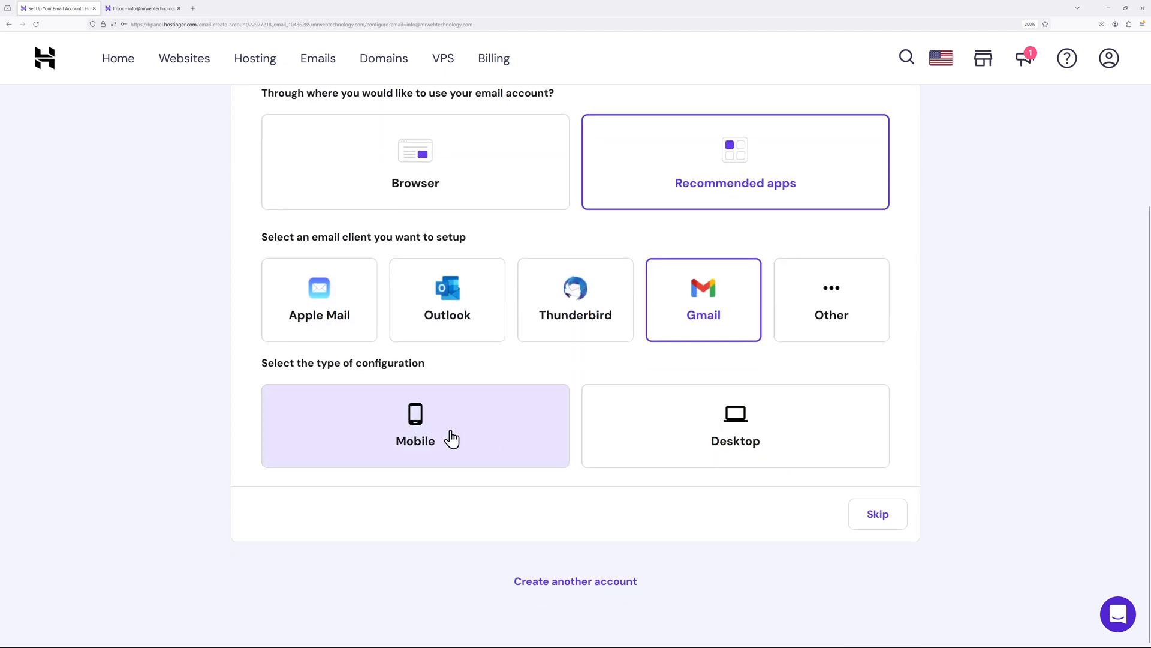
left_click(734, 424)
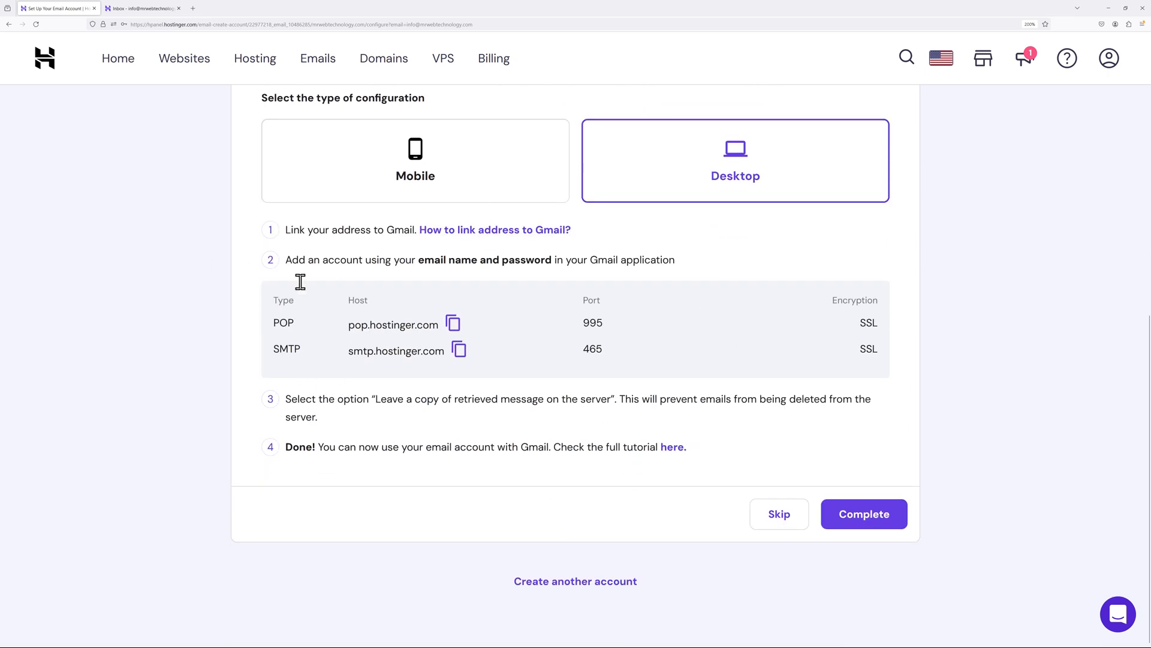
mouse_move(612, 464)
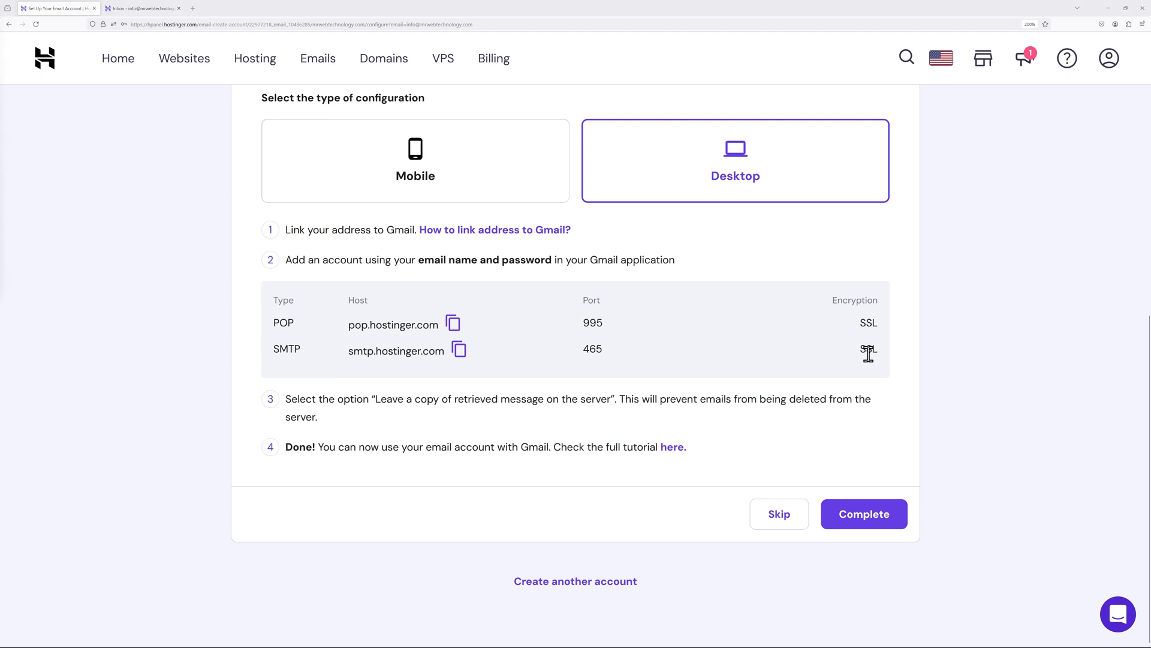
left_click(864, 513)
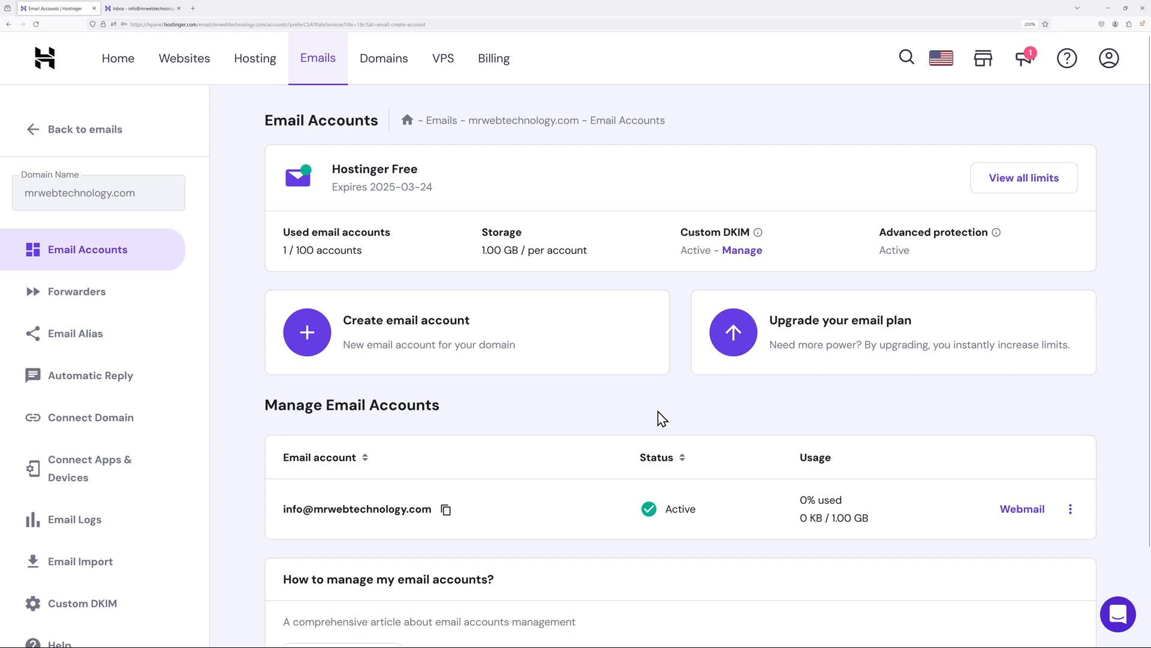
mouse_move(675, 407)
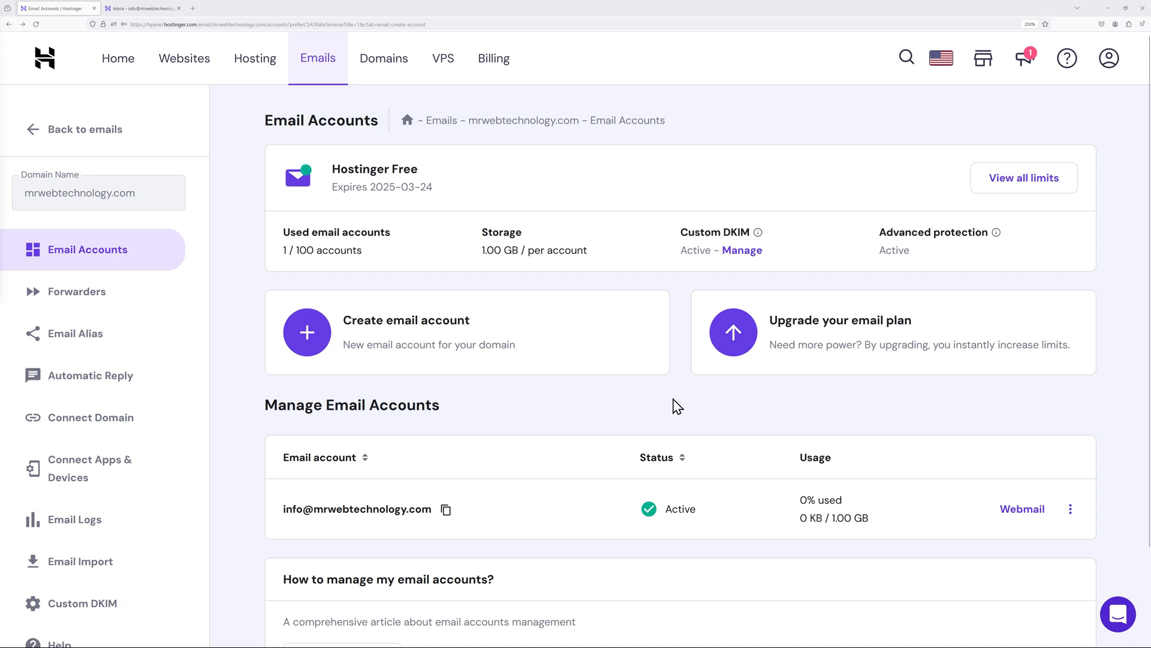
mouse_move(690, 193)
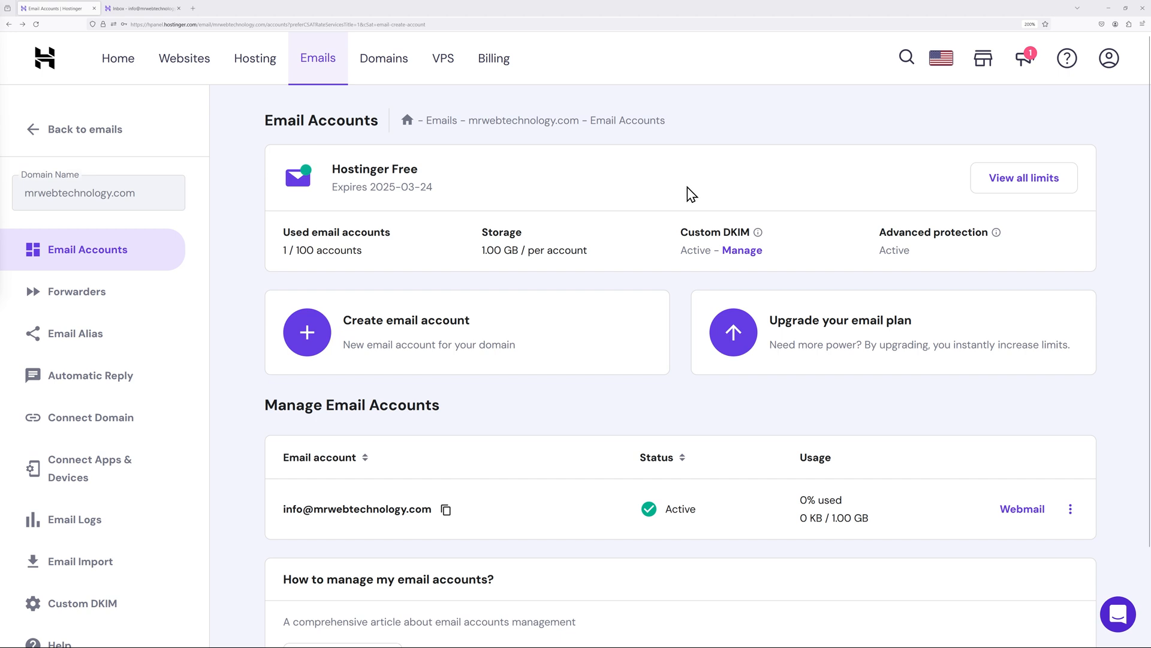
left_click(184, 58)
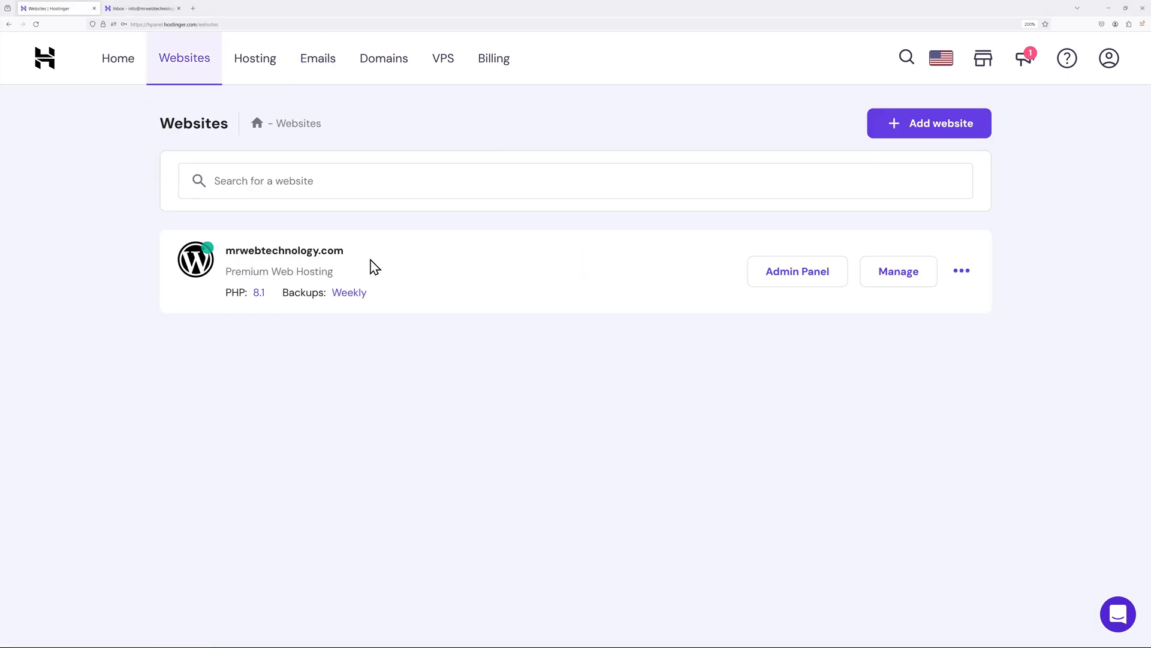
mouse_move(695, 319)
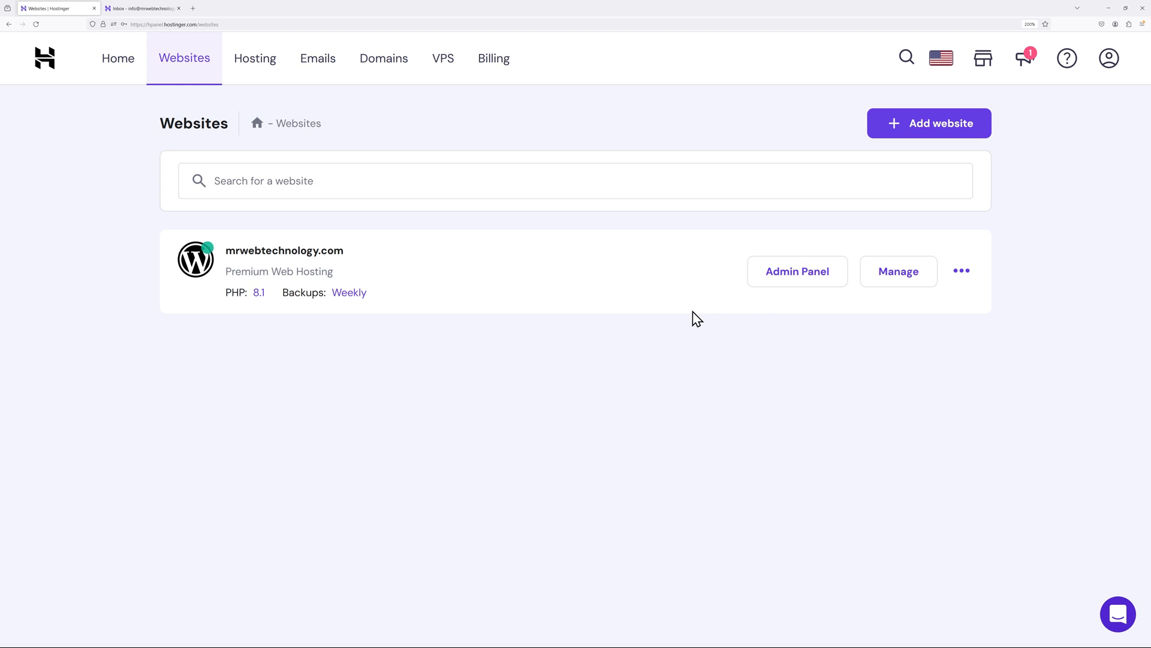
mouse_move(796, 272)
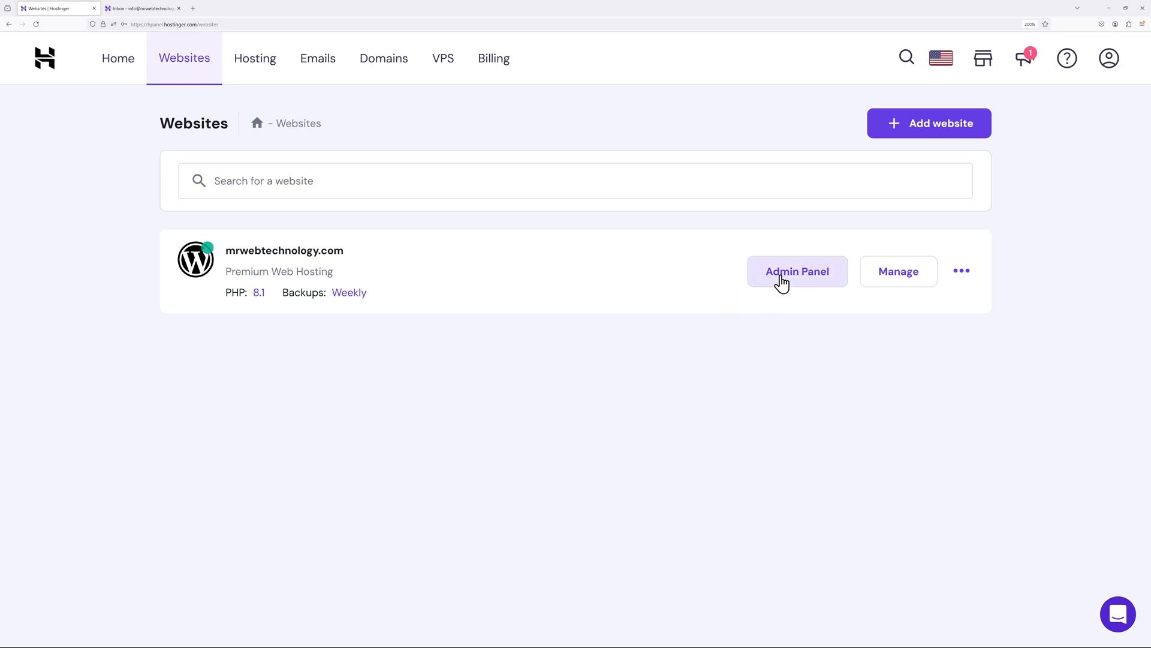
Launch the WordPress admin panel for mrwebtechnology.com from the Websites list.
left_click(796, 271)
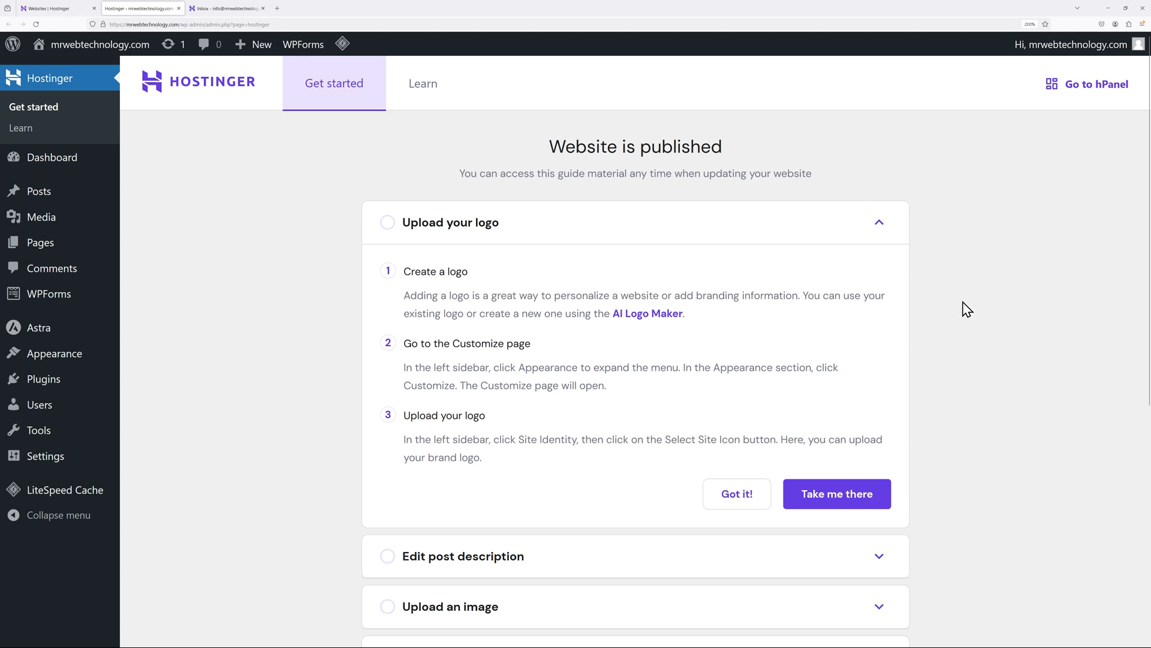